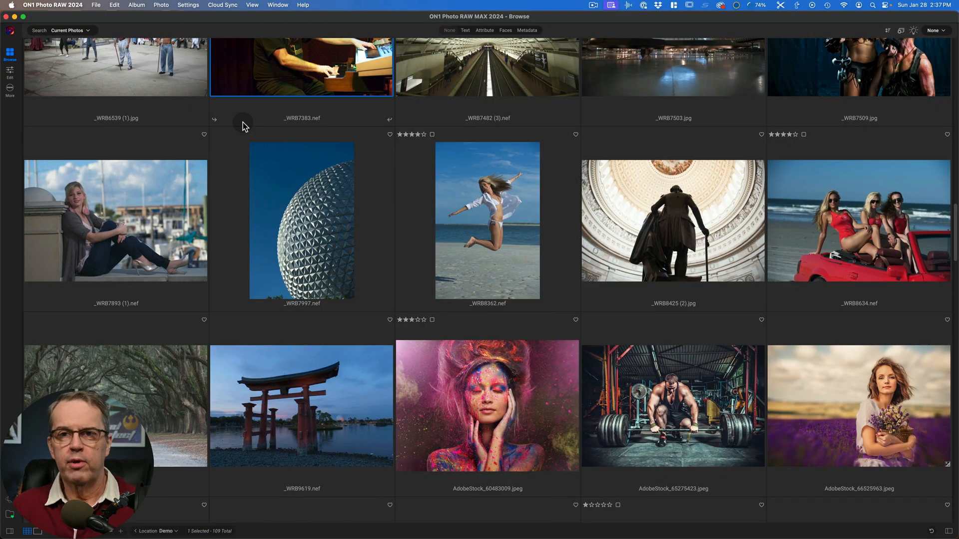
- Select the _WRB7997.nef geodesic sphere photo in the Browse grid
left_click(301, 220)
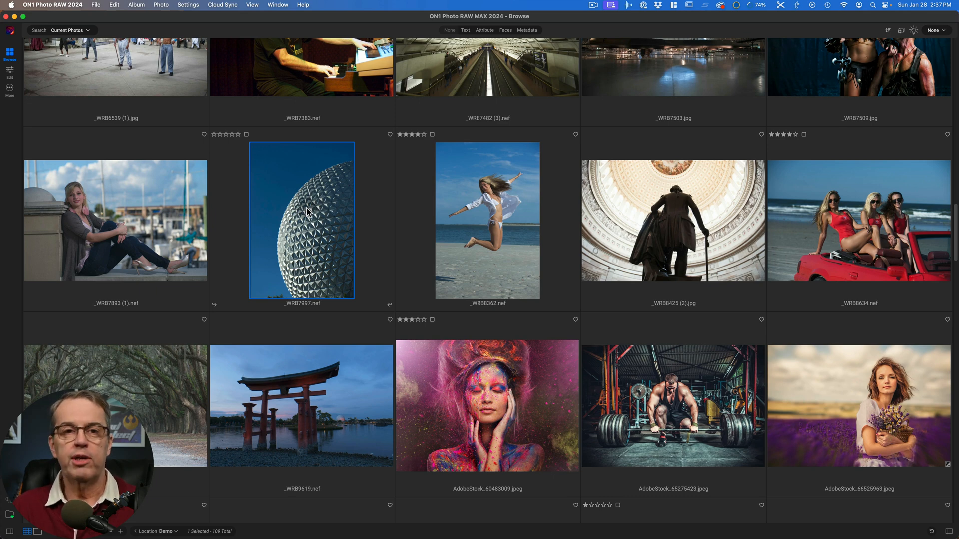
left_click(306, 213)
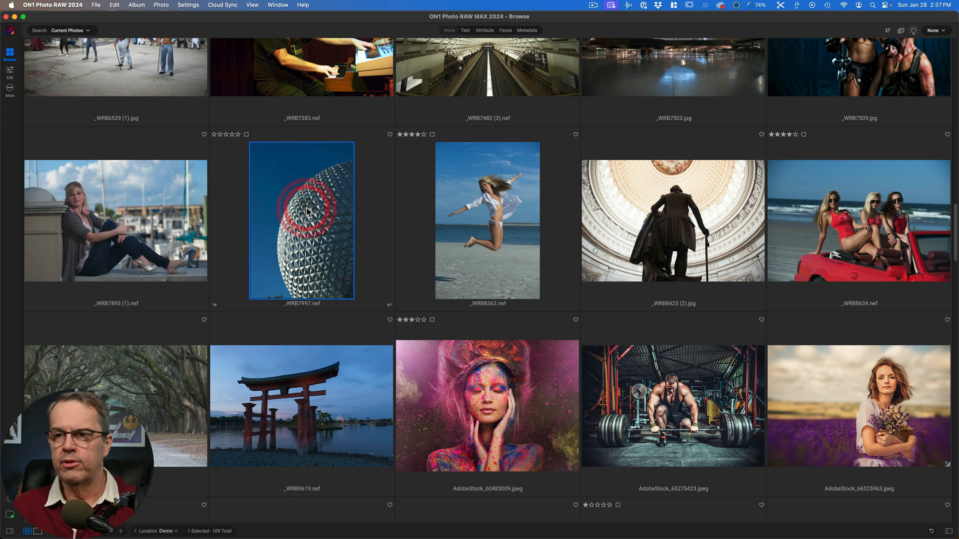
- Open _WRB7997.nef in the Develop editing view
double_click(301, 220)
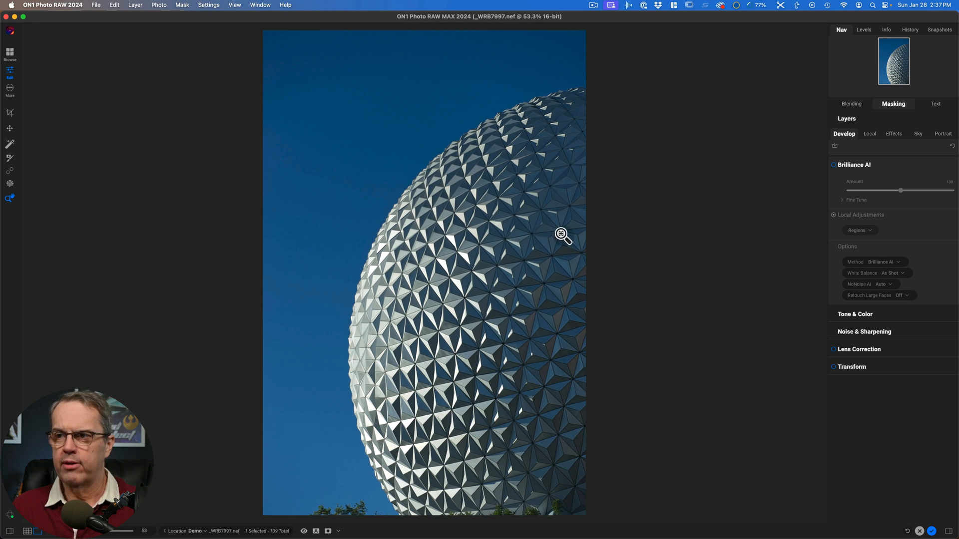
mouse_move(312, 512)
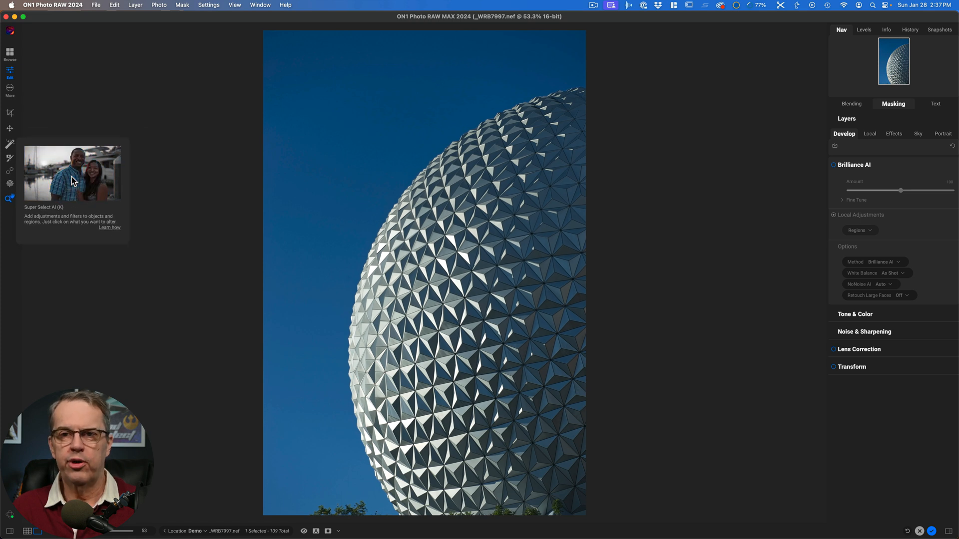
mouse_move(425, 191)
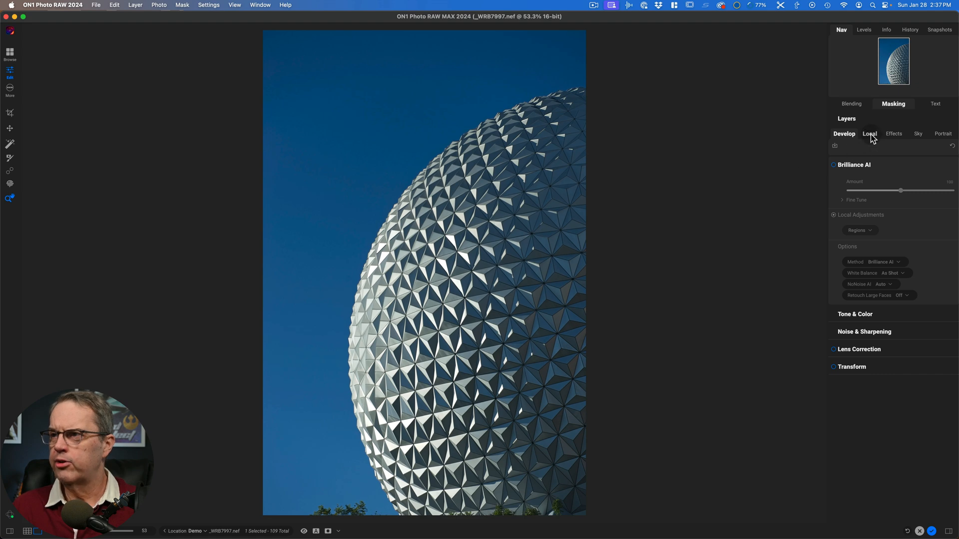
- Add a new Local adjustment layer and show its masking properties
left_click(869, 134)
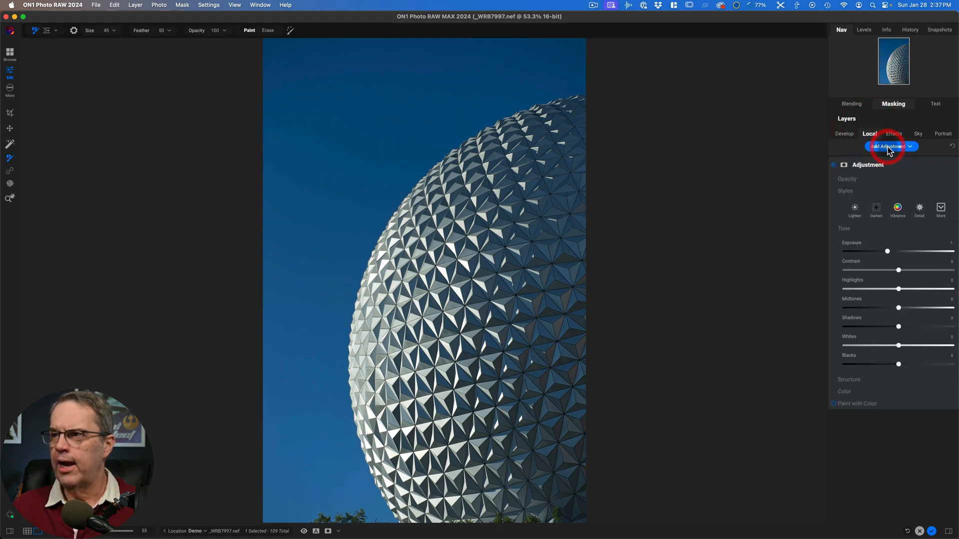
left_click(888, 147)
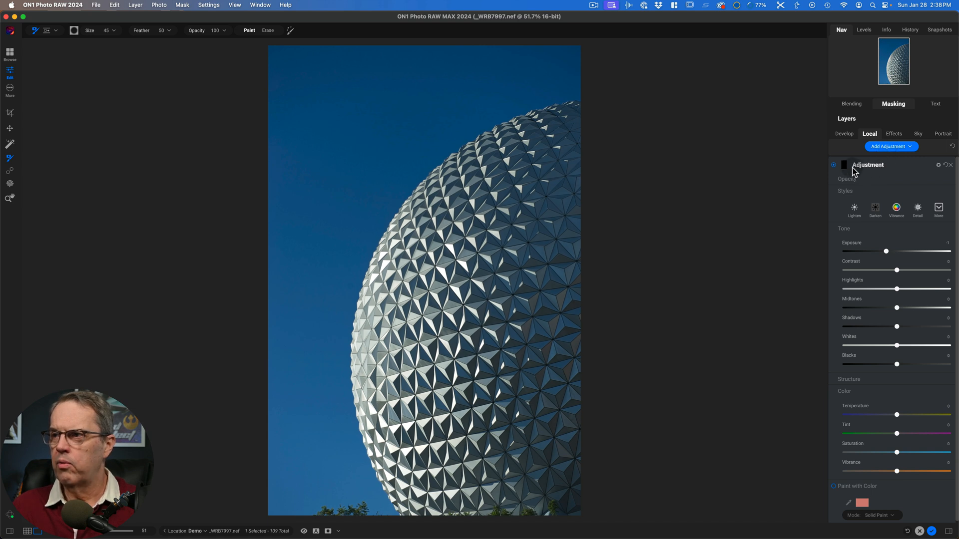
mouse_move(902, 257)
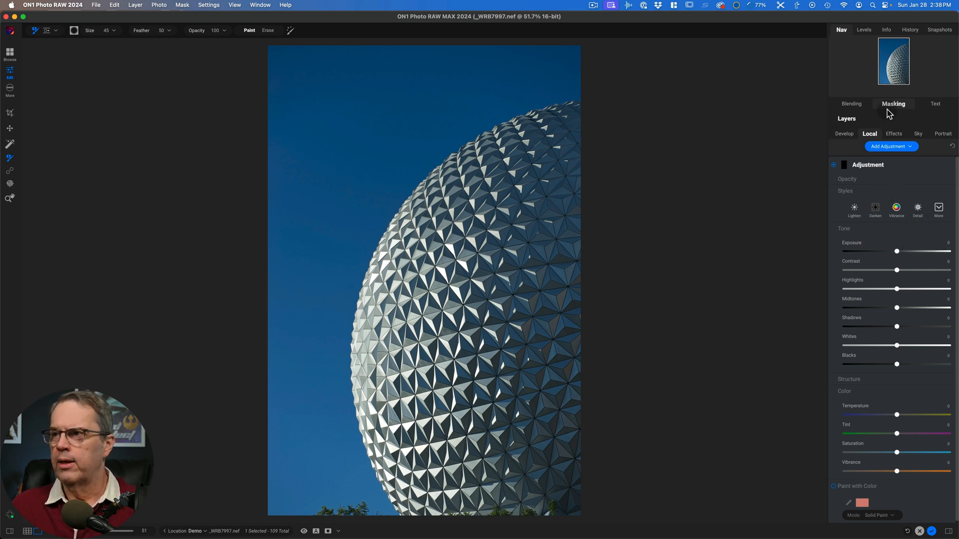
left_click(894, 104)
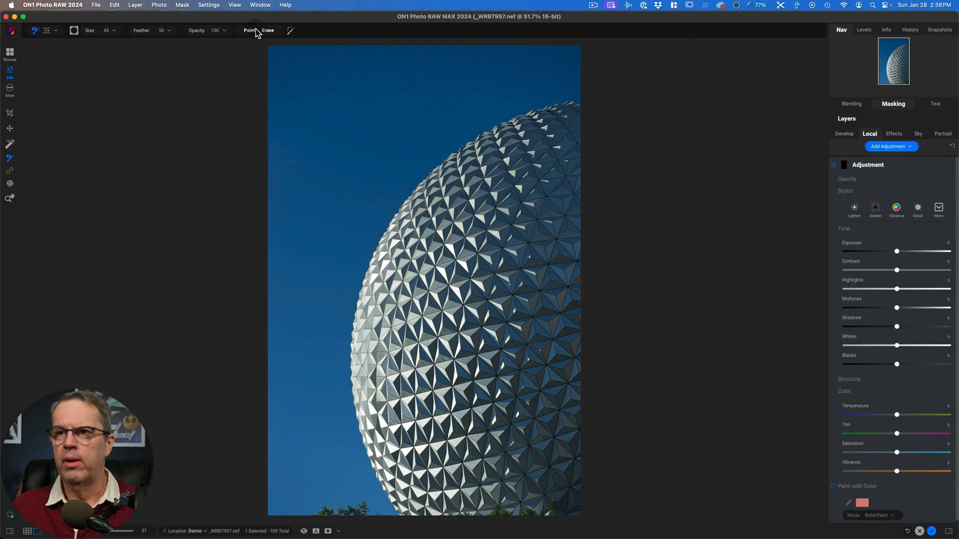
left_click(259, 5)
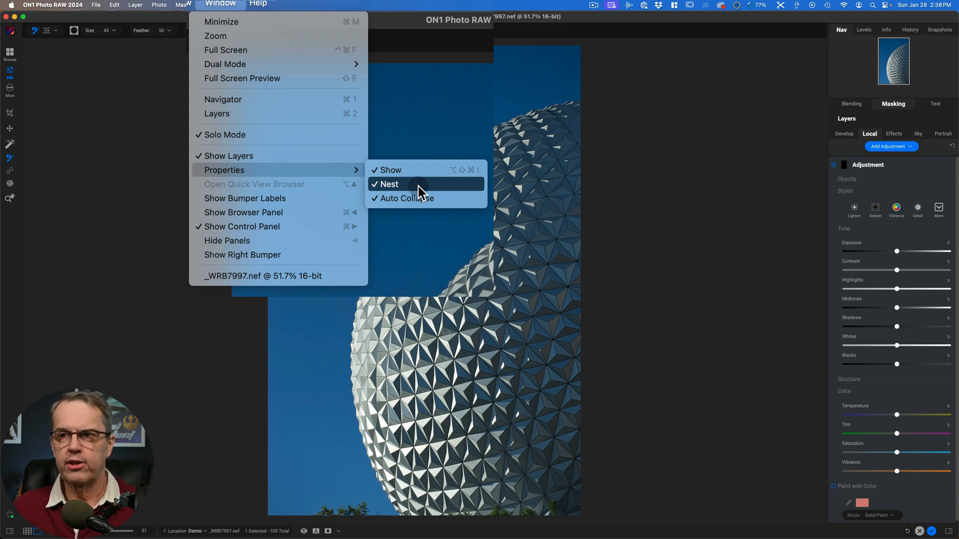
mouse_move(406, 198)
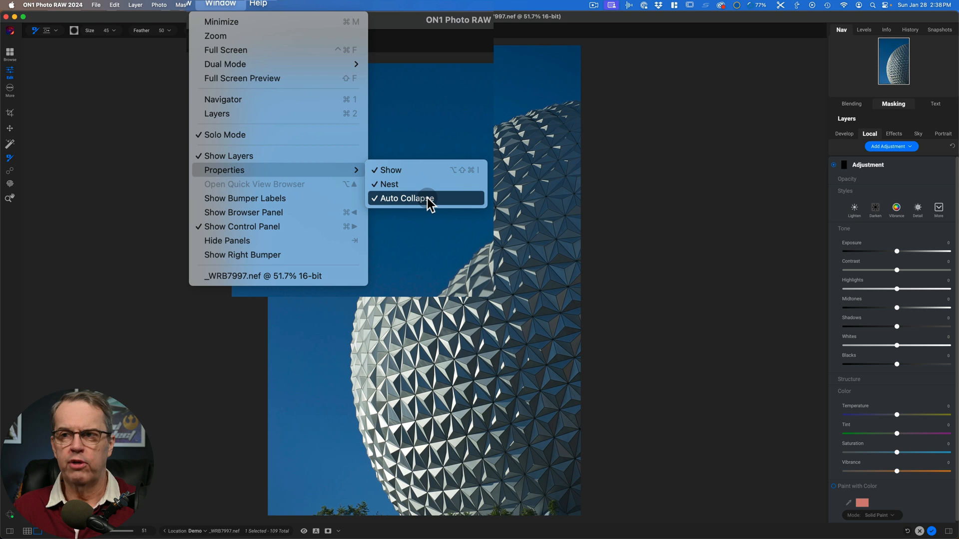
mouse_move(416, 184)
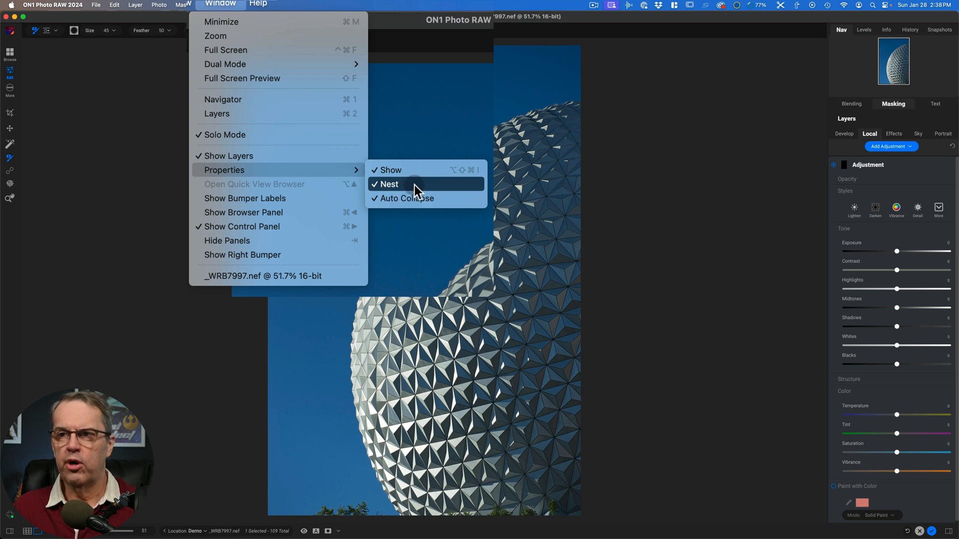
left_click(390, 184)
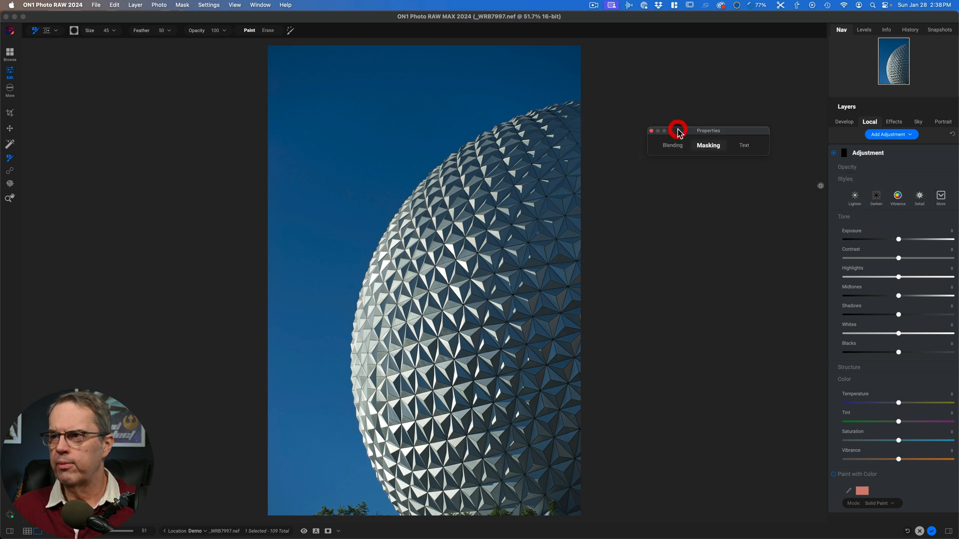
left_click(709, 145)
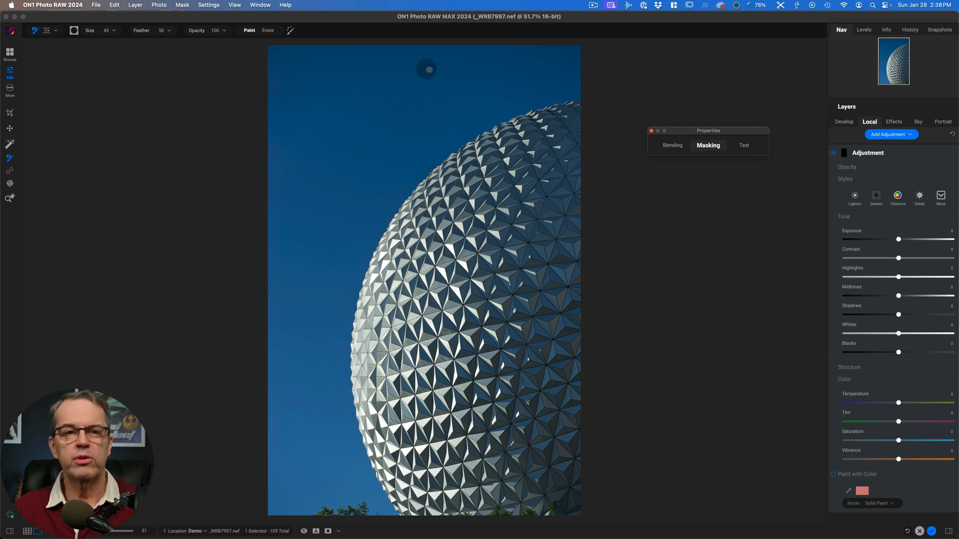
left_click(260, 5)
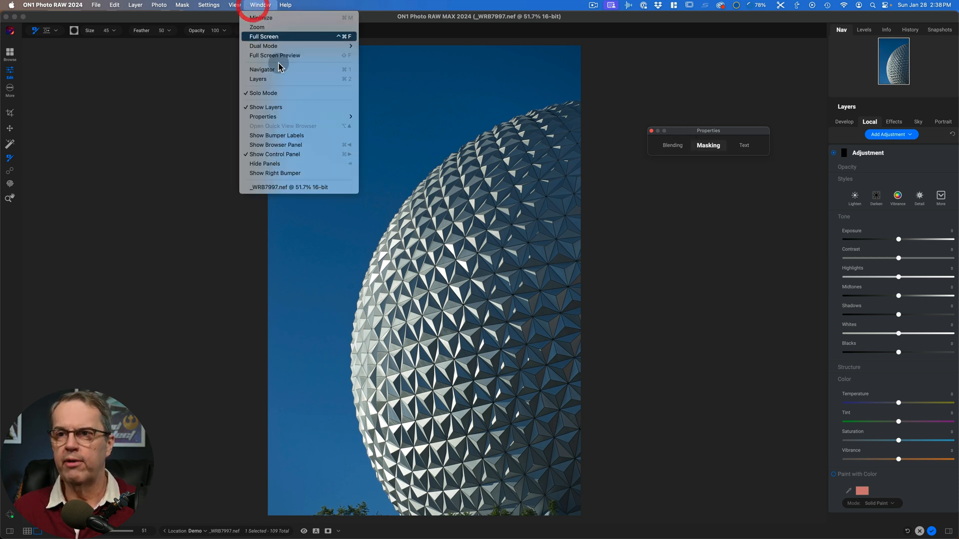
mouse_move(264, 117)
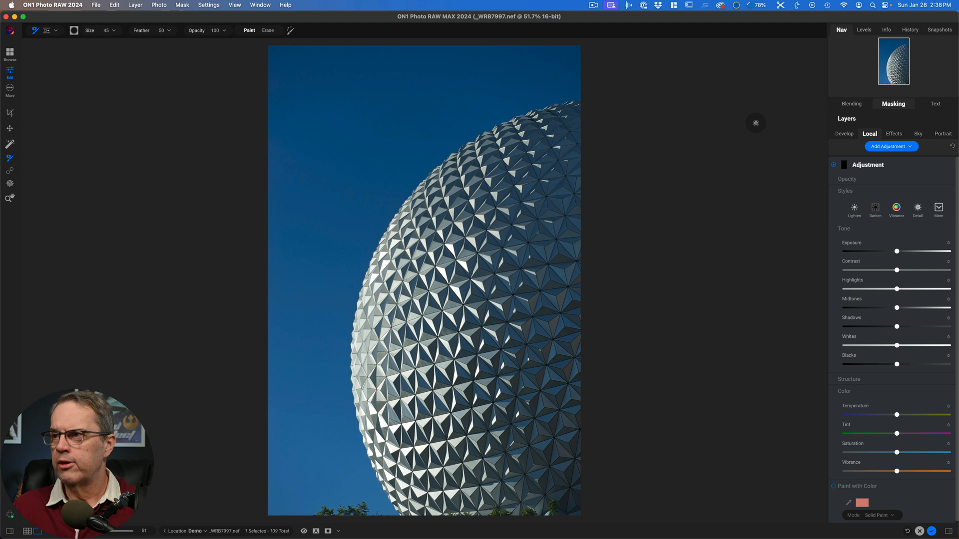
- Apply a Mask AI Architecture region mask to the local adjustment layer
left_click(893, 104)
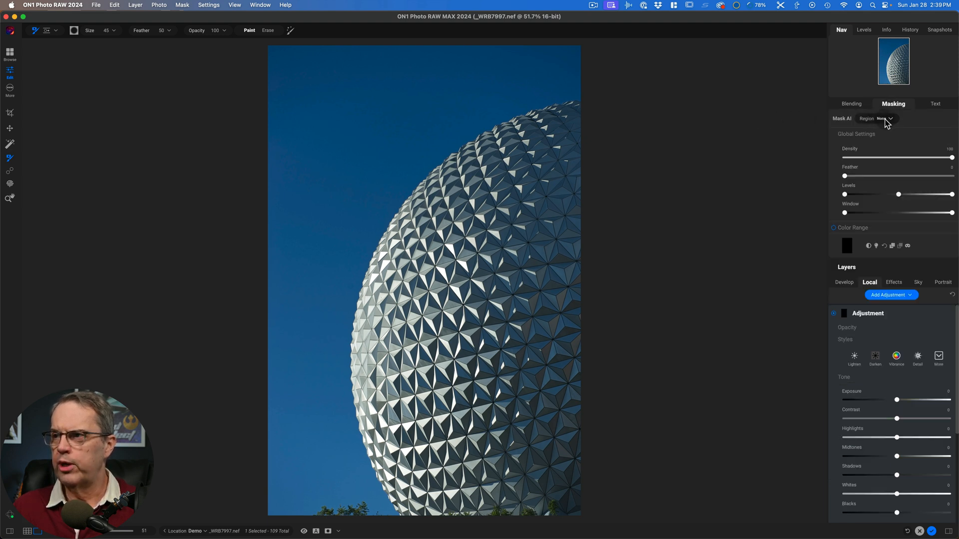
left_click(885, 118)
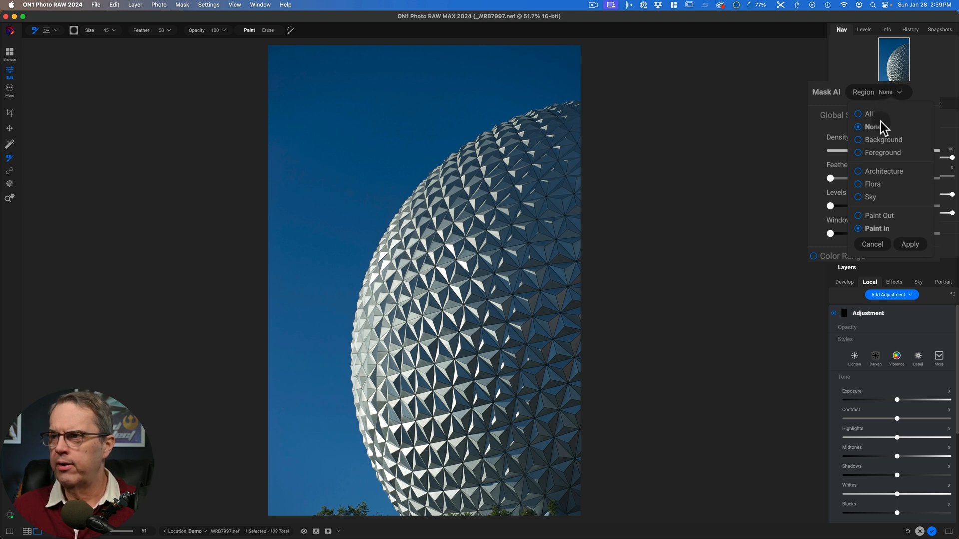
left_click(882, 139)
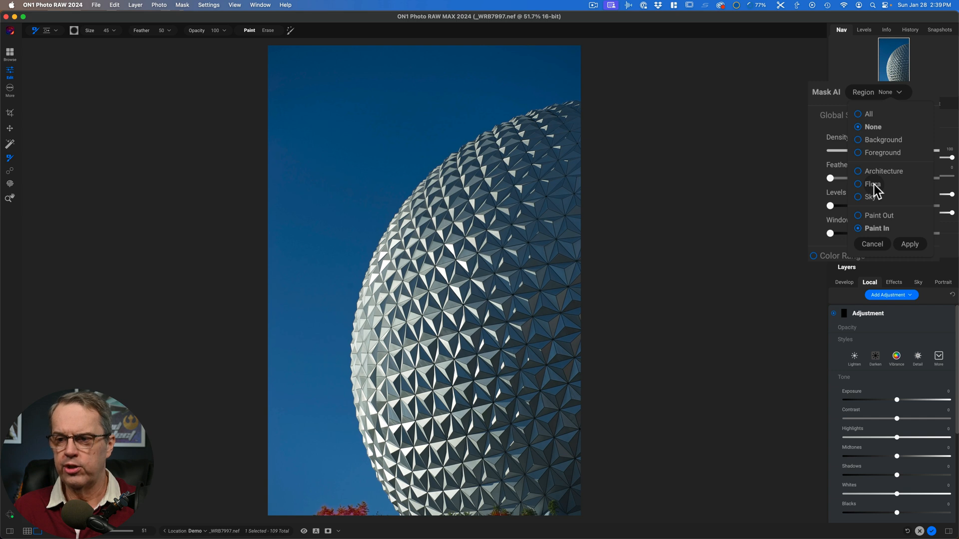
left_click(871, 196)
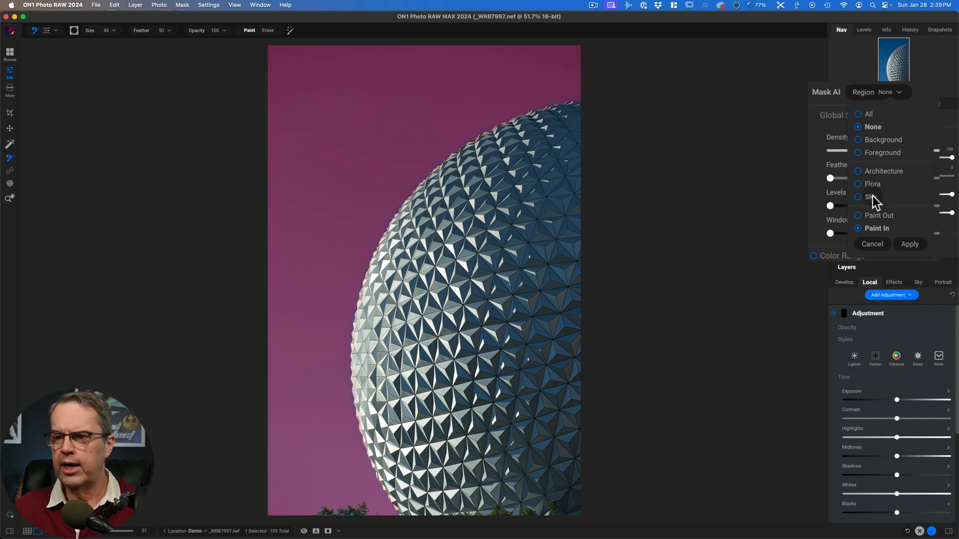
mouse_move(890, 202)
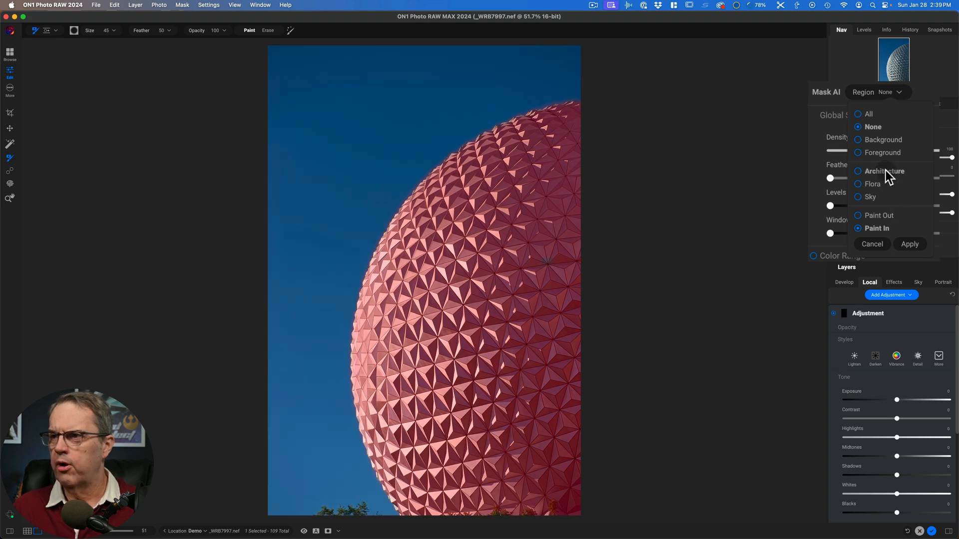
left_click(858, 171)
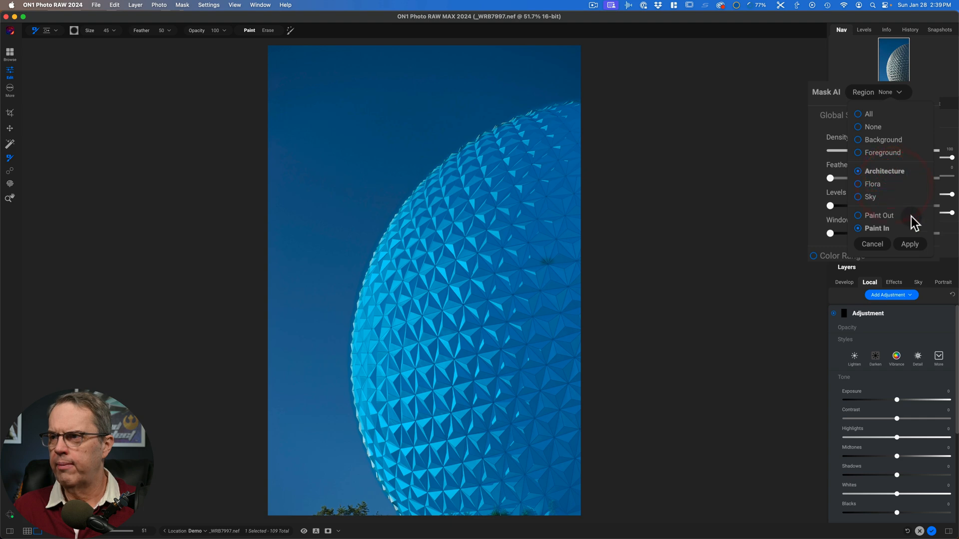
left_click(910, 244)
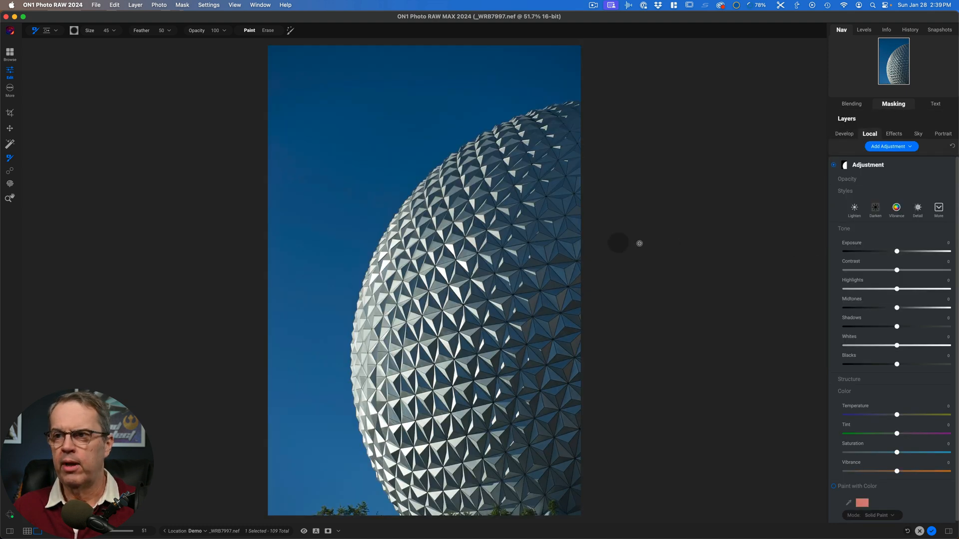
mouse_move(504, 222)
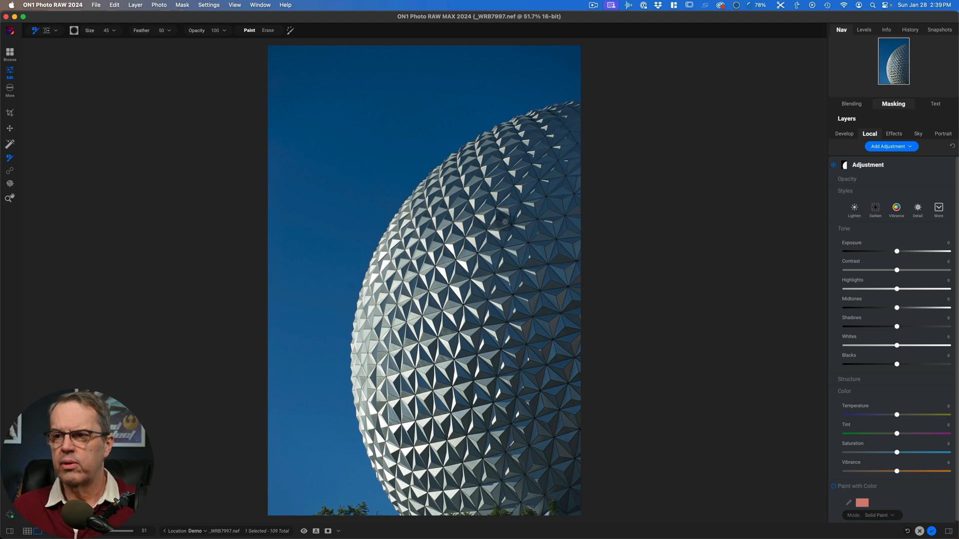
- Lower the dome's exposure to about -1 and raise its contrast to 31
left_click(327, 531)
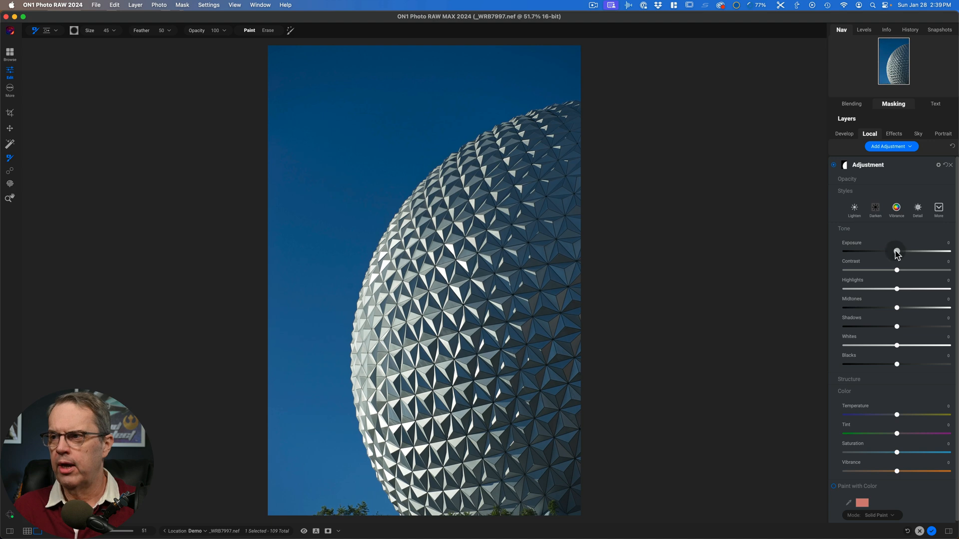
left_click_drag(896, 252, 854, 252)
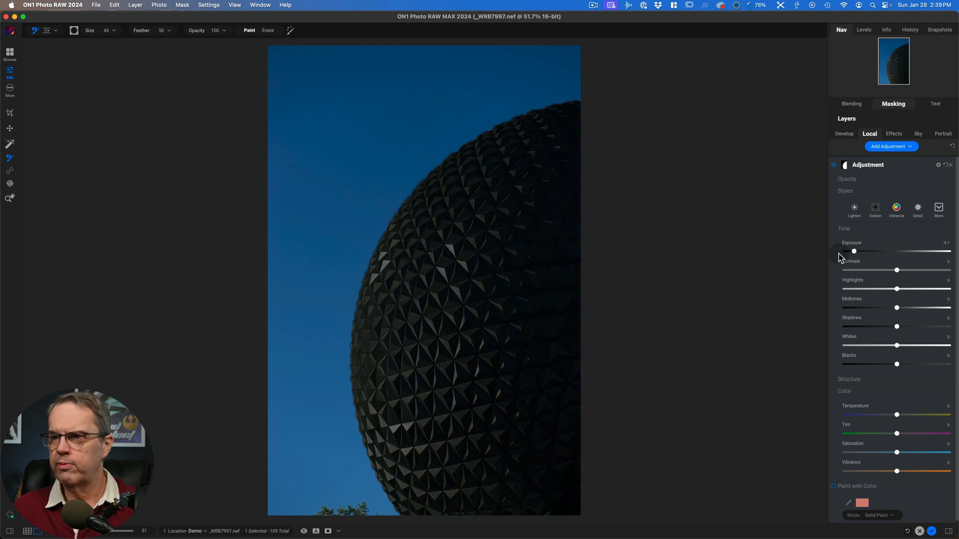
left_click_drag(853, 251, 864, 252)
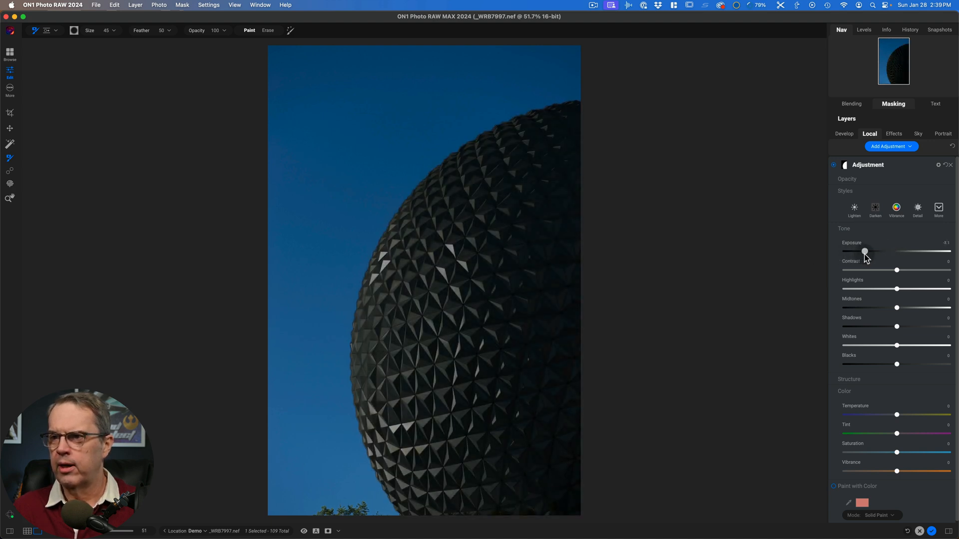
left_click_drag(864, 252, 880, 251)
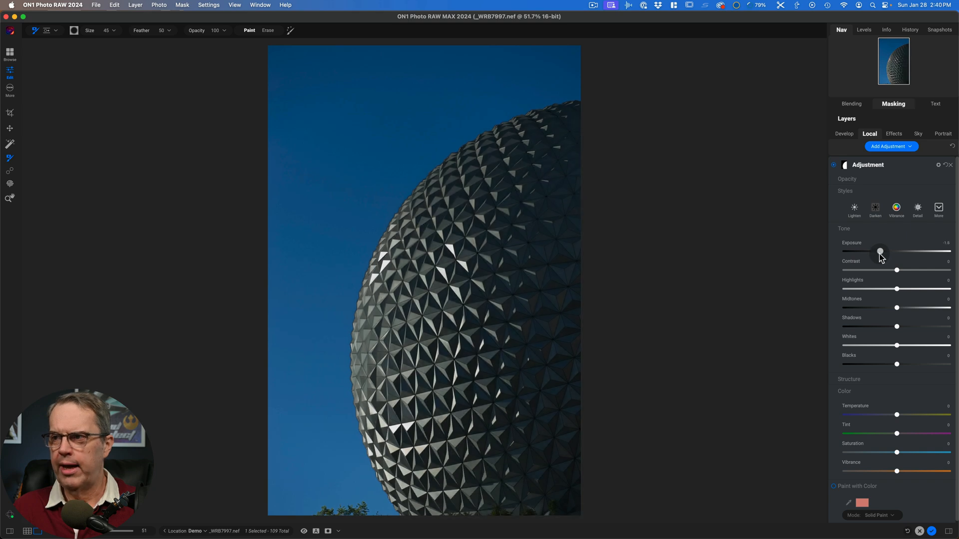
left_click_drag(881, 251, 879, 252)
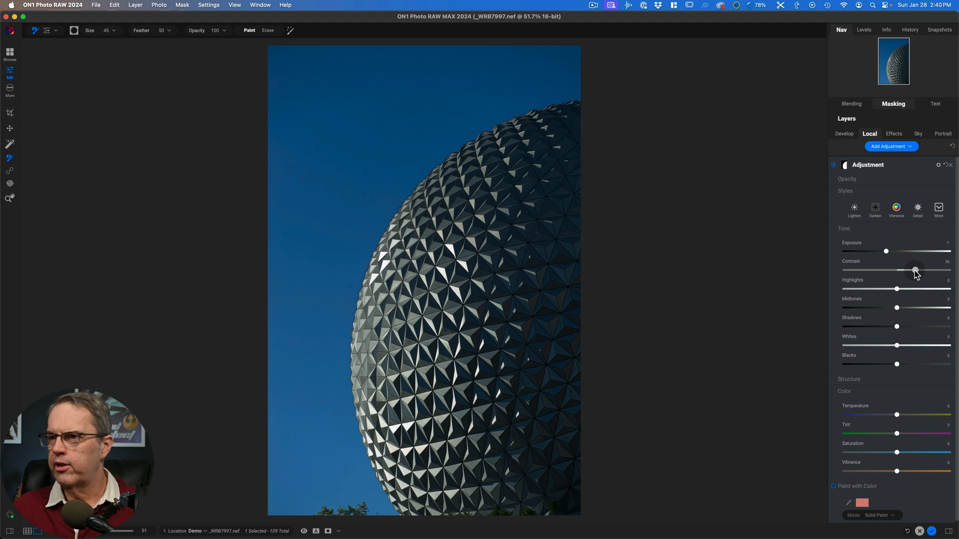
left_click_drag(915, 271, 911, 271)
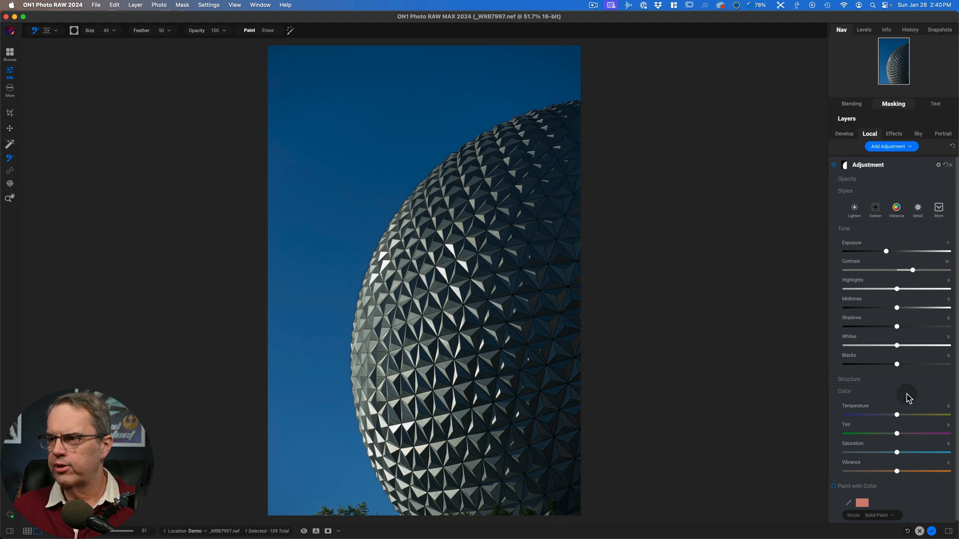
- Warm the dome with Temperature 100 and Tint around 27
left_click_drag(897, 414, 948, 414)
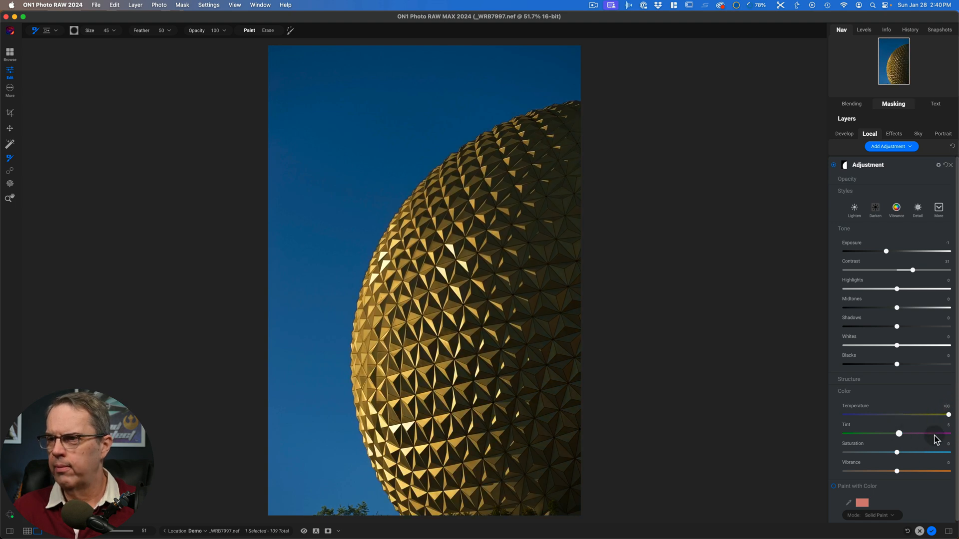
left_click_drag(899, 434, 921, 434)
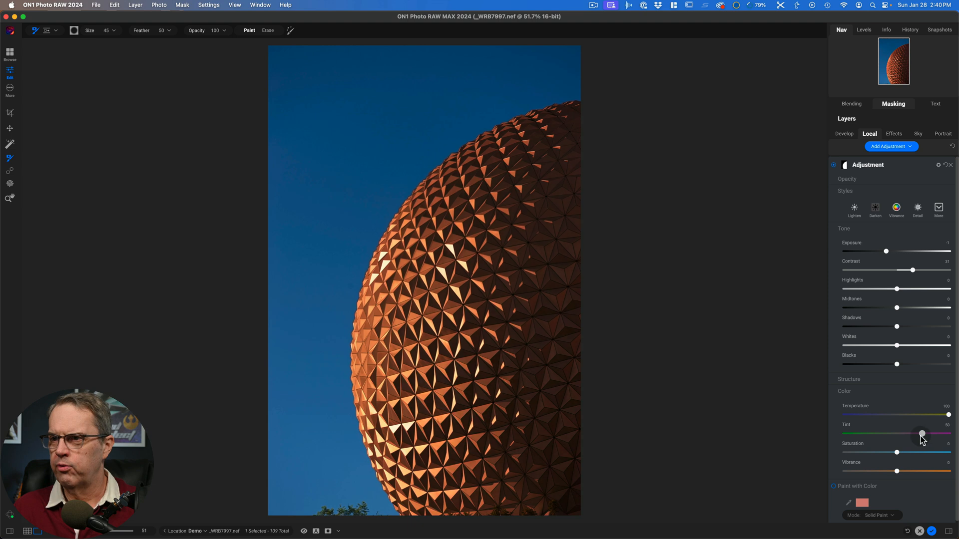
left_click_drag(921, 434, 911, 434)
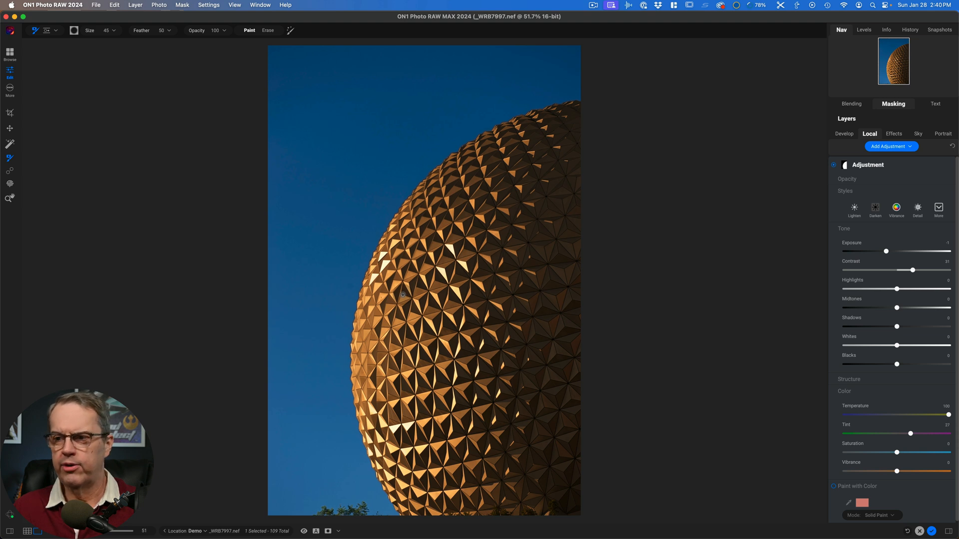
mouse_move(731, 251)
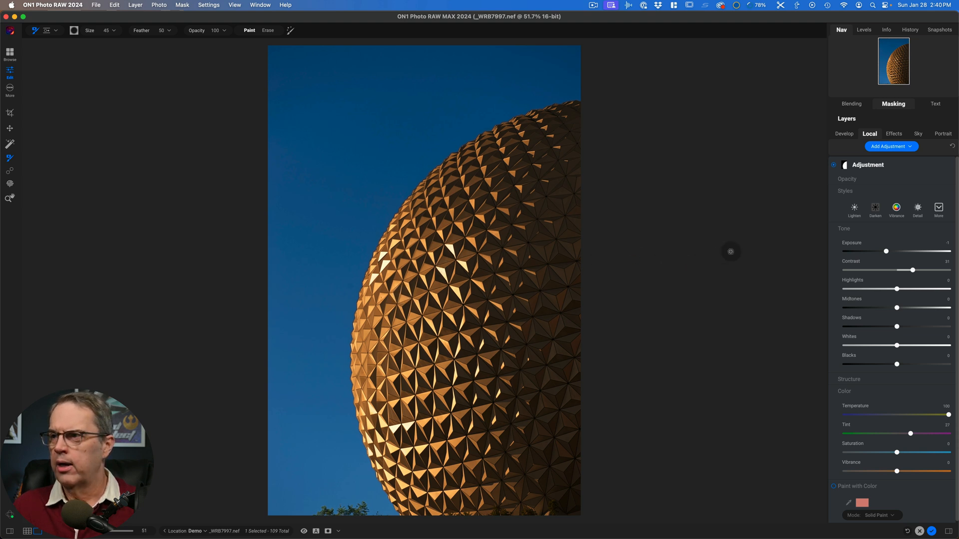
mouse_move(343, 140)
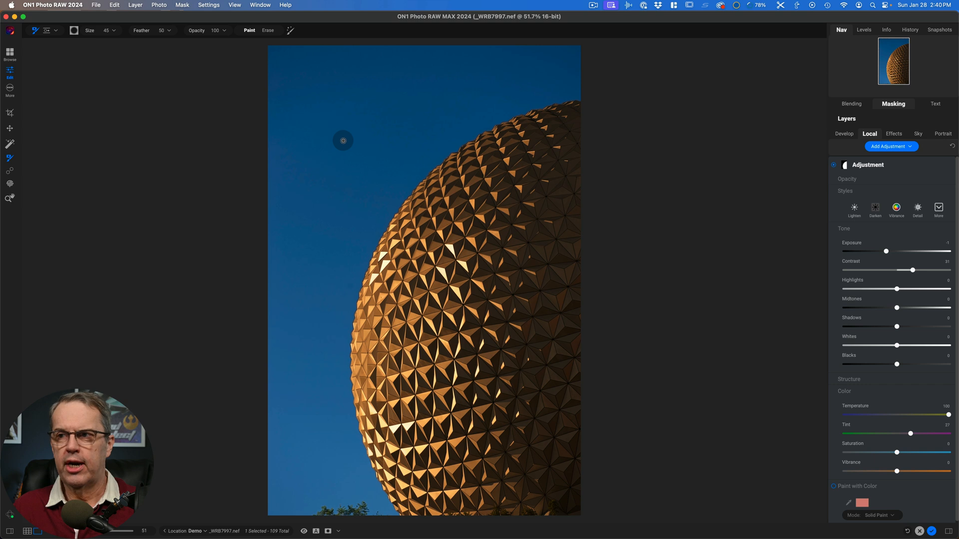
mouse_move(744, 174)
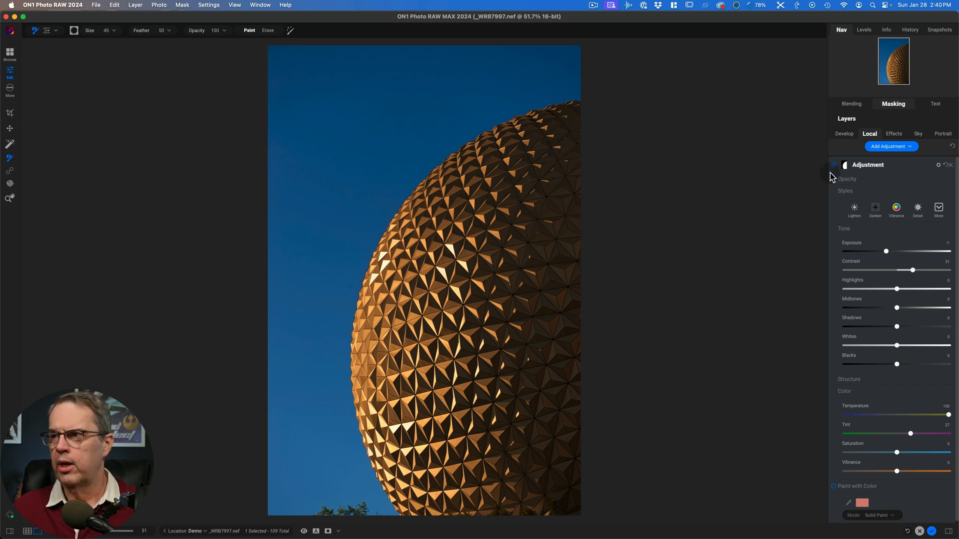
- Create a second local adjustment using the copied architecture mask, inverted to target the sky
left_click(893, 104)
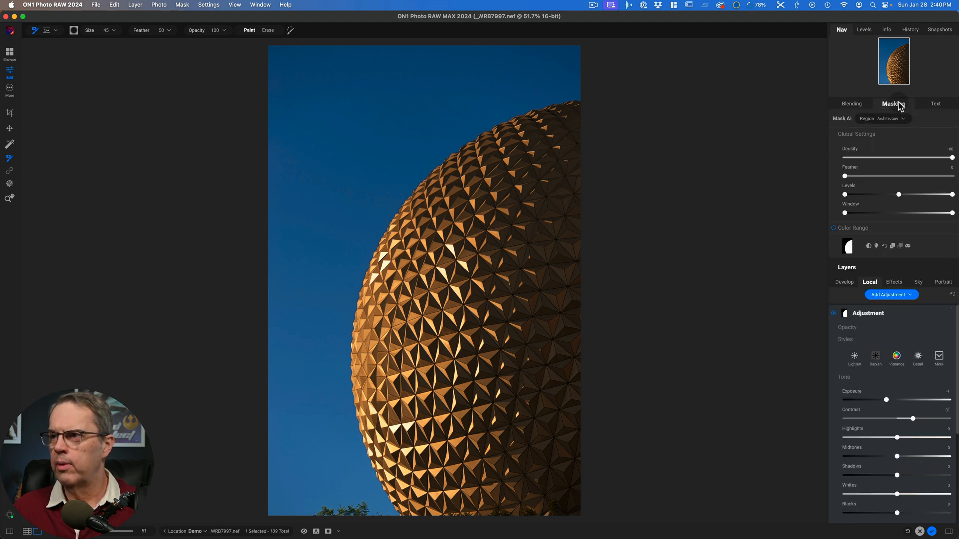
mouse_move(899, 244)
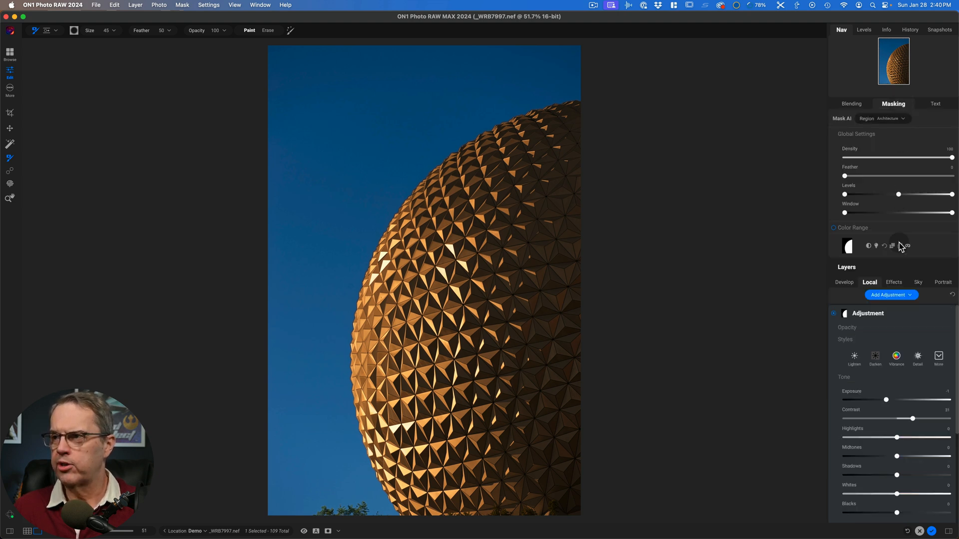
mouse_move(899, 246)
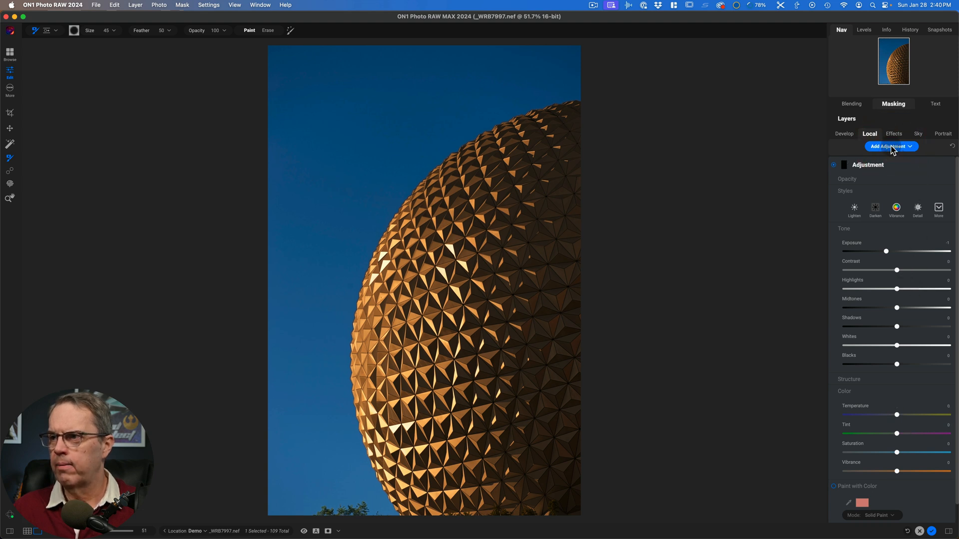
left_click(890, 146)
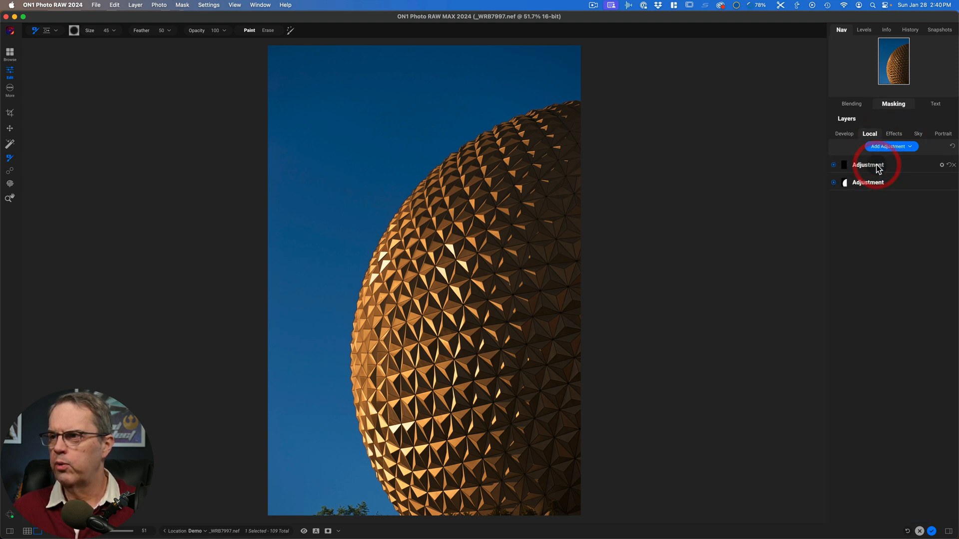
left_click(868, 164)
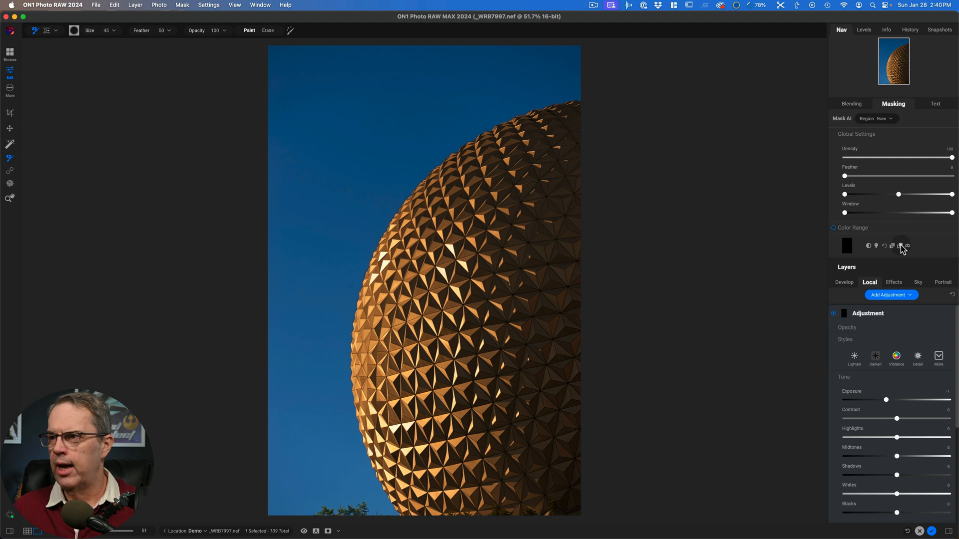
mouse_move(905, 245)
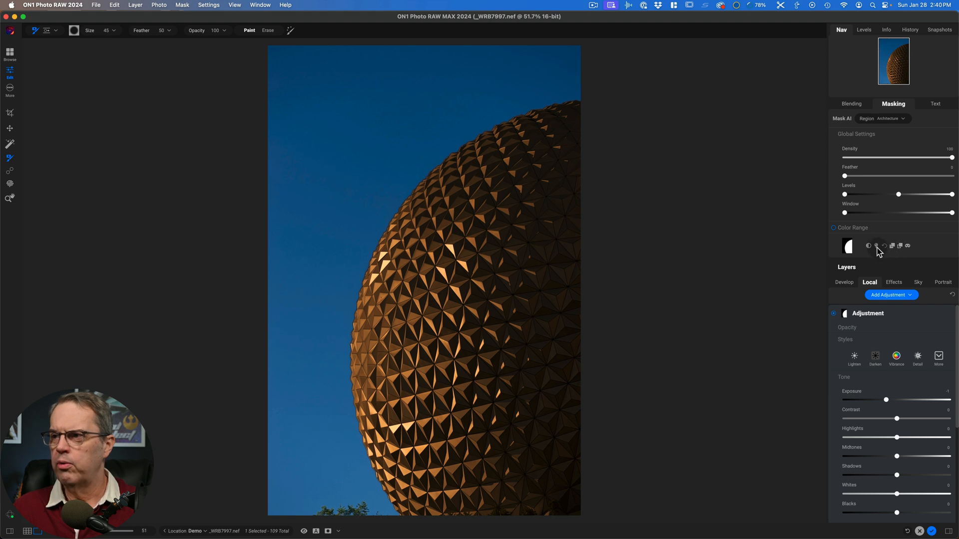
left_click(870, 246)
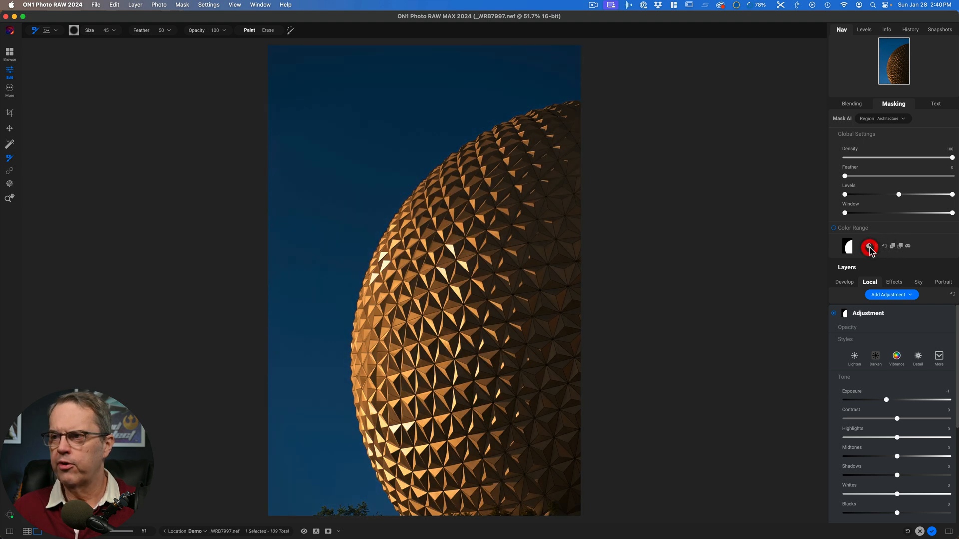
left_click(869, 245)
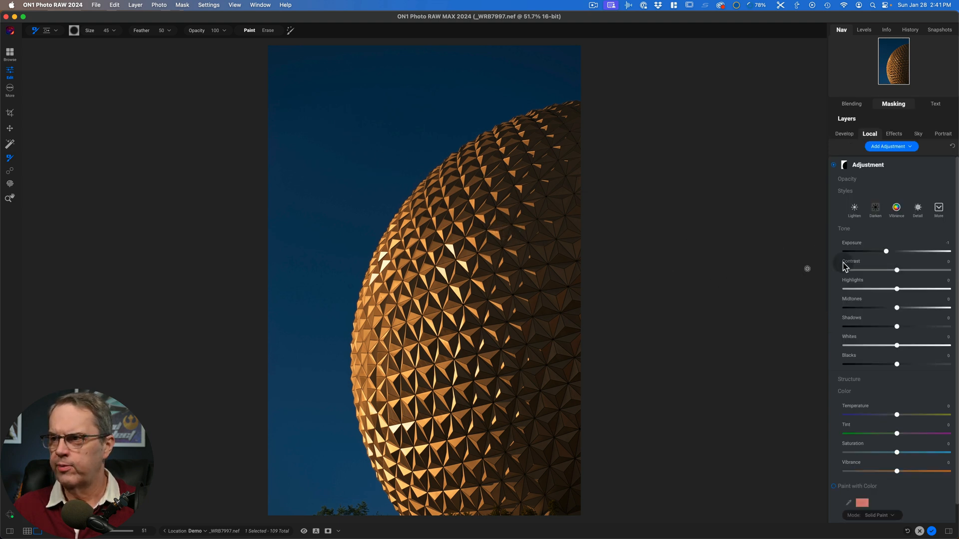
- Set the sky adjustment's Exposure to 1.3 and Contrast to -12
left_click_drag(885, 252, 911, 251)
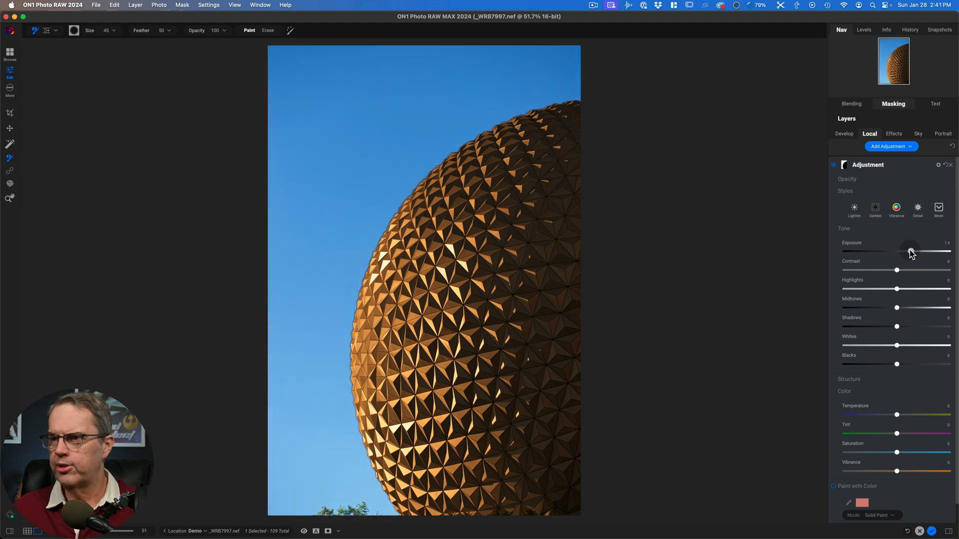
left_click_drag(912, 251, 909, 250)
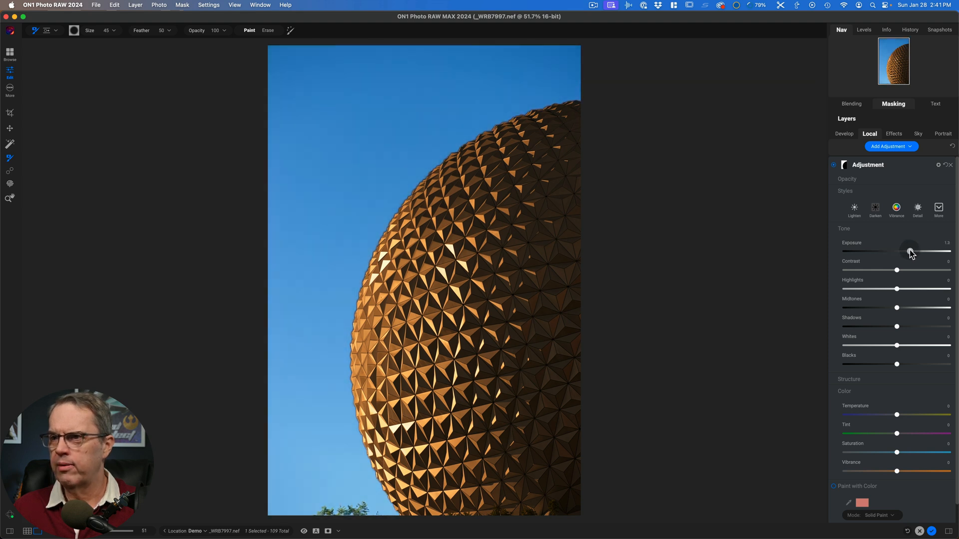
left_click_drag(896, 270, 899, 270)
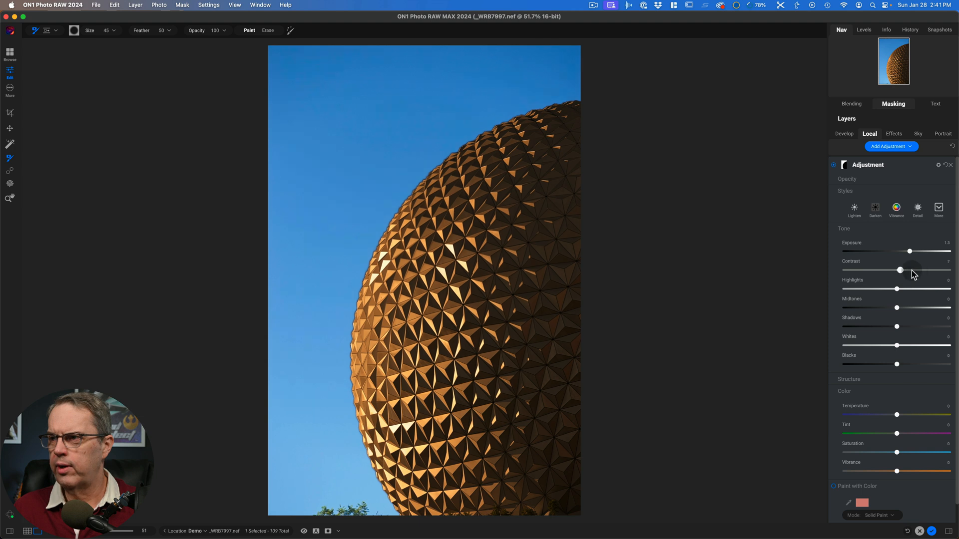
left_click_drag(911, 270, 901, 270)
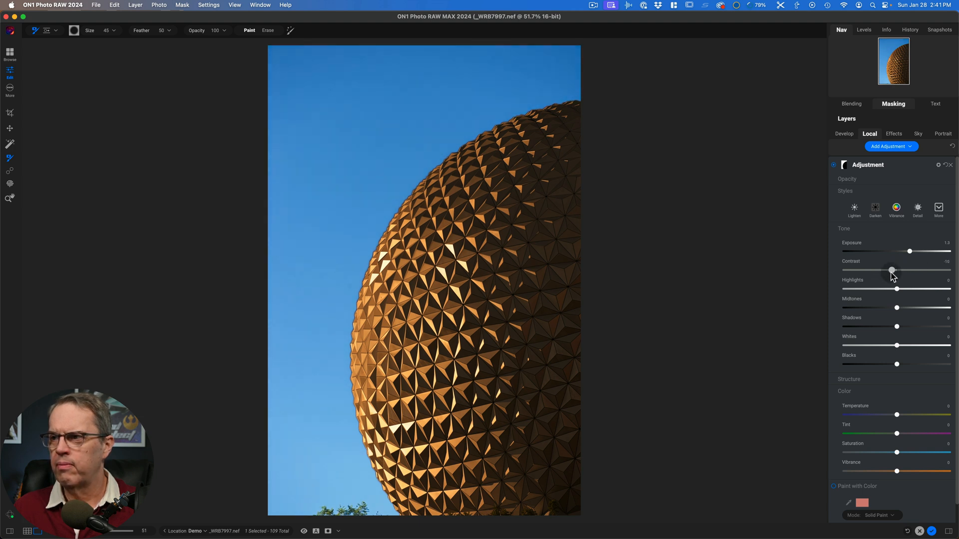
left_click(891, 270)
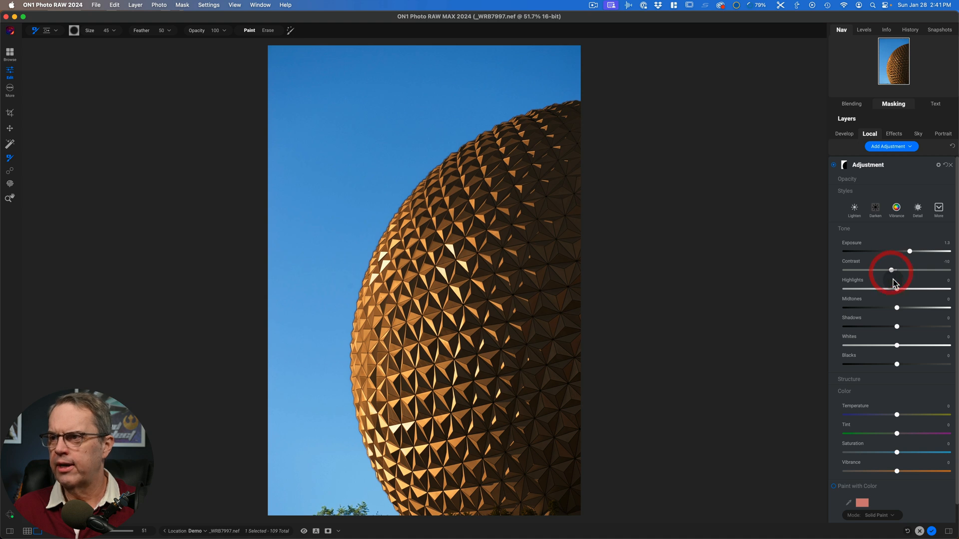
- Lower the sky's Highlights to -21 and cool its Temperature to -21
left_click_drag(896, 289, 912, 289)
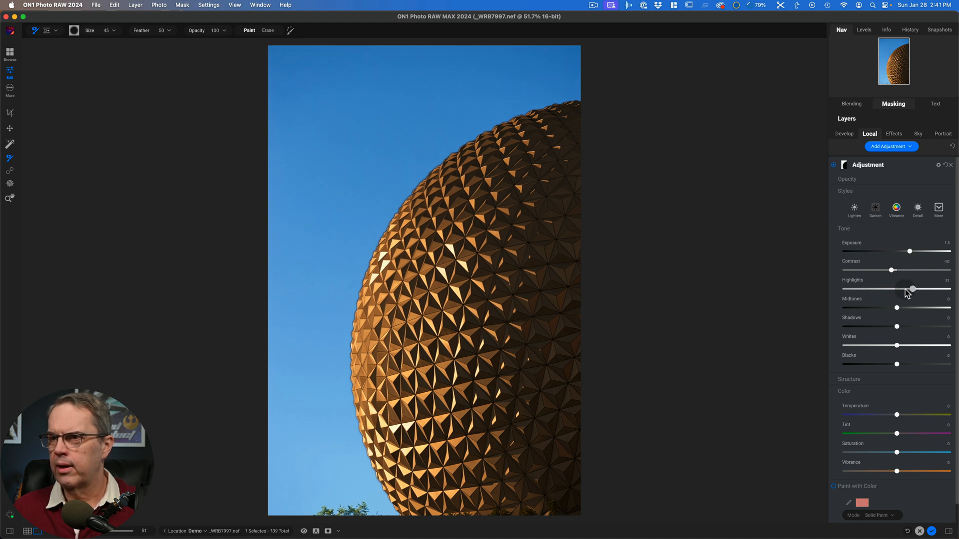
left_click_drag(912, 289, 883, 288)
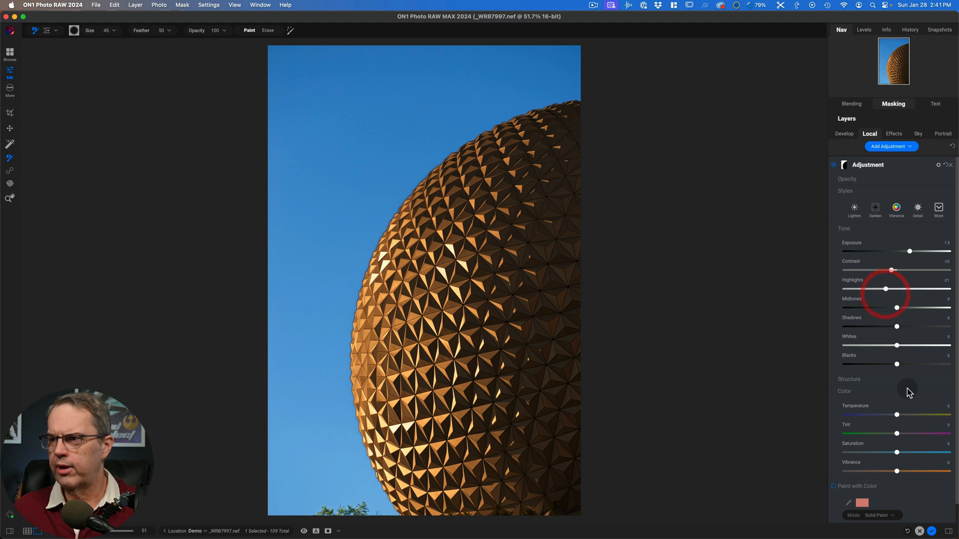
left_click_drag(897, 415, 886, 415)
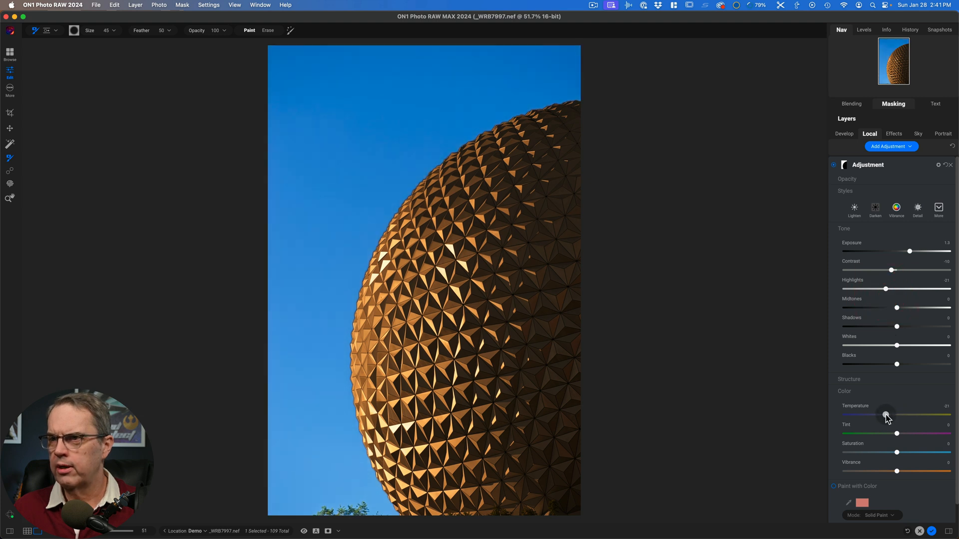
left_click(885, 415)
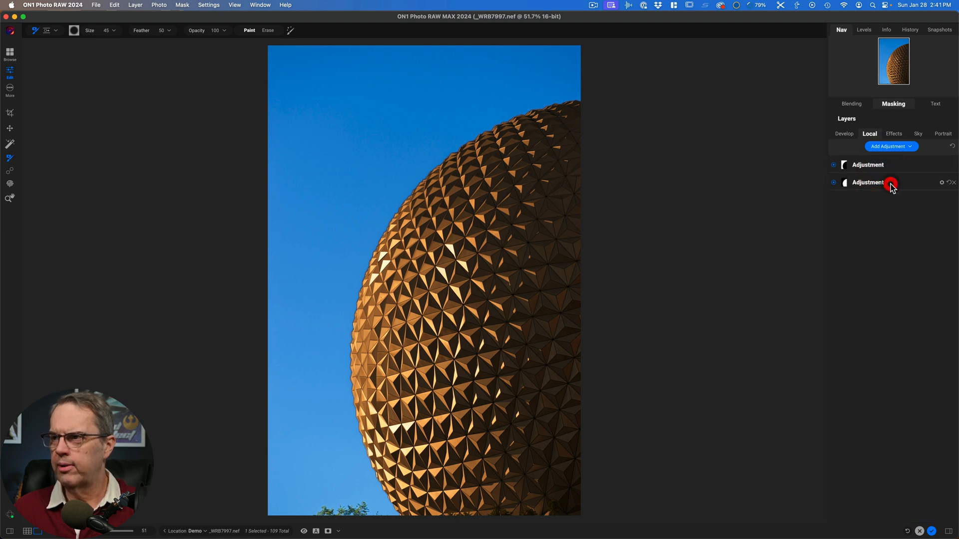
- Reopen the dome adjustment and lower its Temperature slightly below maximum
left_click(869, 183)
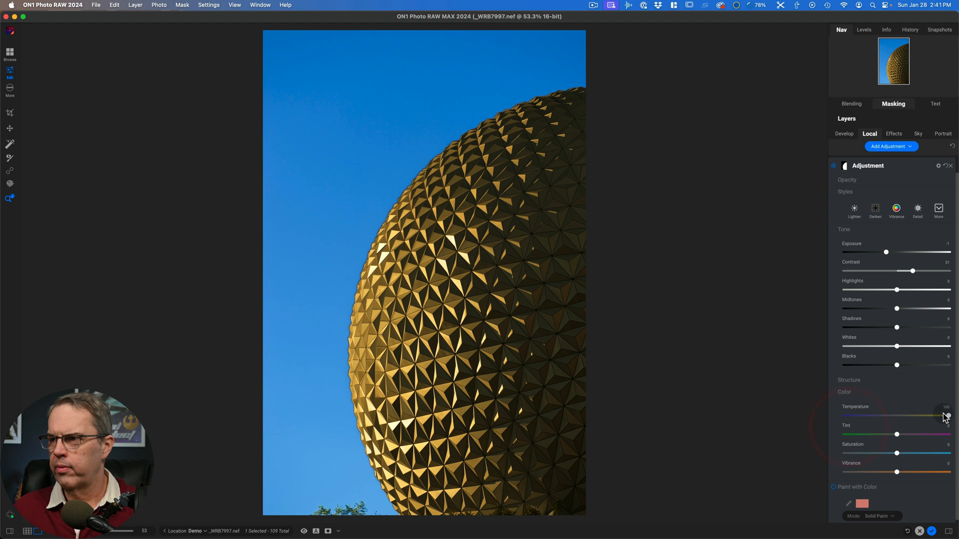
left_click_drag(947, 417, 940, 416)
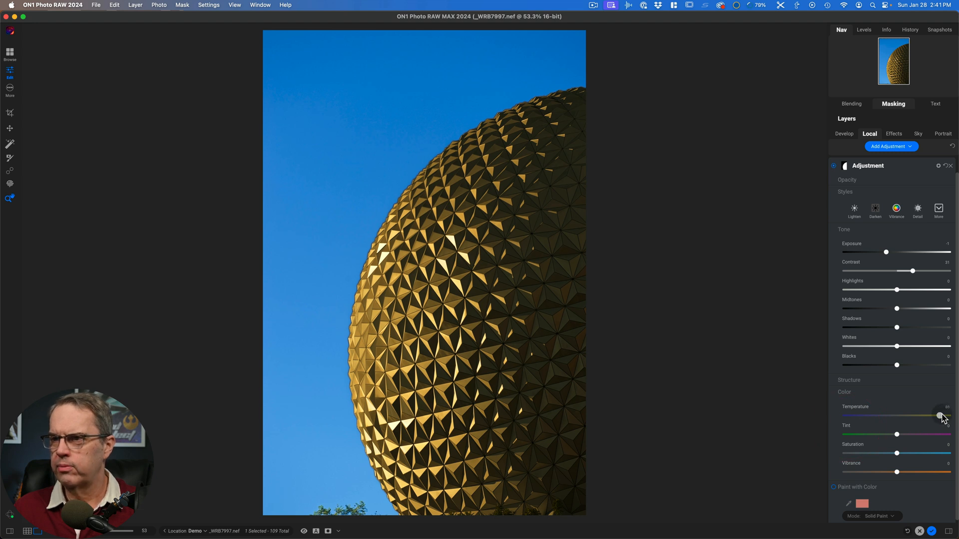
left_click_drag(940, 416, 942, 416)
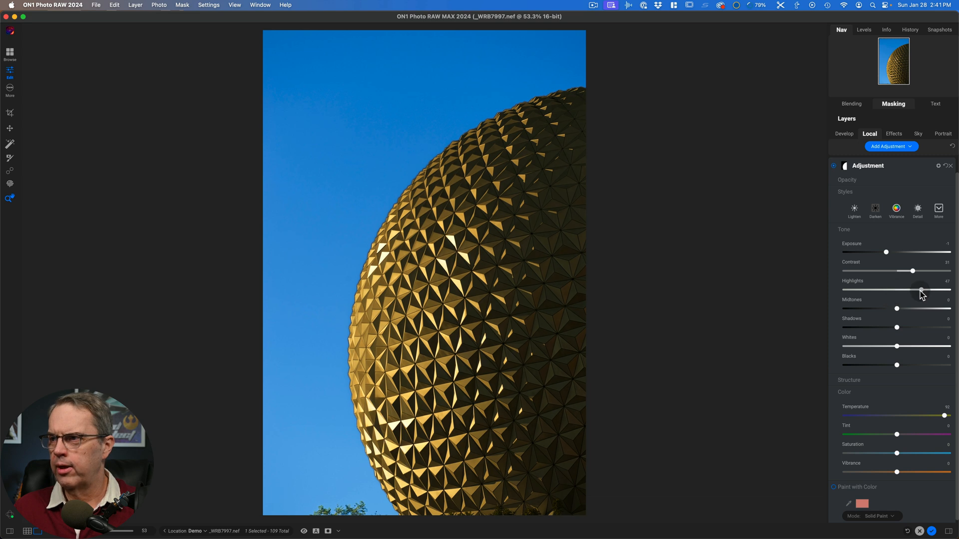
- Set the dome's Highlights to 31, Midtones to 34 and Shadows to about 36
left_click_drag(921, 290, 916, 289)
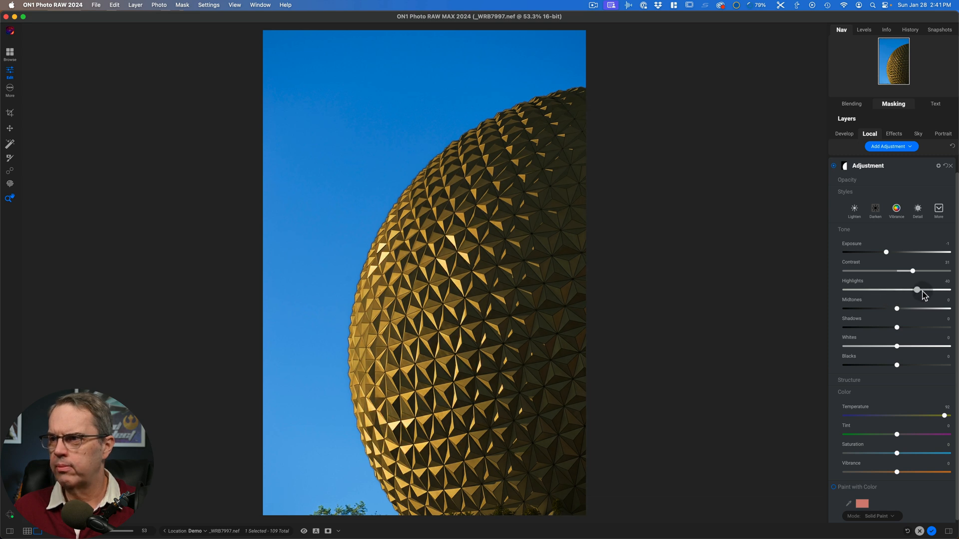
left_click_drag(916, 289, 924, 289)
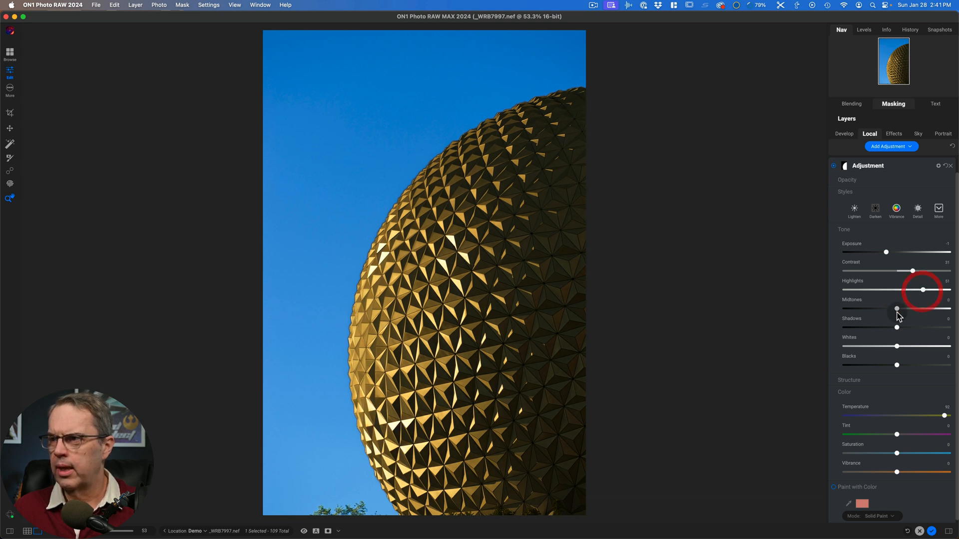
left_click_drag(897, 309, 911, 309)
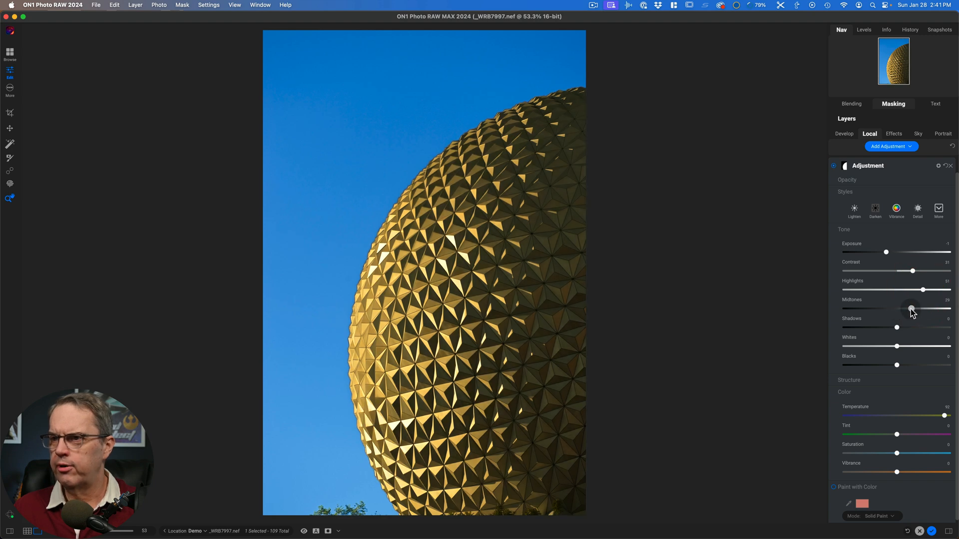
left_click_drag(910, 308, 914, 308)
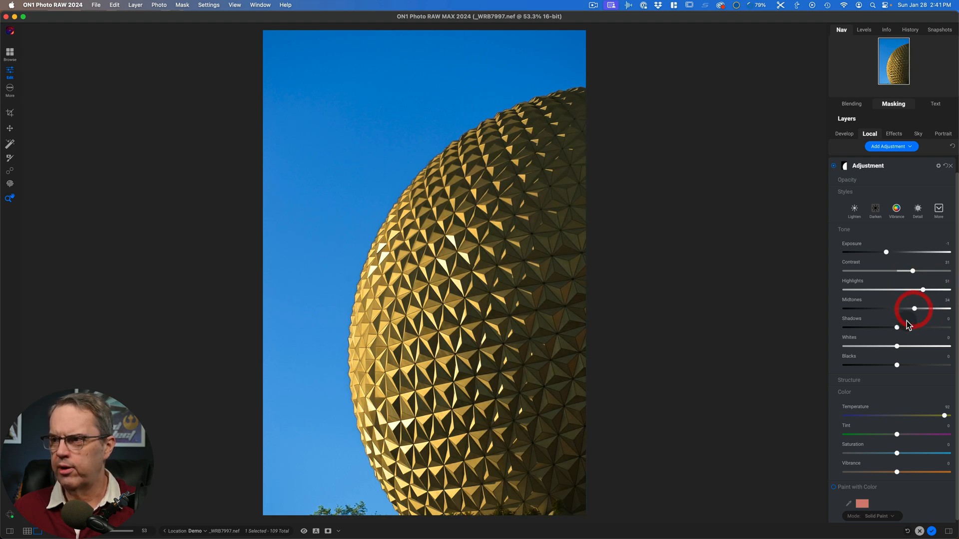
left_click_drag(897, 327, 912, 327)
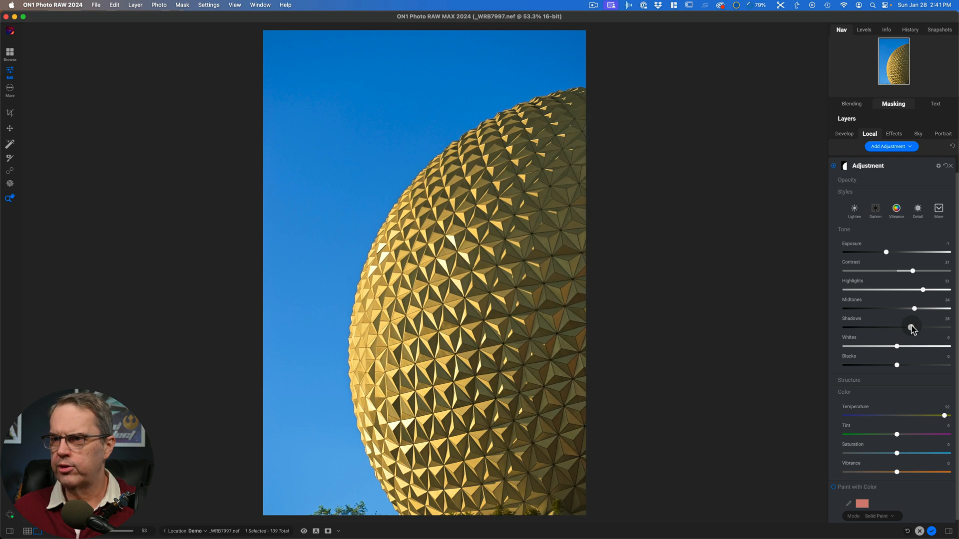
left_click_drag(911, 327, 916, 328)
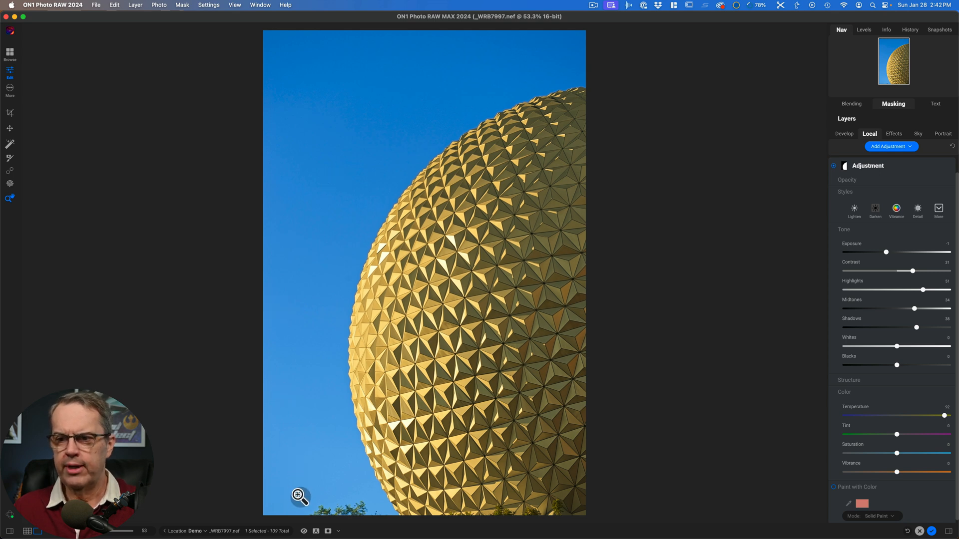
left_click(303, 531)
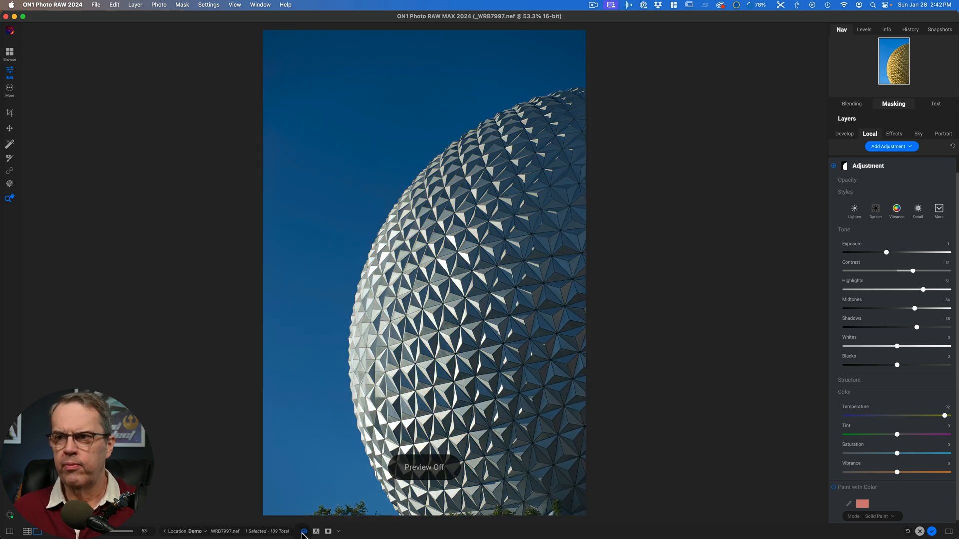
left_click(303, 531)
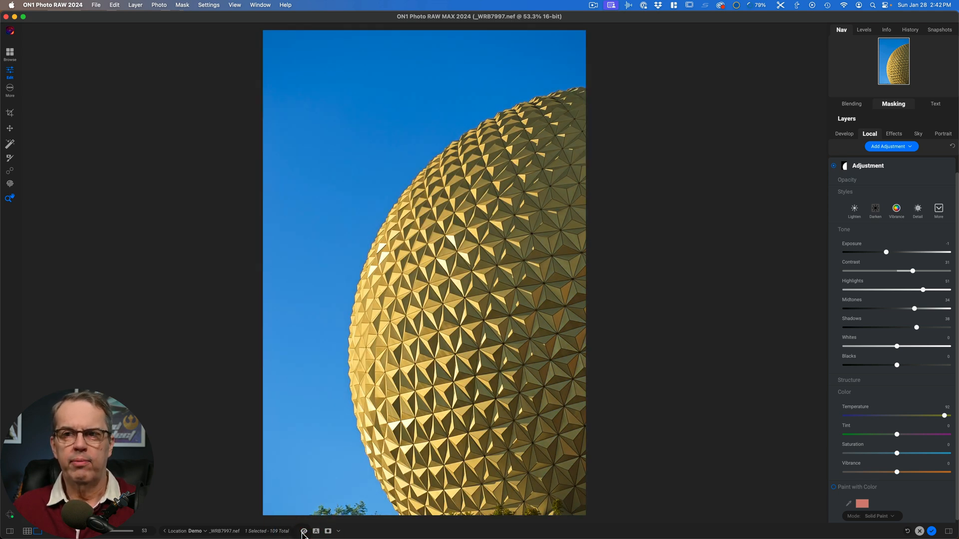
left_click(303, 531)
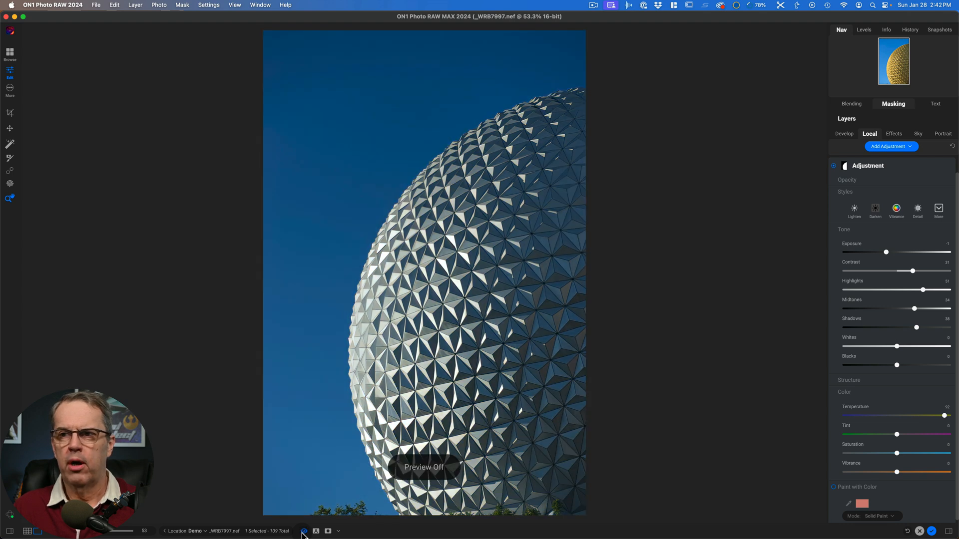
left_click(304, 531)
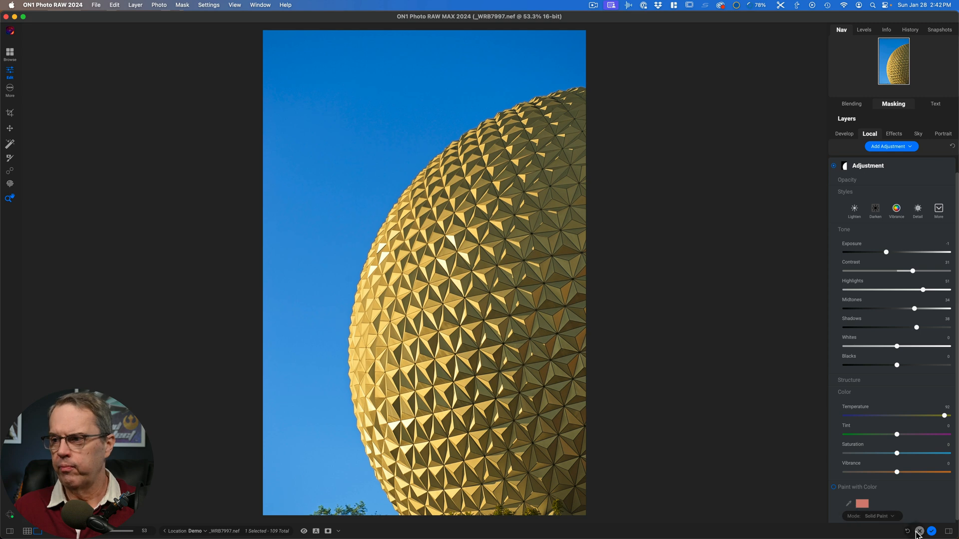
mouse_move(919, 531)
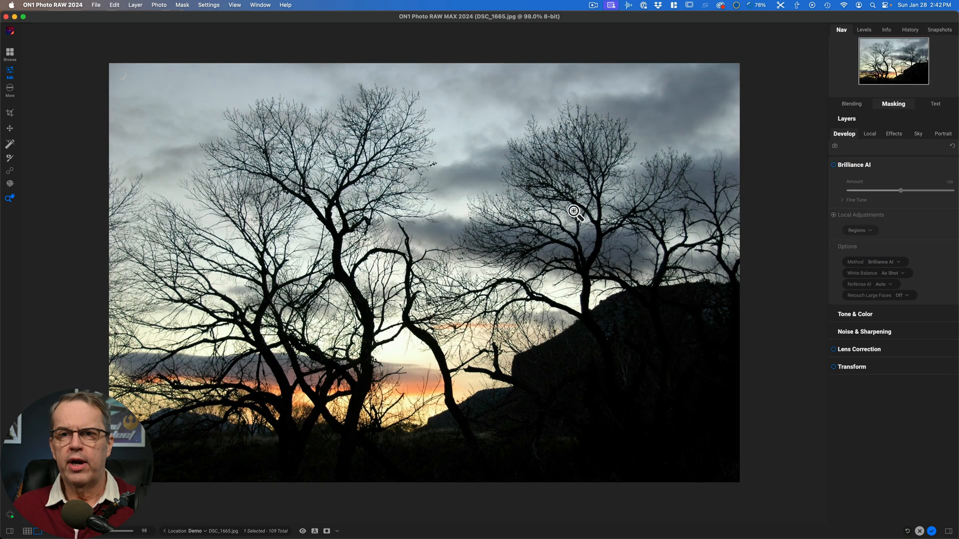
mouse_move(641, 351)
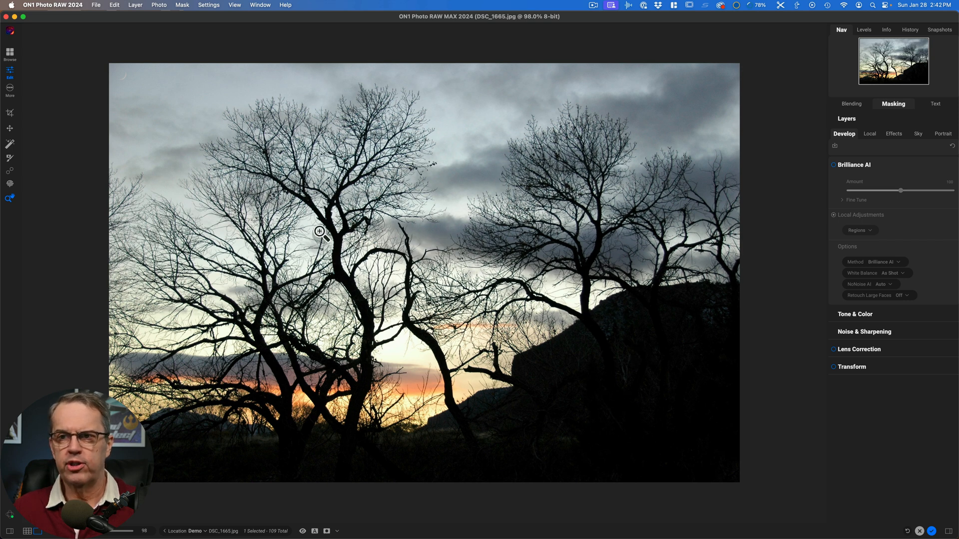
mouse_move(421, 183)
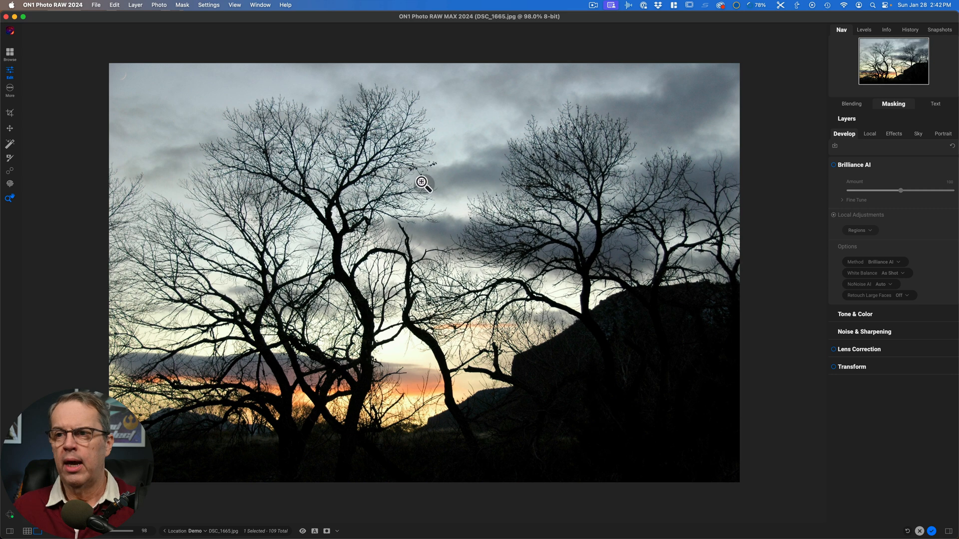
mouse_move(461, 186)
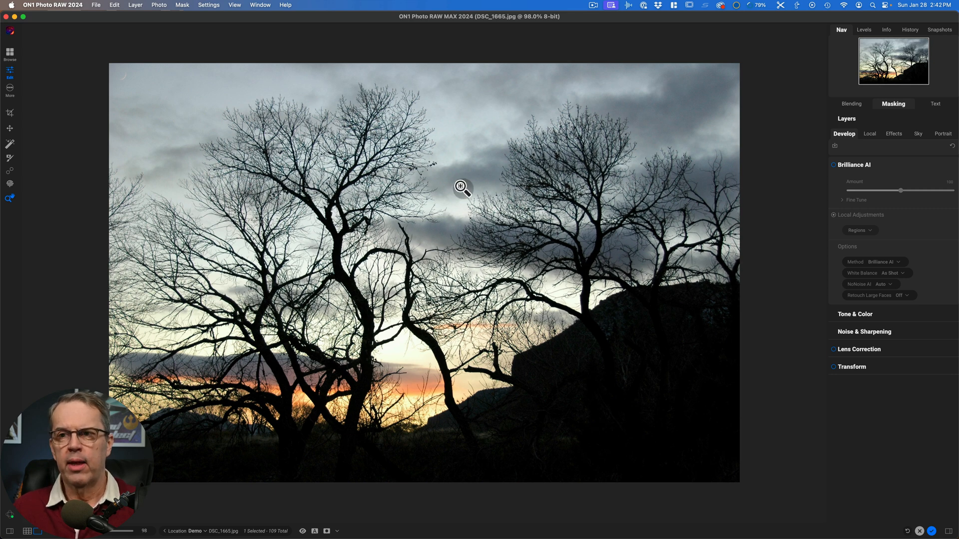
mouse_move(259, 164)
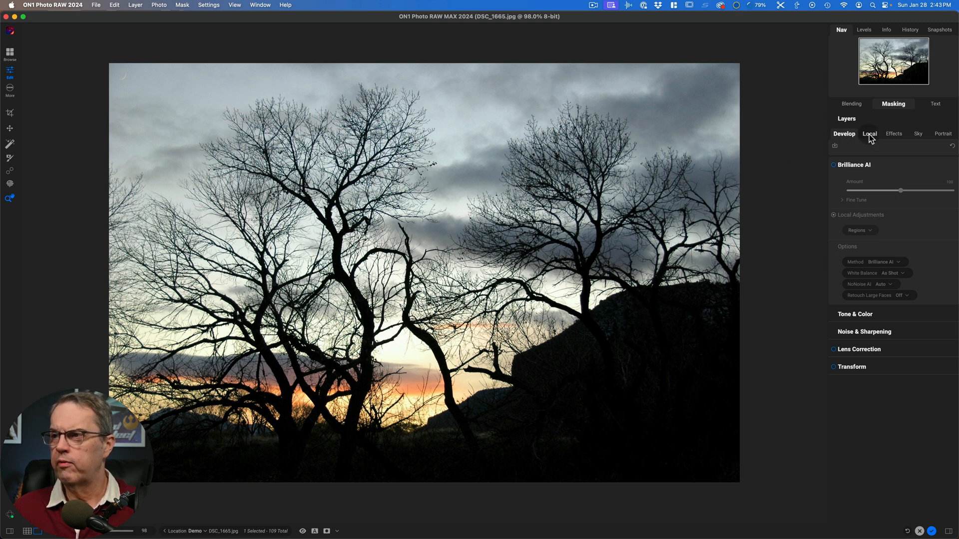
- Add a local adjustment to the trees photo and apply a Flora Mask AI region
left_click(869, 134)
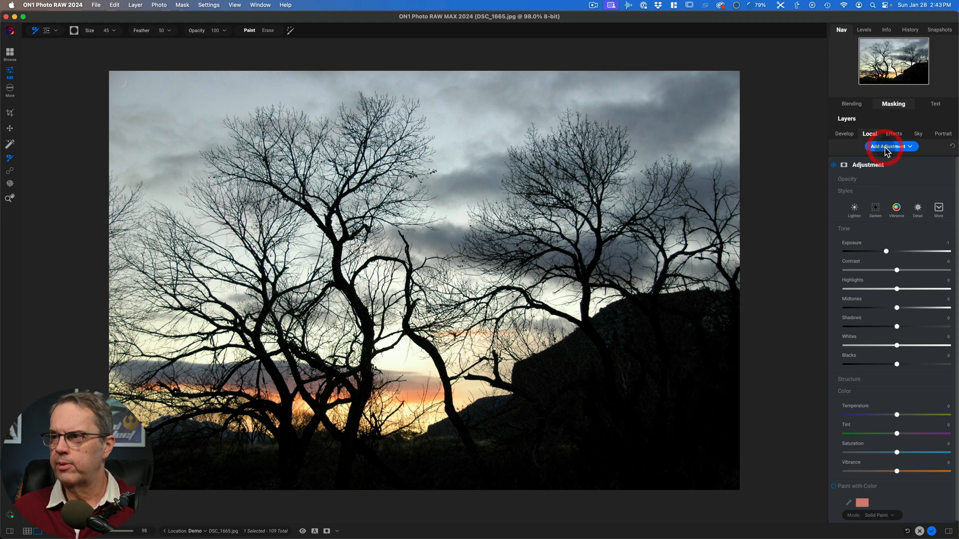
left_click(892, 103)
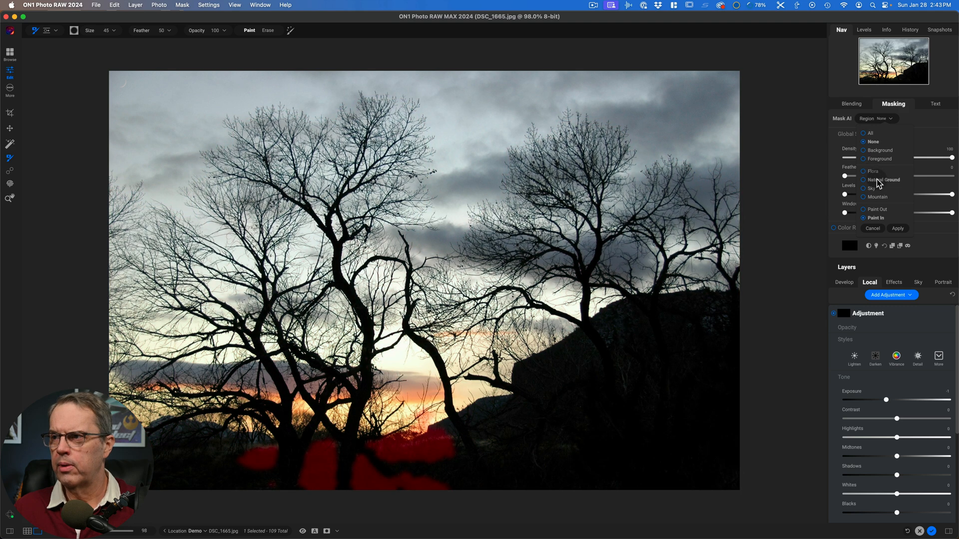
left_click(872, 187)
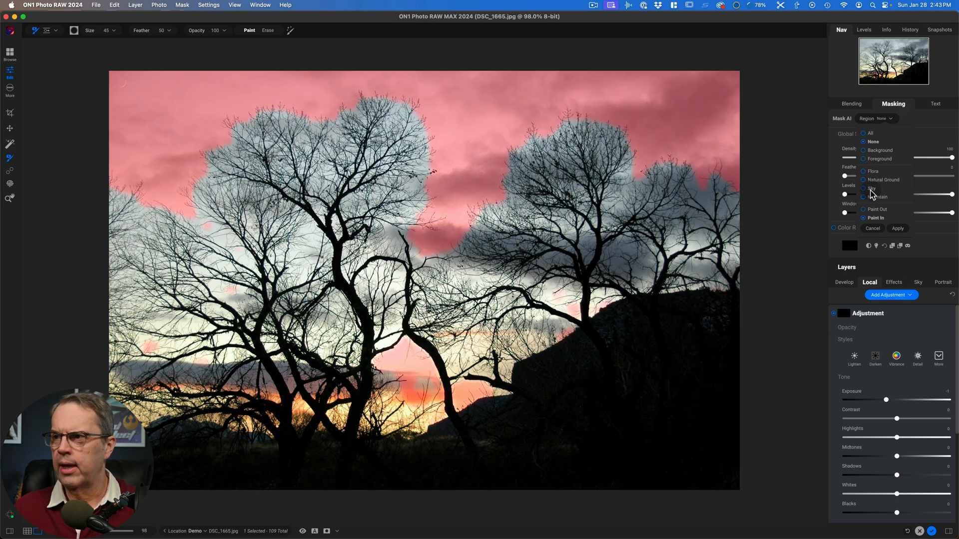
left_click(864, 179)
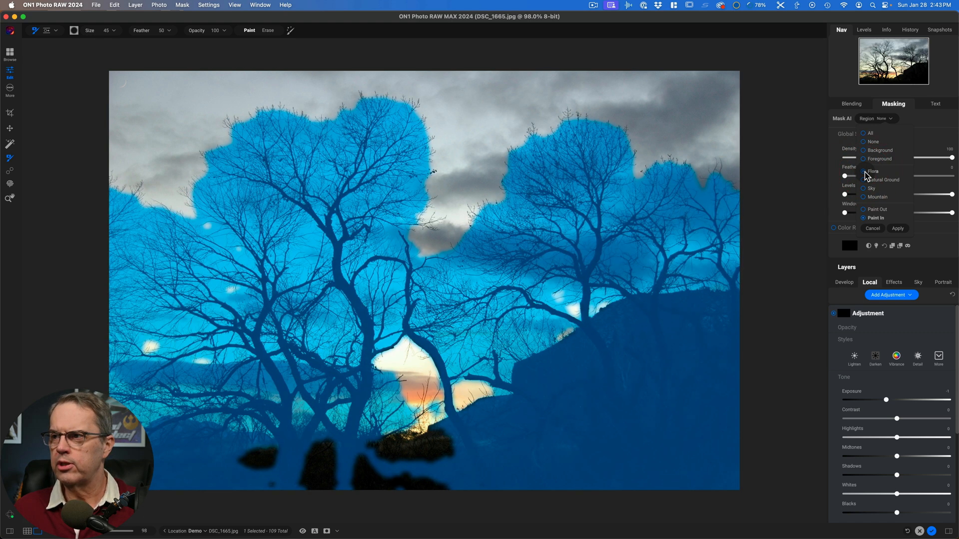
left_click(897, 229)
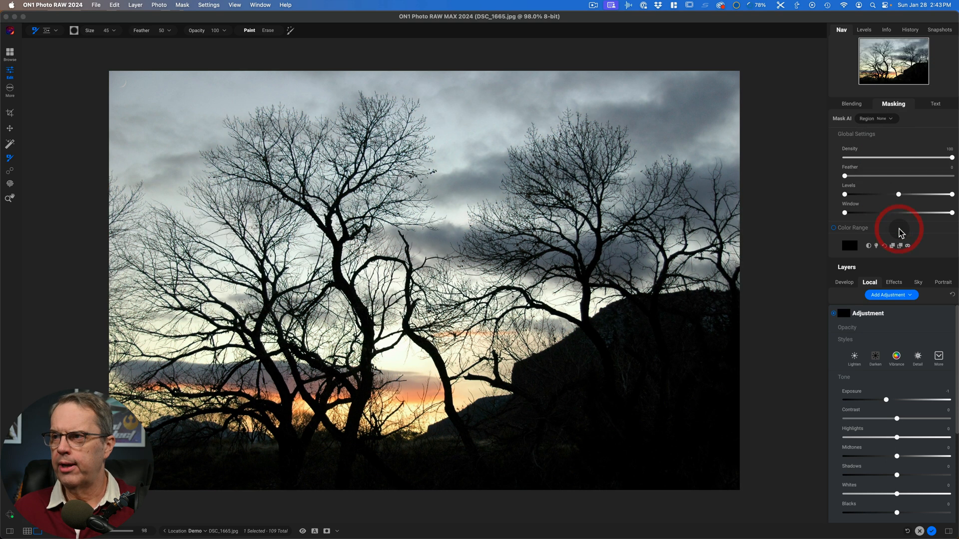
- View the Flora mask and paint over its gaps near the bottom with the Mask Brush
left_click(899, 229)
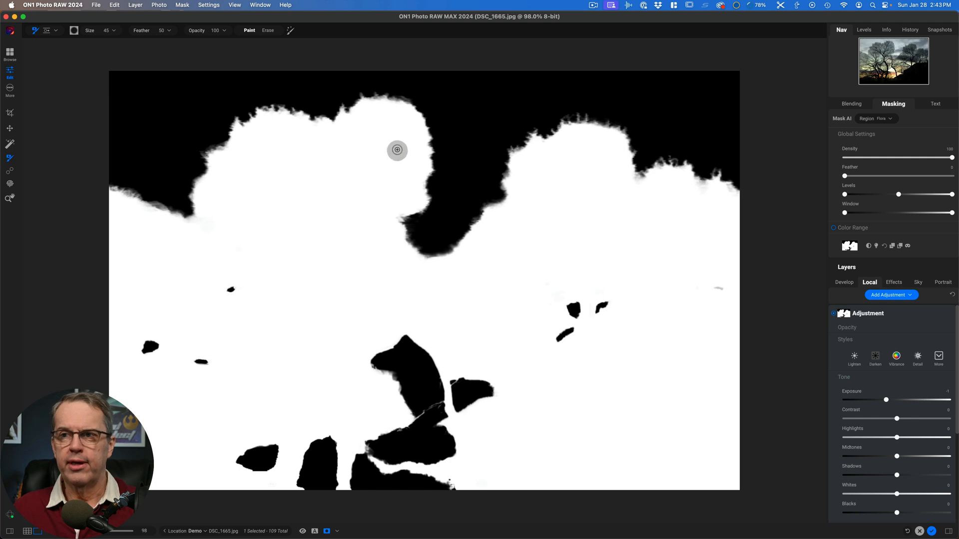
mouse_move(275, 169)
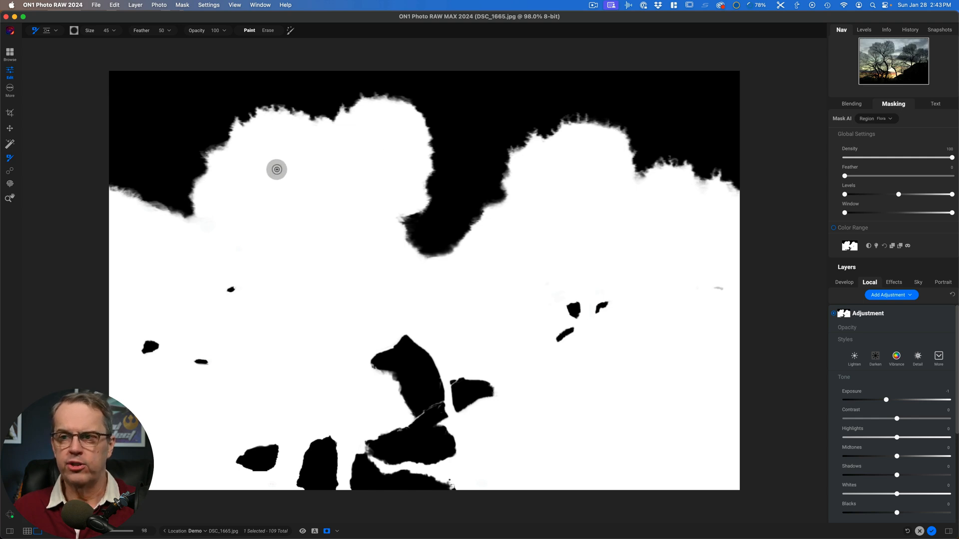
mouse_move(118, 151)
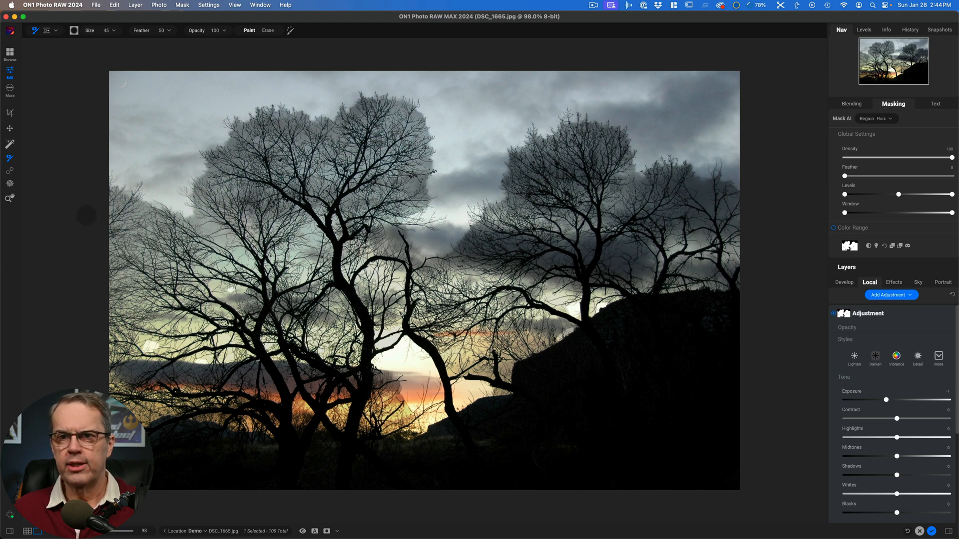
mouse_move(11, 157)
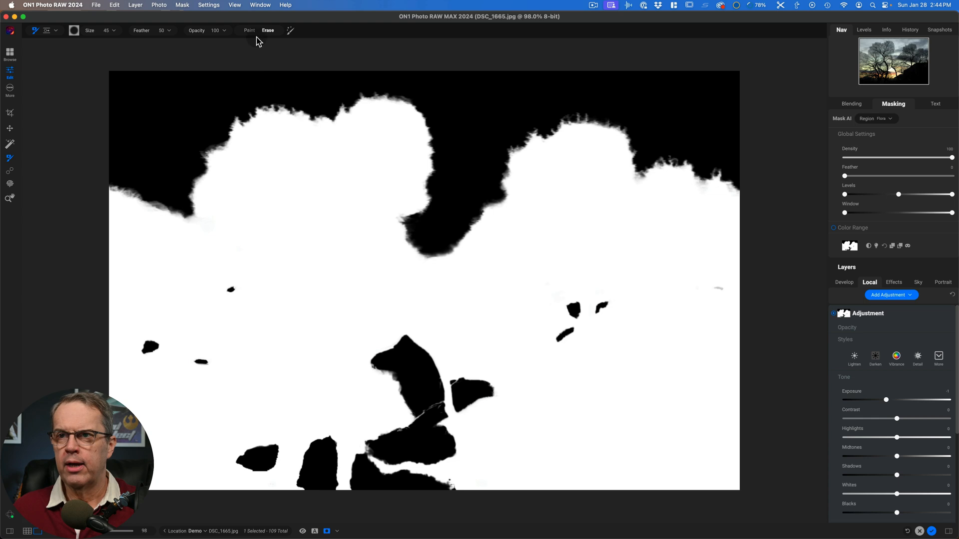
left_click(249, 30)
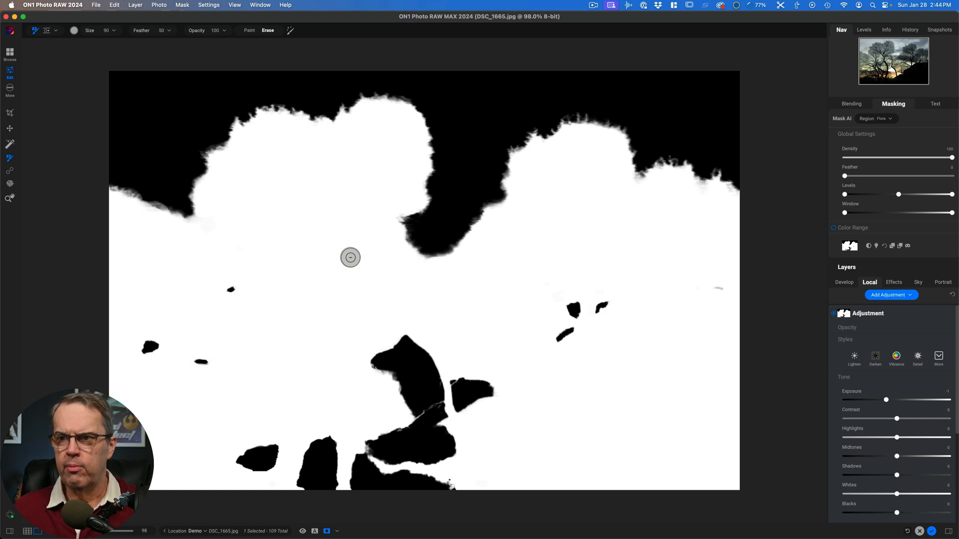
left_click(248, 30)
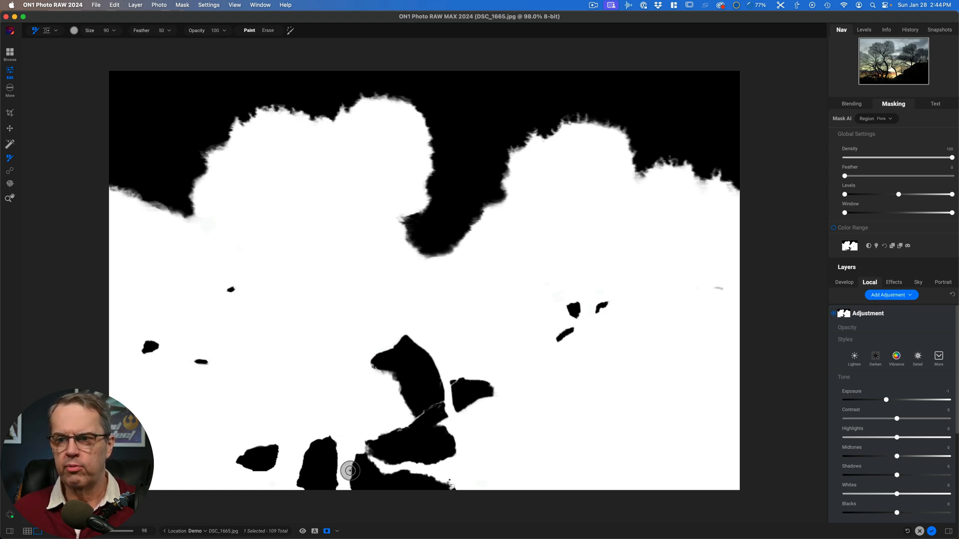
left_click_drag(350, 471, 425, 481)
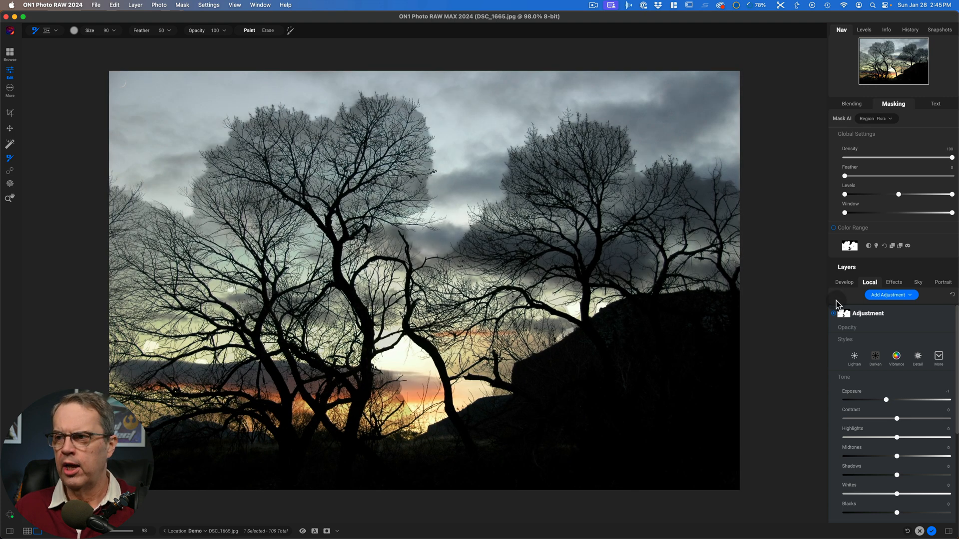
- Return the bare-trees adjustment's Exposure slider to 0 after briefly darkening it
left_click_drag(885, 400, 851, 399)
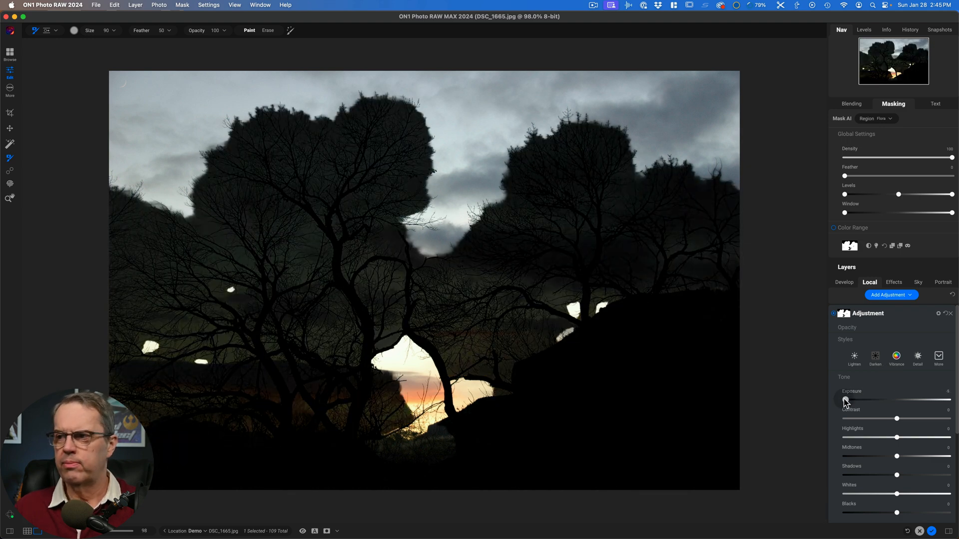
left_click_drag(844, 399, 897, 399)
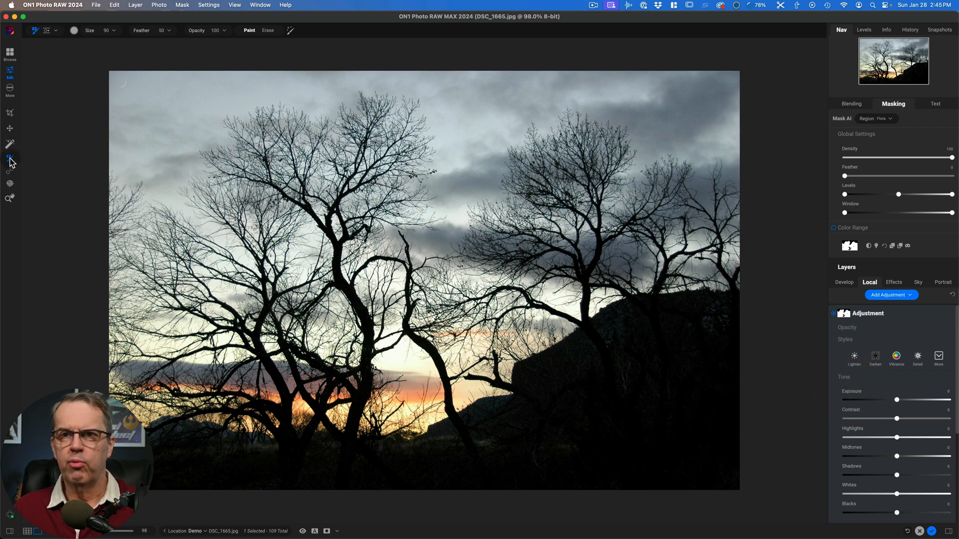
mouse_move(10, 158)
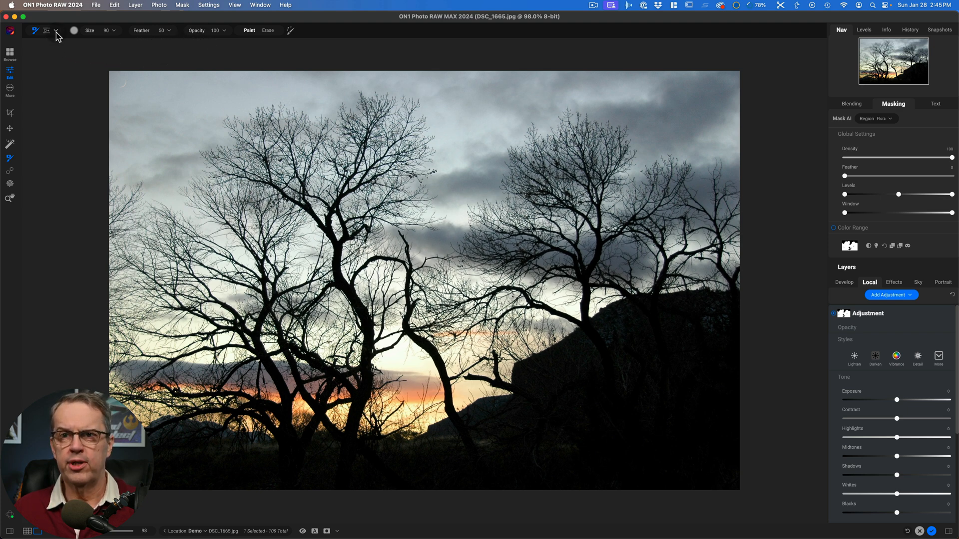
- Switch to the Refine Brush and refine the mask over the left tree's upper branches and crown
left_click(55, 30)
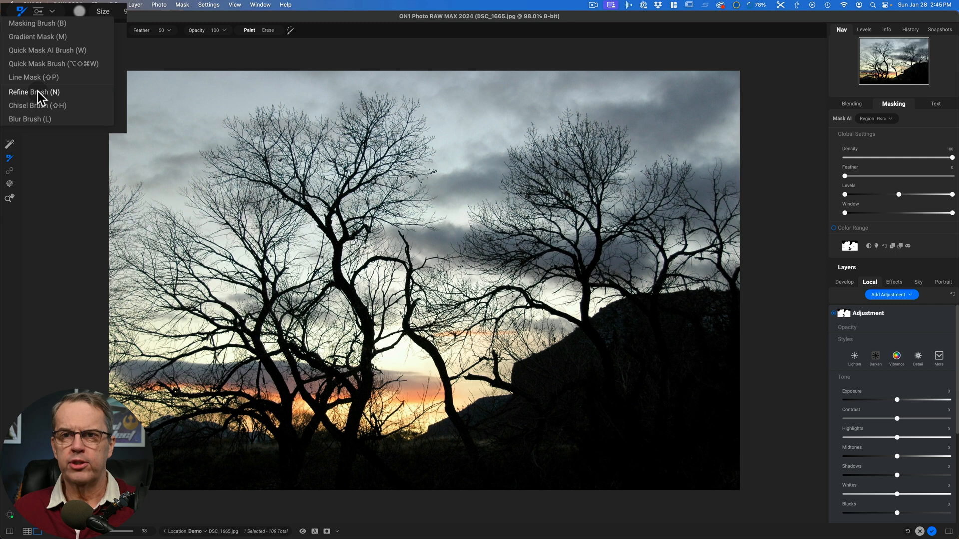
left_click(35, 92)
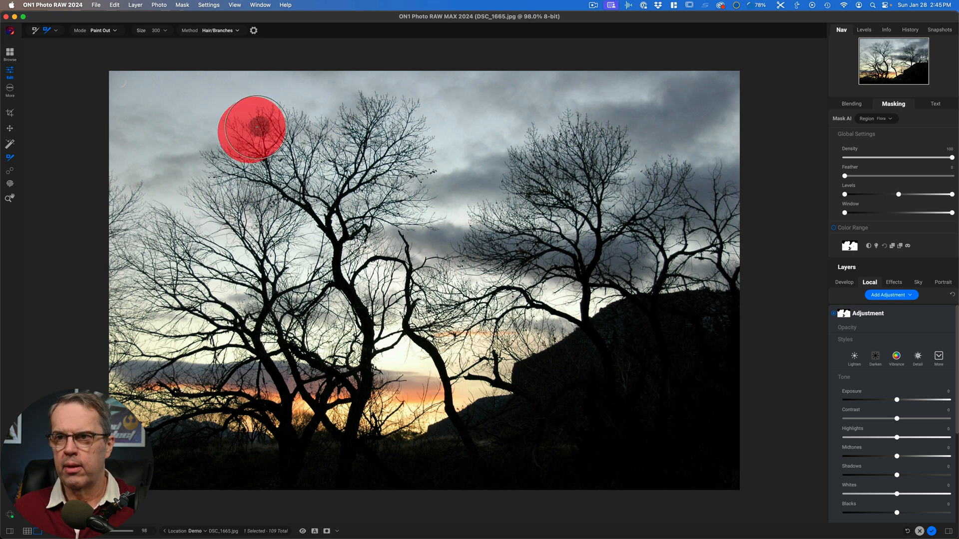
left_click_drag(251, 132, 409, 150)
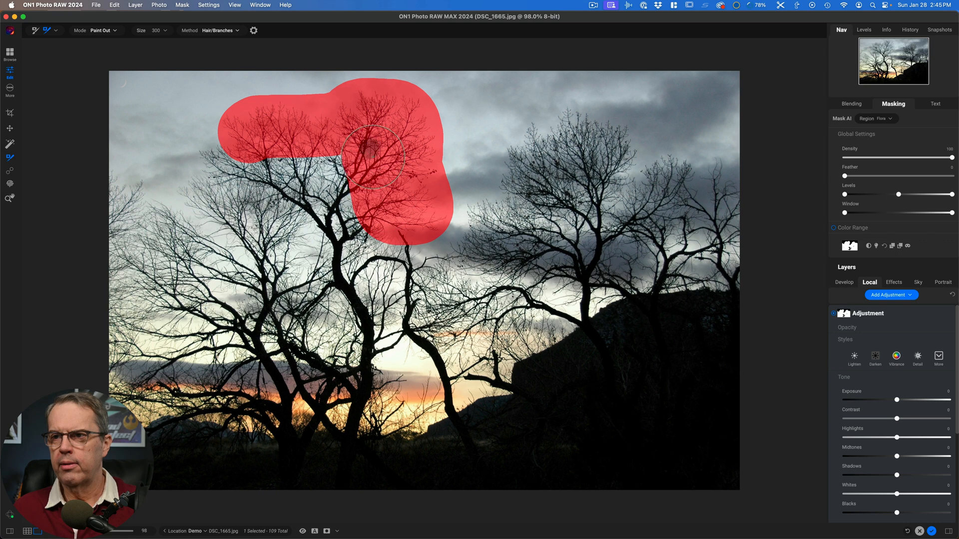
left_click_drag(370, 156, 281, 165)
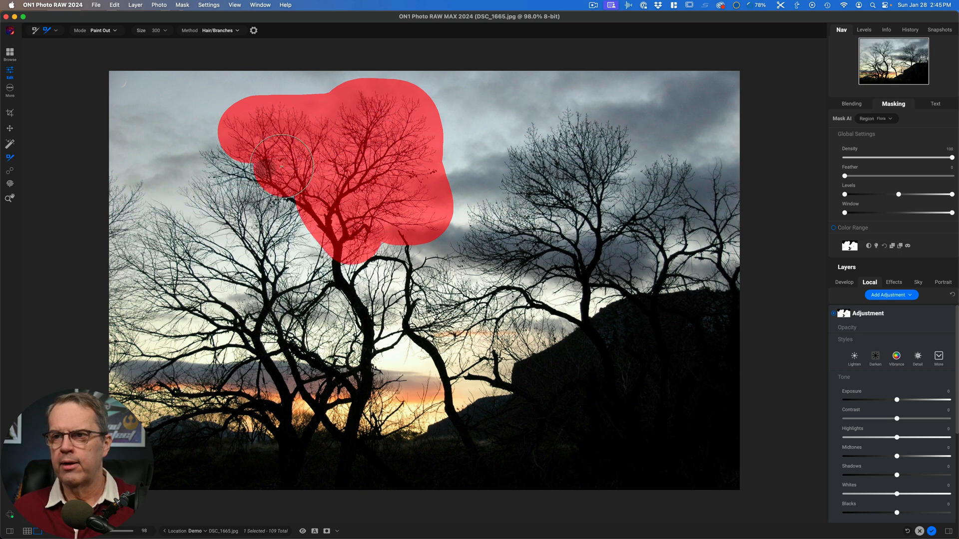
left_click_drag(280, 167, 269, 256)
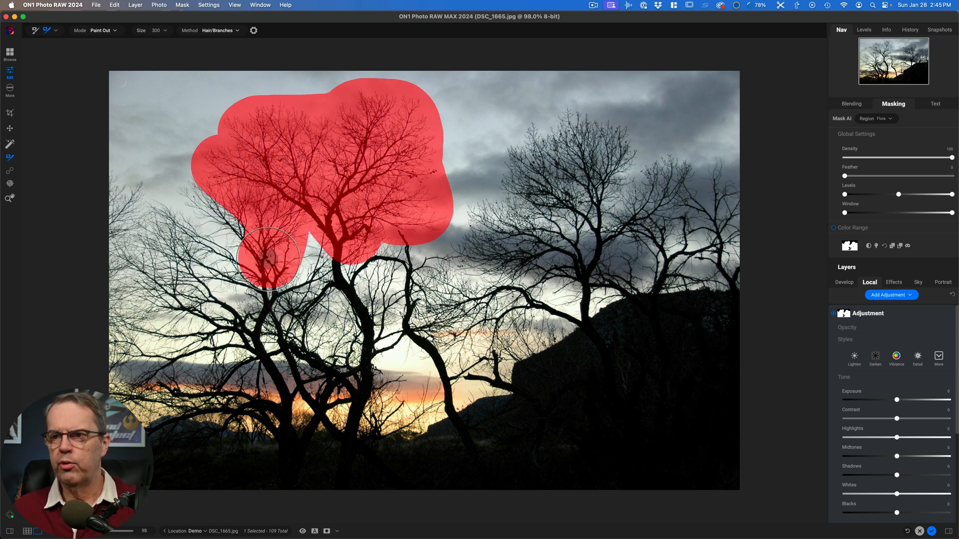
left_click_drag(266, 254, 193, 269)
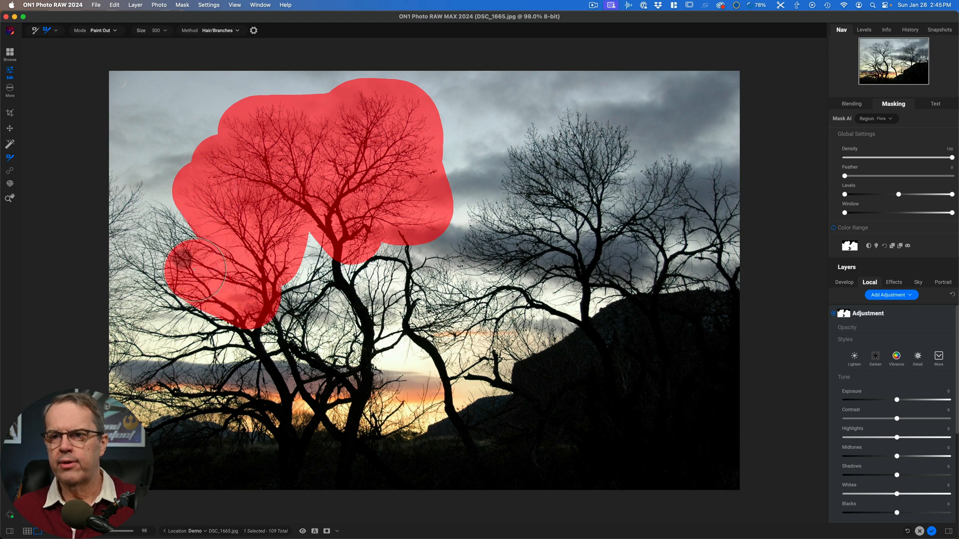
- Refine the mask along the left edge, lower trunk and the right-hand tree's branches
left_click_drag(192, 272, 128, 200)
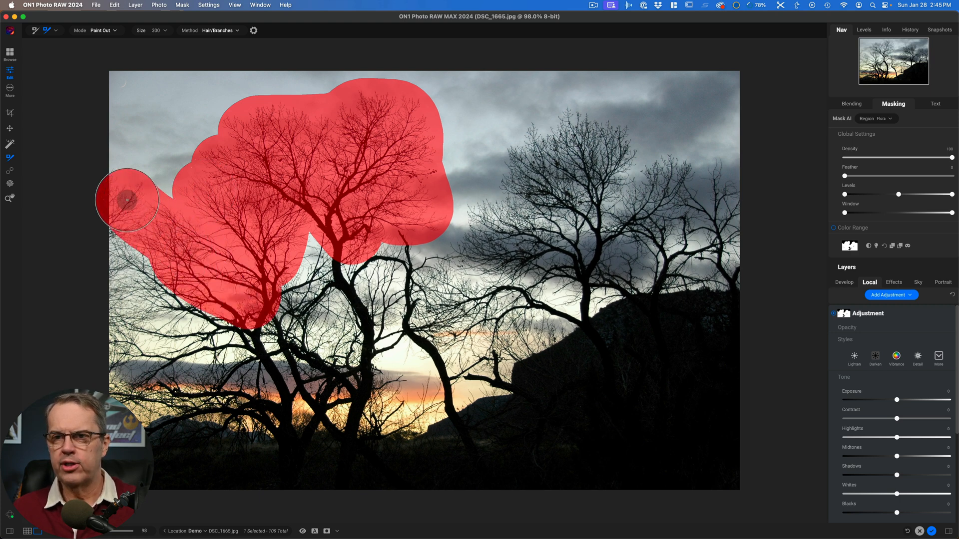
left_click_drag(127, 199, 125, 406)
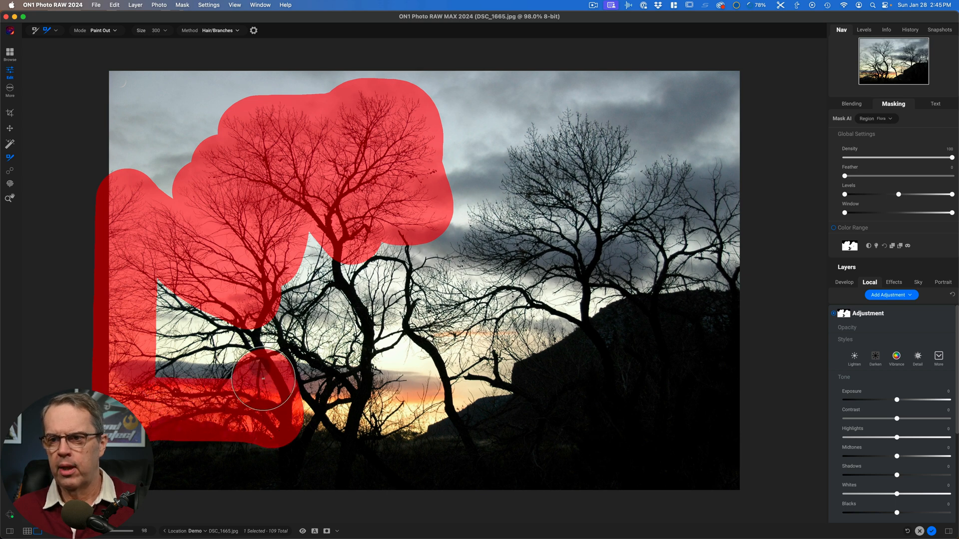
left_click_drag(264, 379, 171, 373)
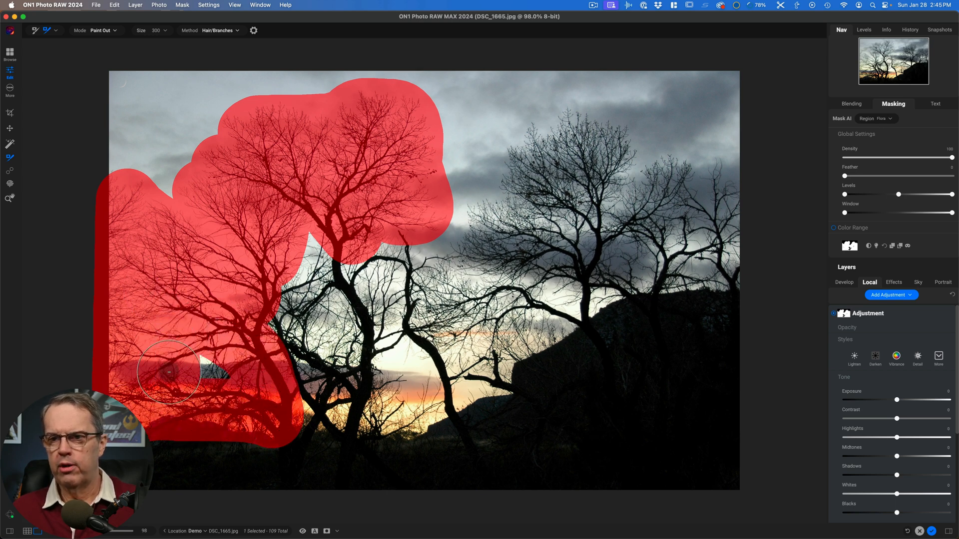
left_click_drag(169, 373, 295, 405)
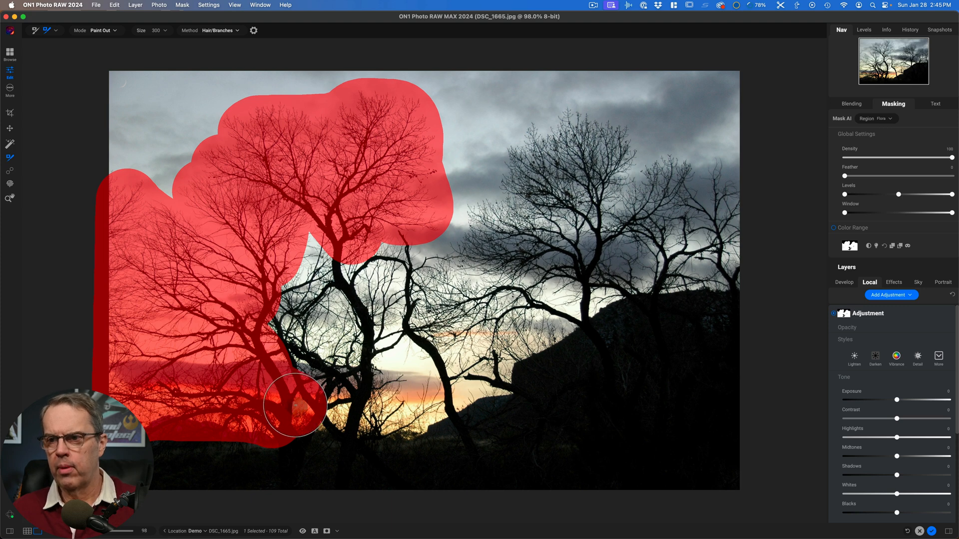
left_click_drag(294, 406, 539, 142)
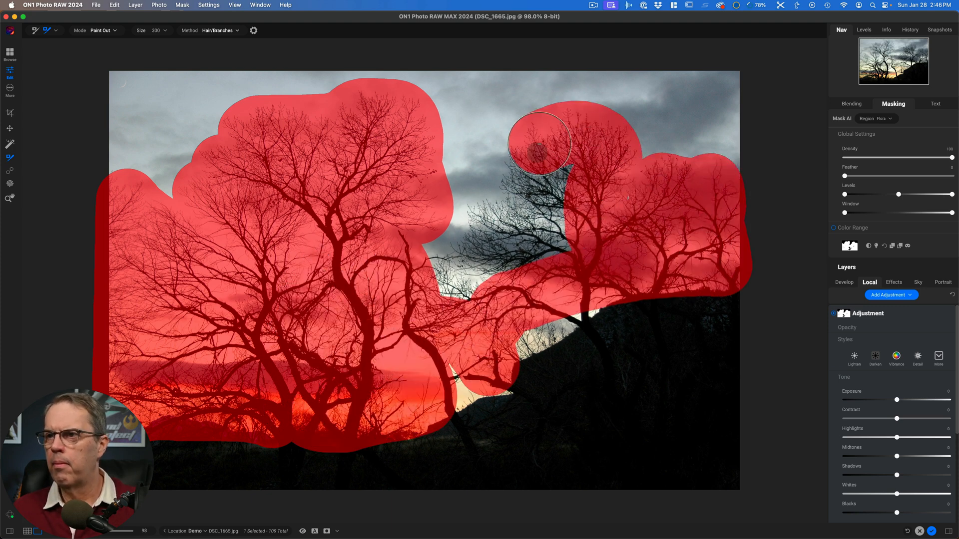
left_click_drag(538, 144, 385, 336)
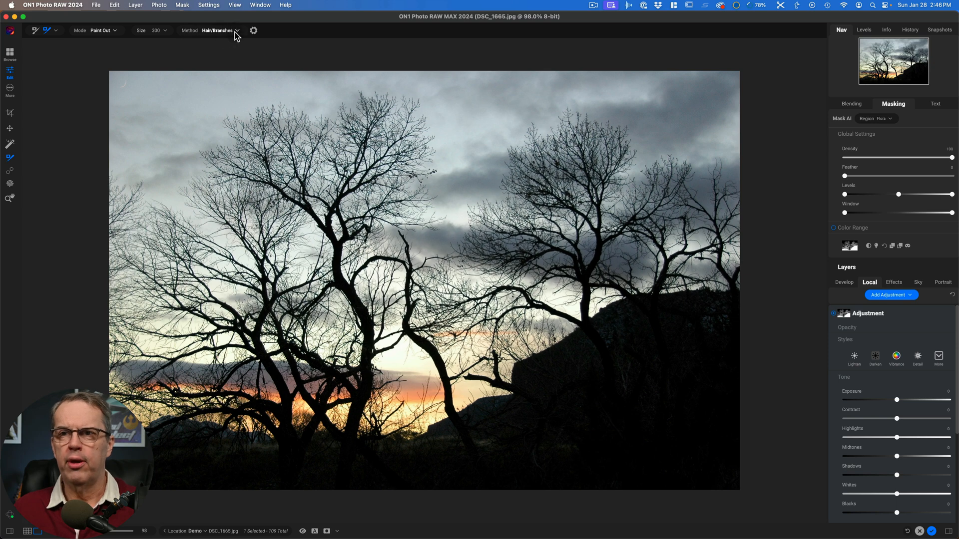
left_click(216, 31)
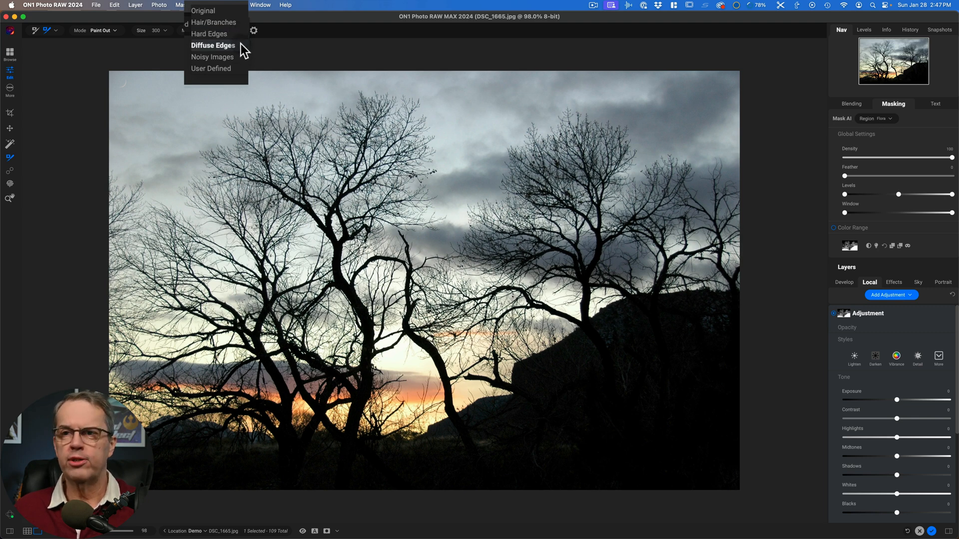
left_click(213, 22)
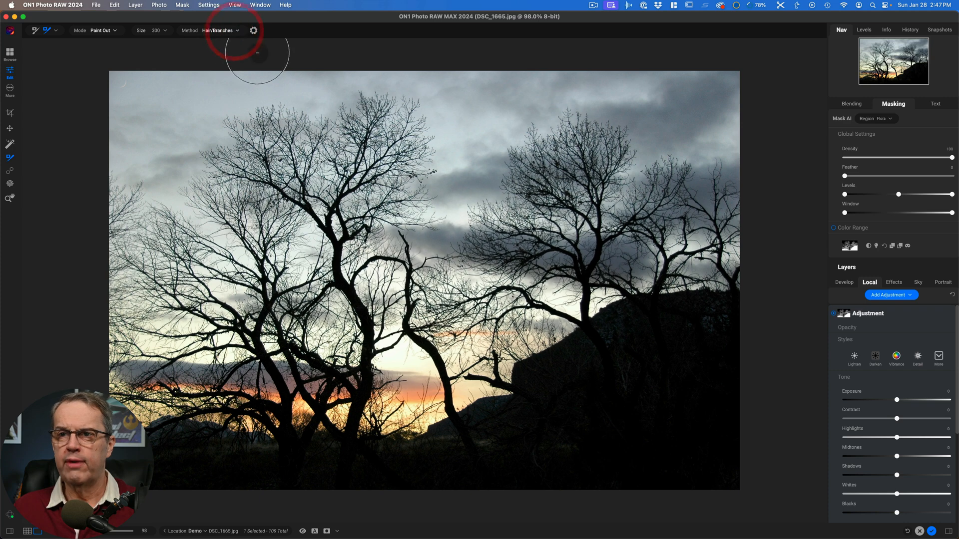
mouse_move(407, 119)
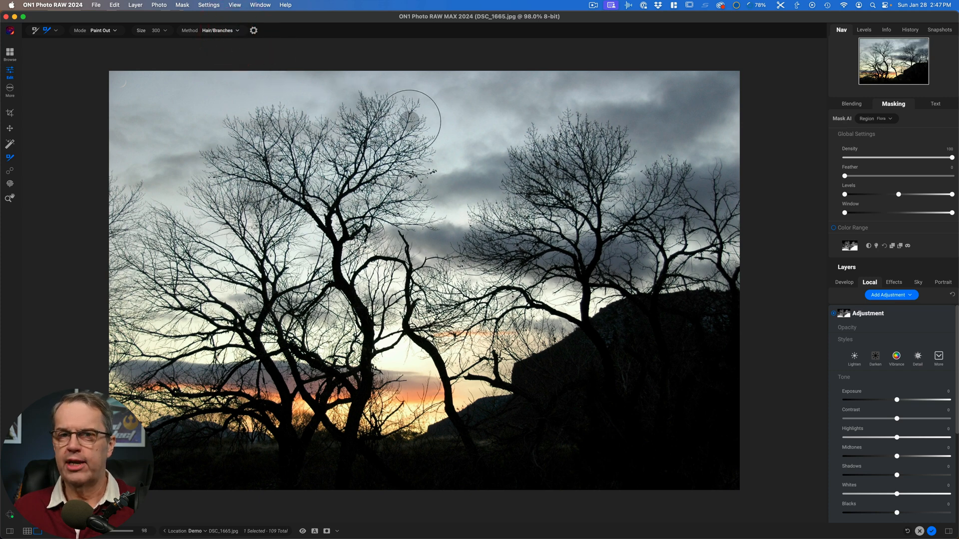
mouse_move(708, 189)
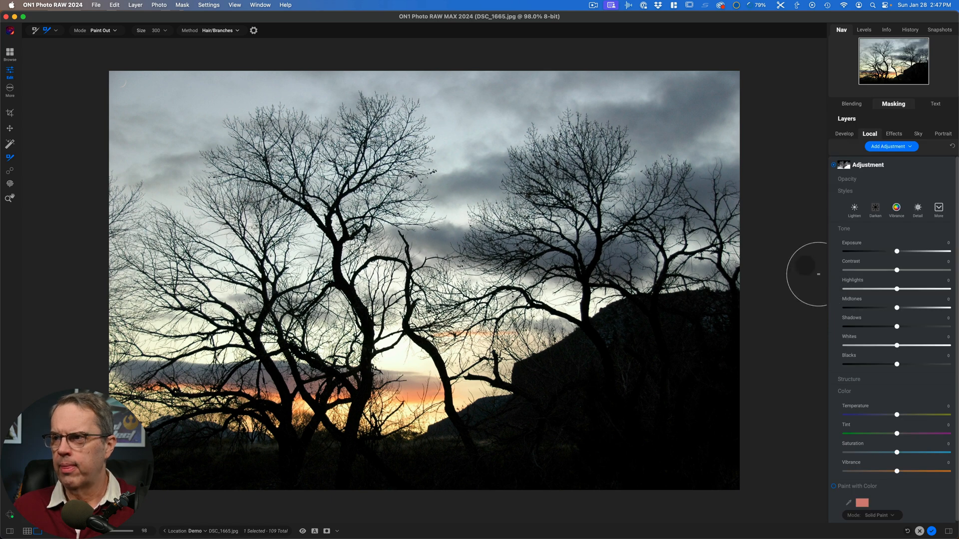
mouse_move(694, 139)
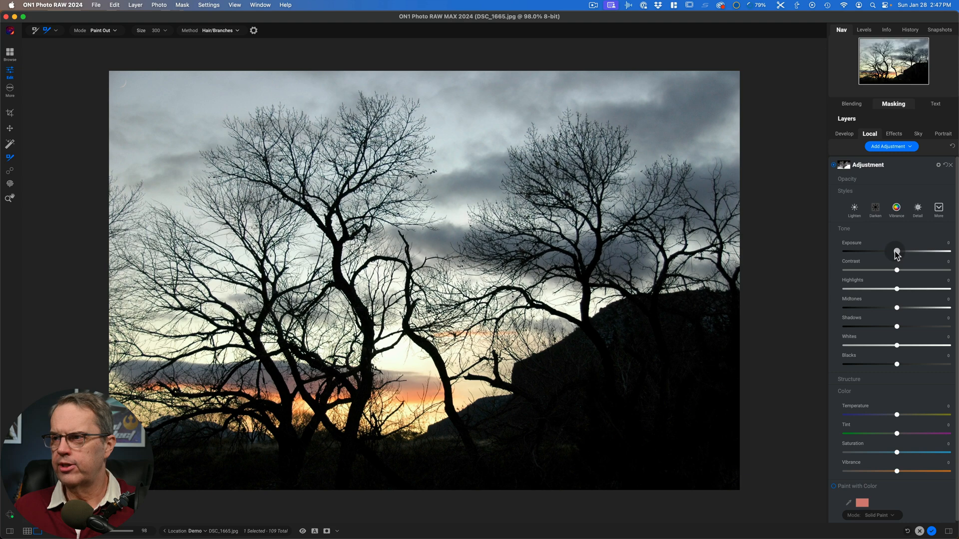
- Try brightening the sky adjustment, then settle on a slightly lowered exposure
left_click_drag(897, 251, 899, 251)
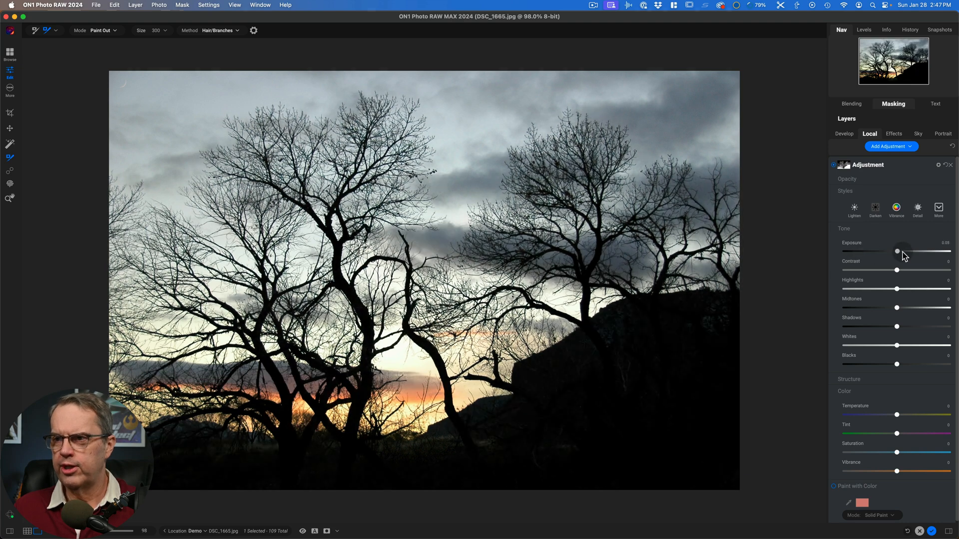
left_click_drag(898, 251, 901, 251)
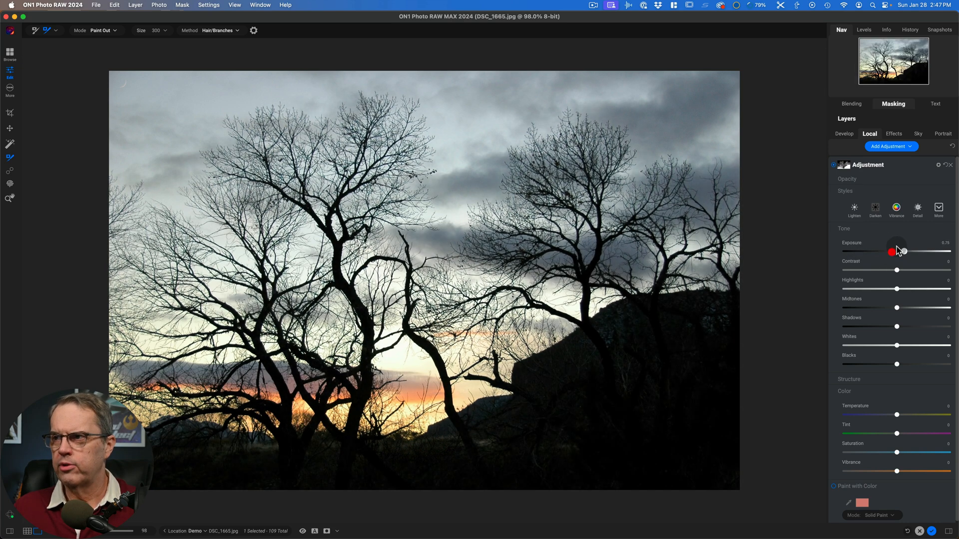
left_click(893, 103)
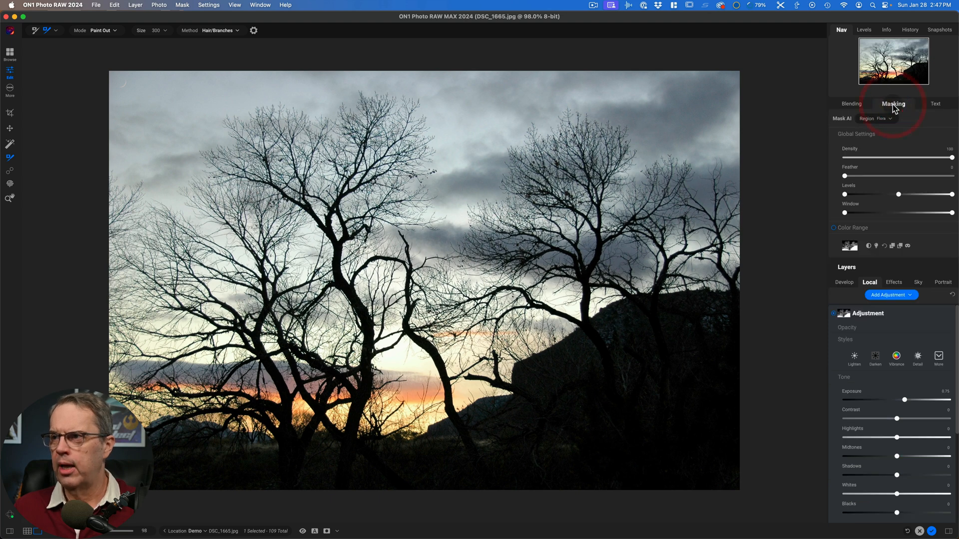
left_click(869, 246)
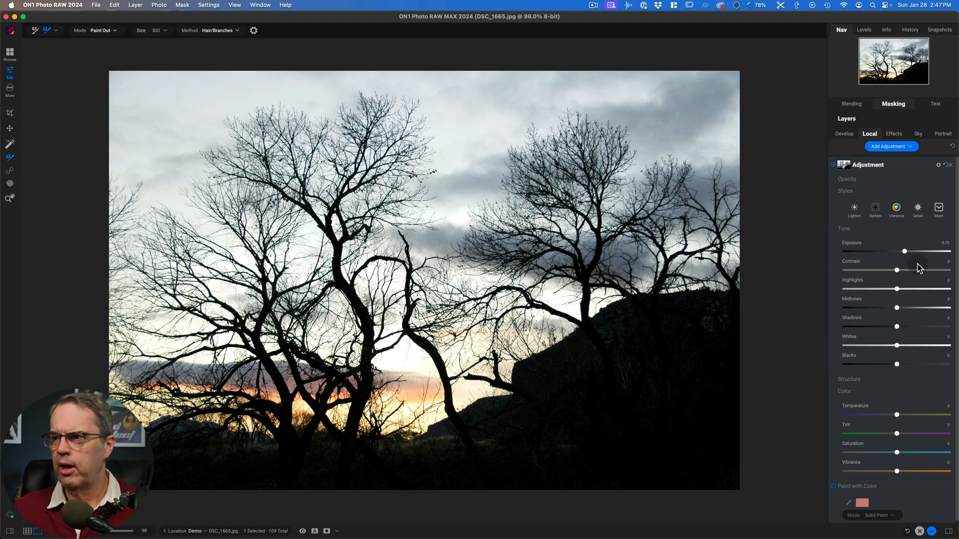
left_click_drag(904, 252, 887, 251)
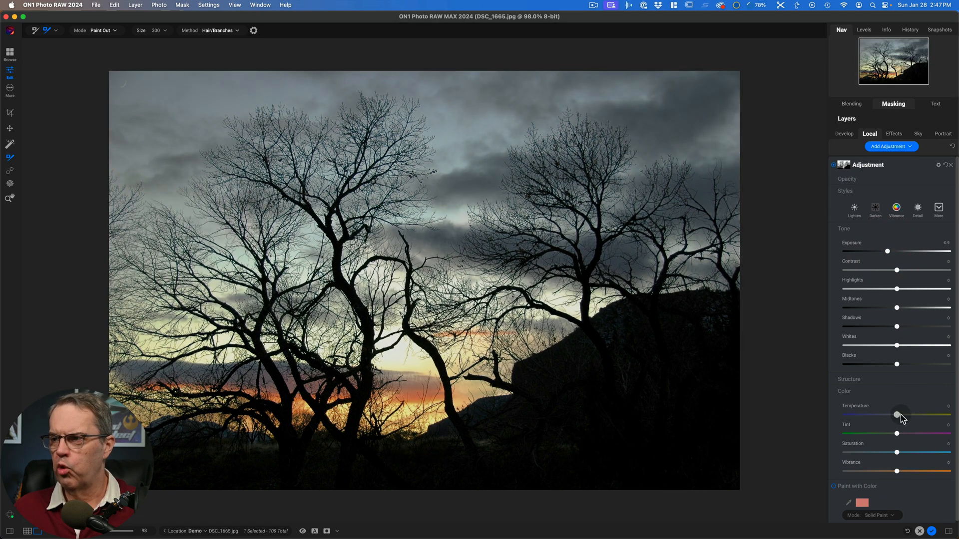
- Raise Temperature and Tint to warm the sky toward pink and orange
left_click_drag(898, 414, 924, 414)
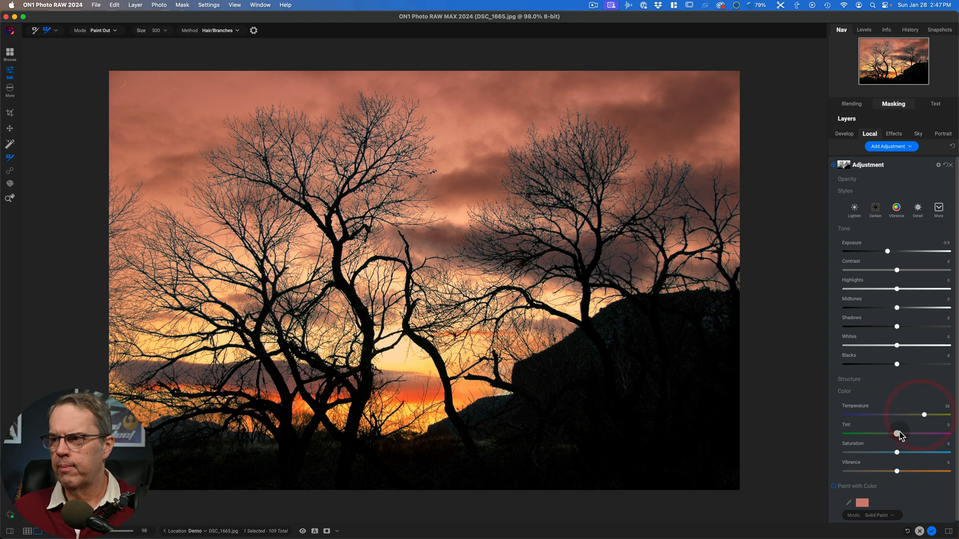
left_click_drag(899, 433, 911, 434)
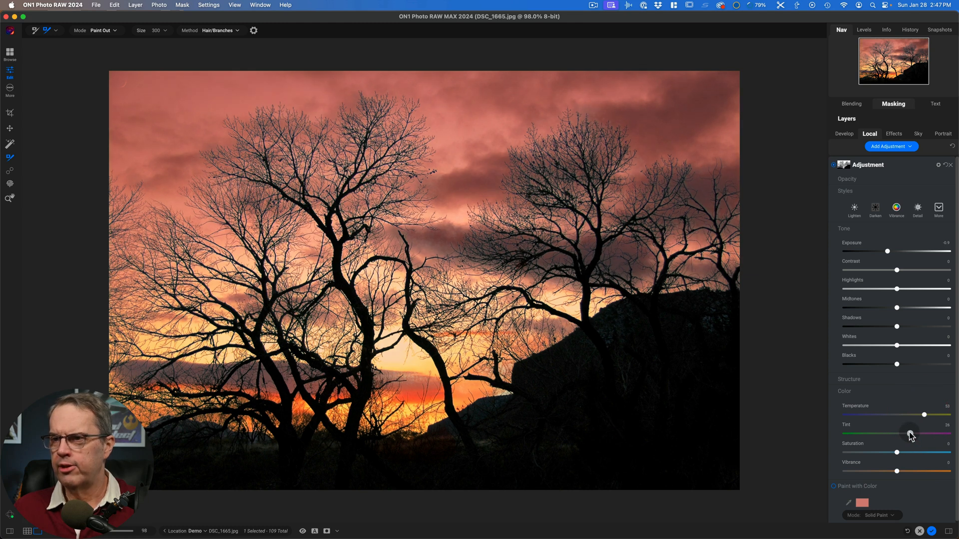
left_click_drag(924, 415, 915, 414)
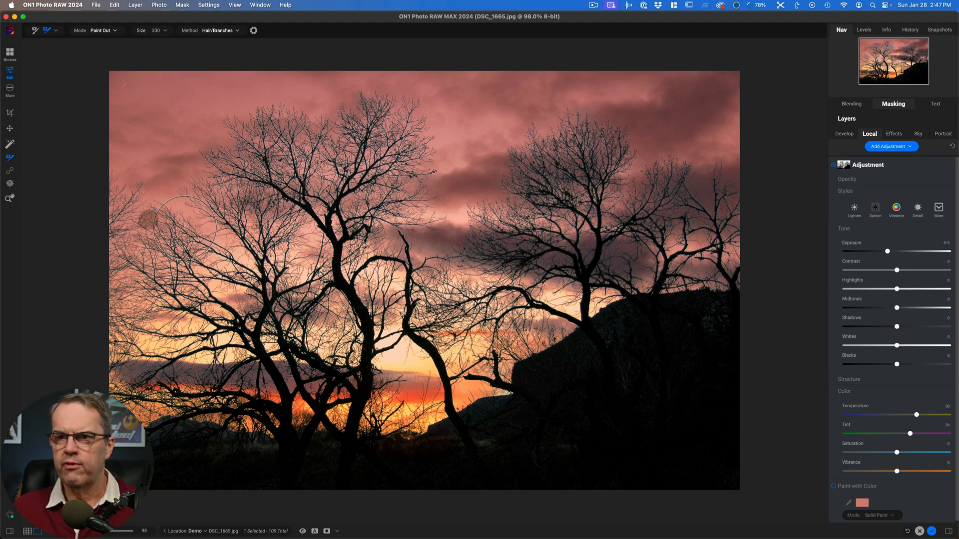
mouse_move(444, 373)
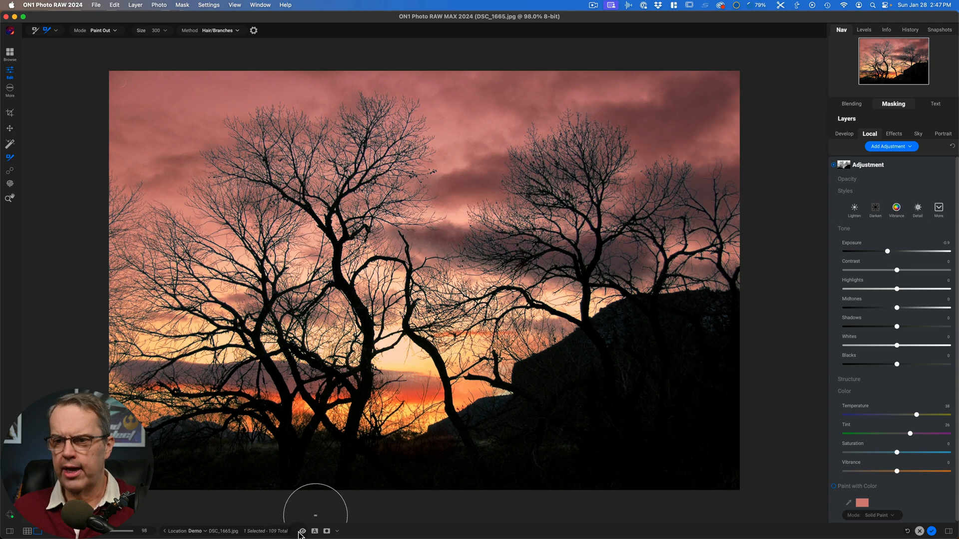
left_click(302, 531)
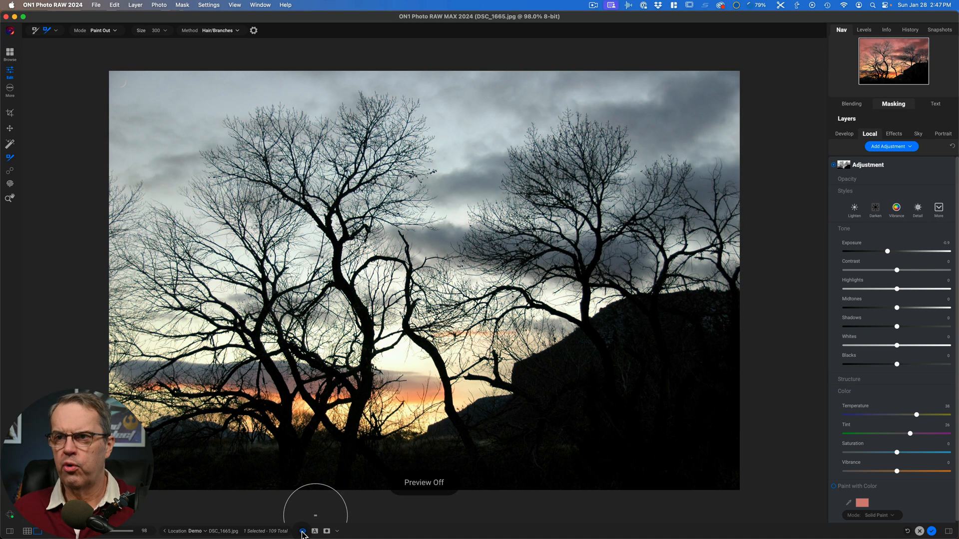
left_click(303, 531)
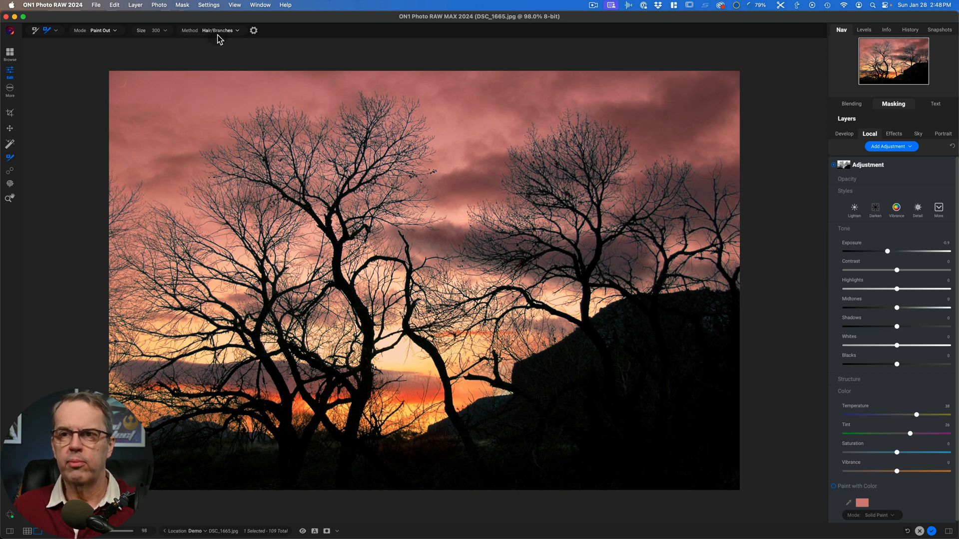
mouse_move(221, 52)
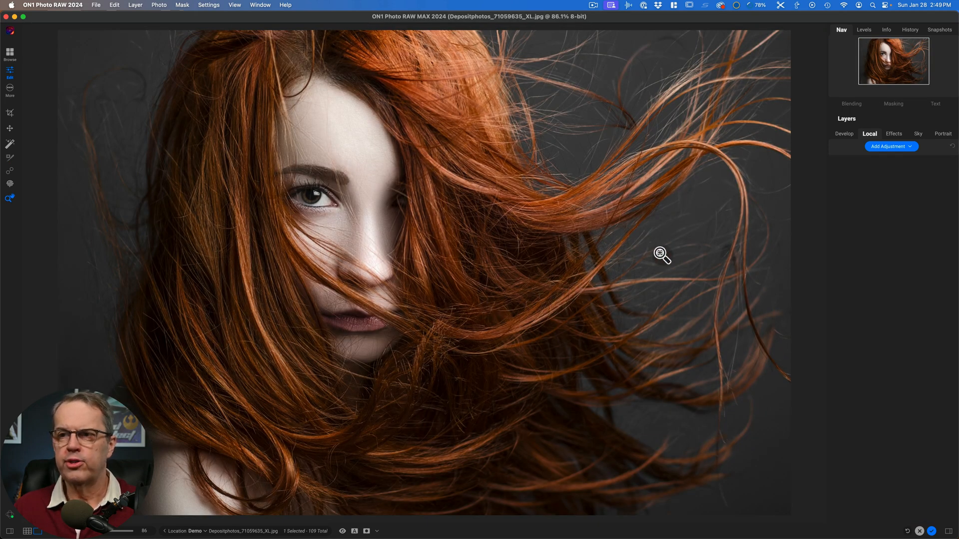
mouse_move(243, 159)
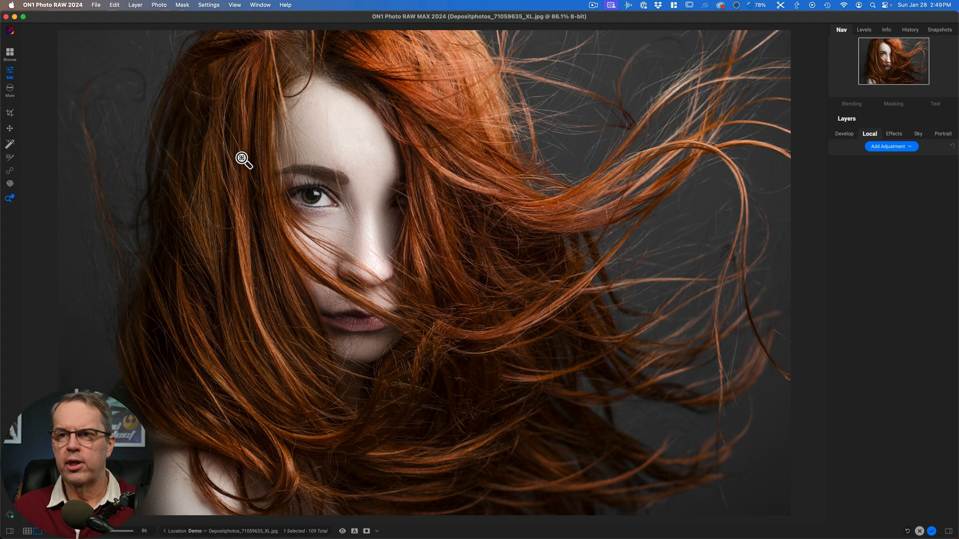
mouse_move(126, 51)
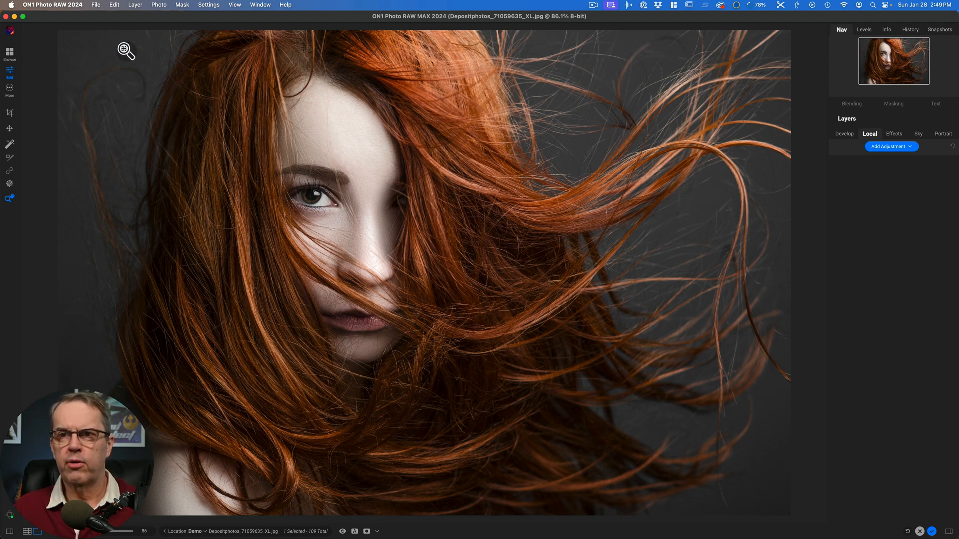
mouse_move(412, 177)
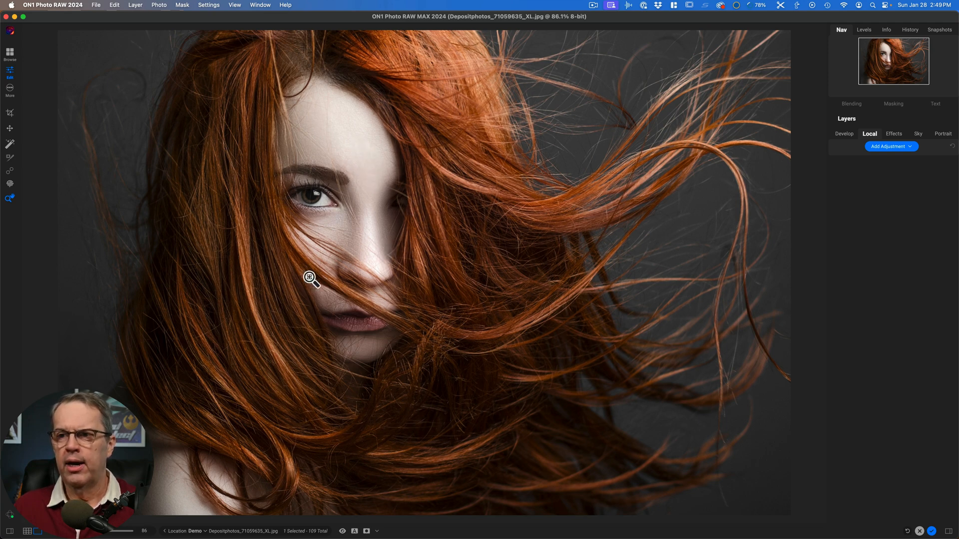
mouse_move(535, 299)
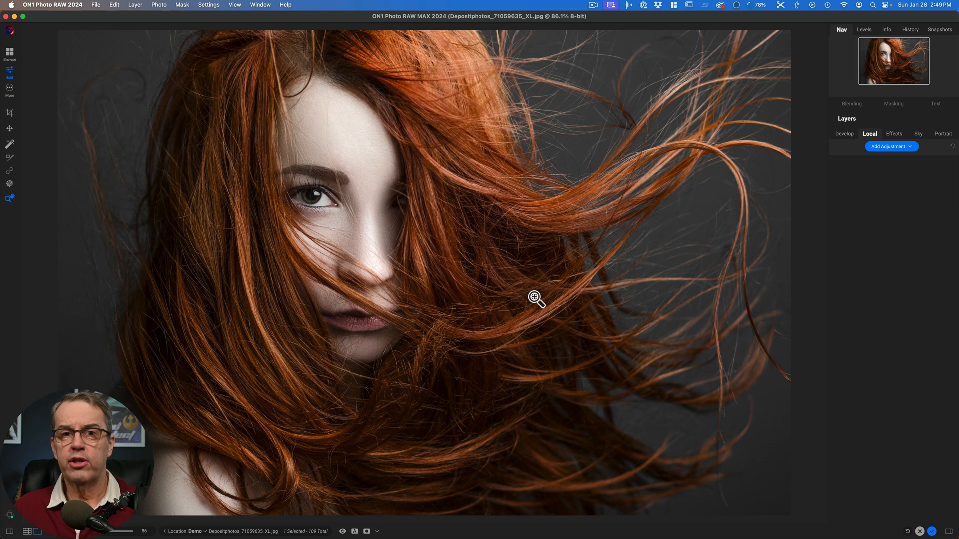
mouse_move(435, 111)
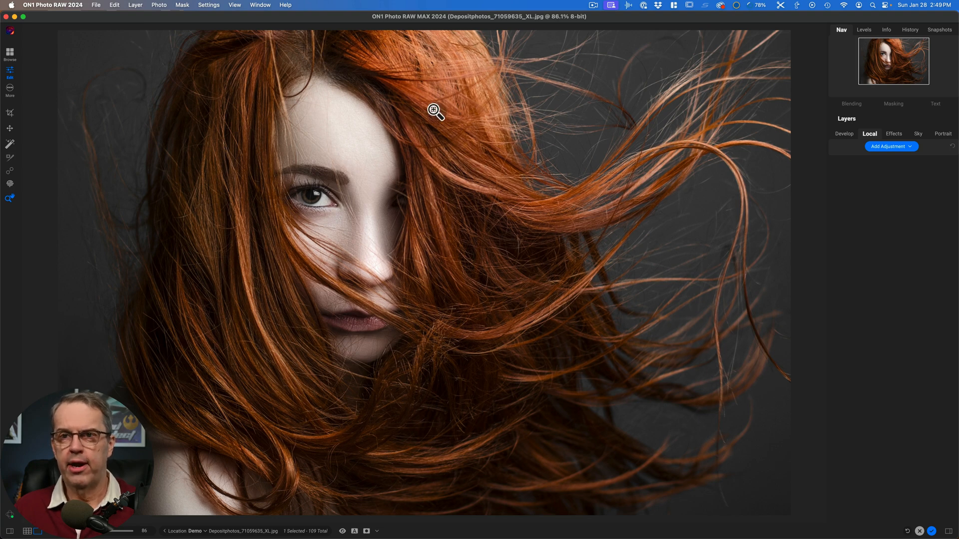
mouse_move(440, 111)
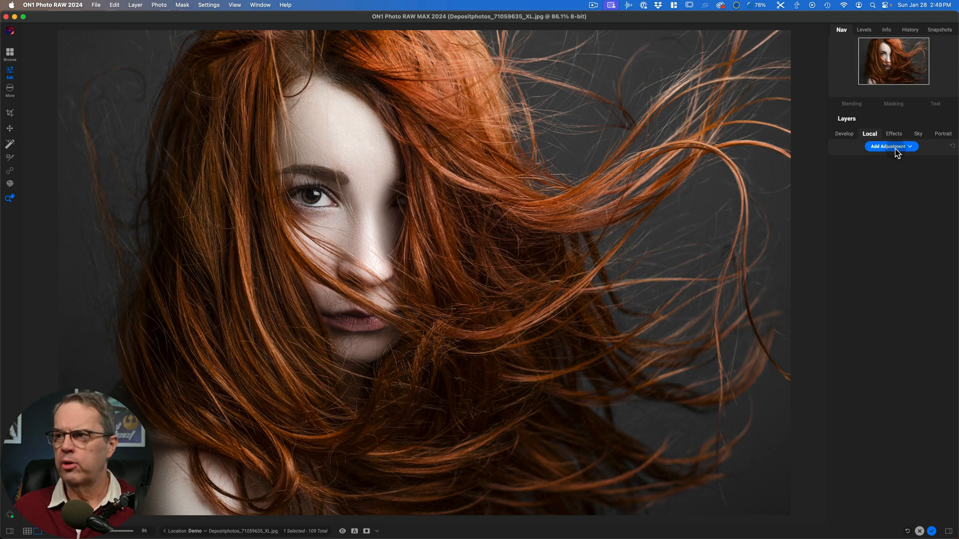
- Add a local adjustment to the portrait and set its AI mask region to People
left_click(889, 146)
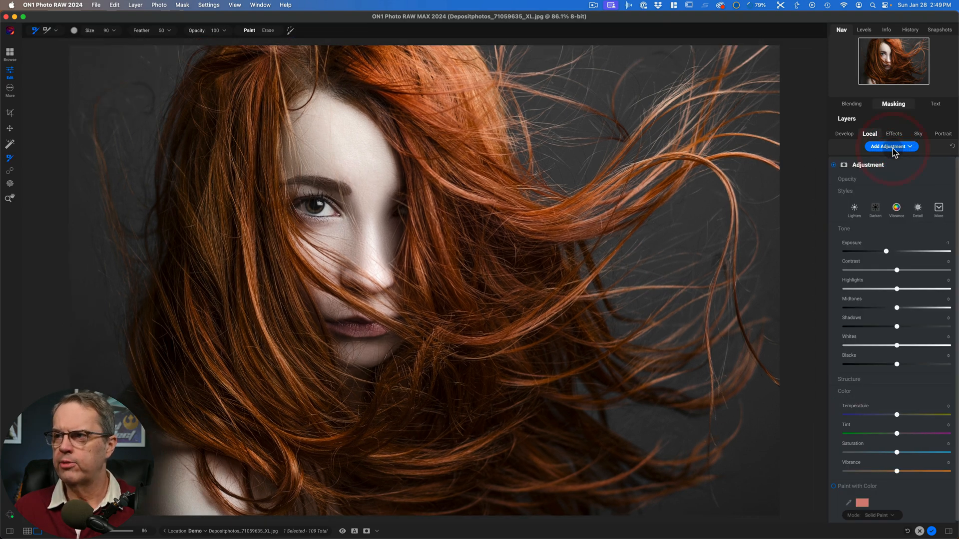
left_click(892, 103)
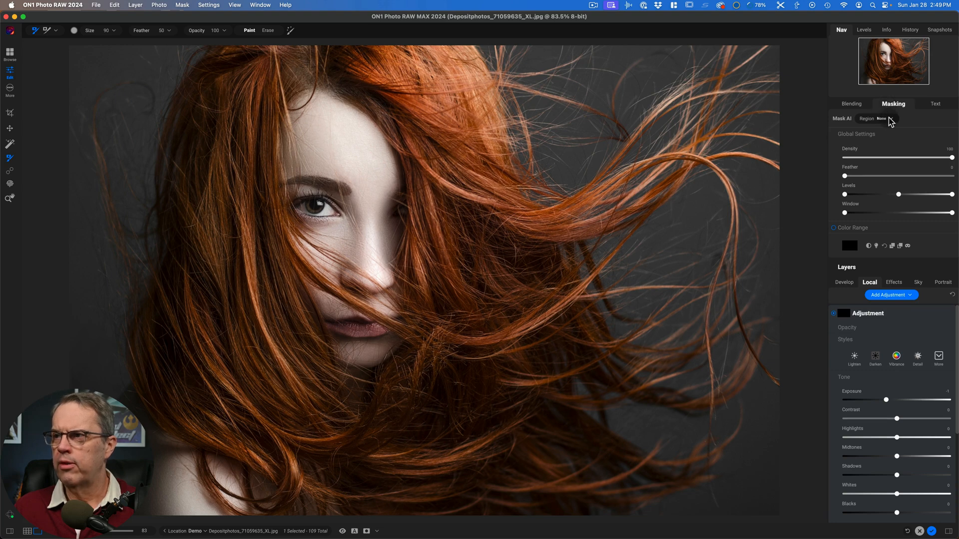
left_click(882, 118)
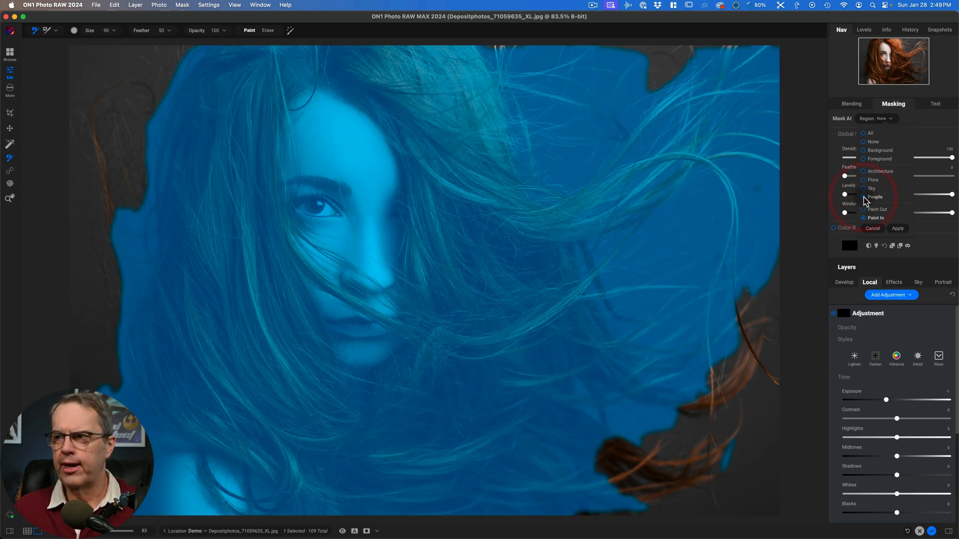
left_click(873, 229)
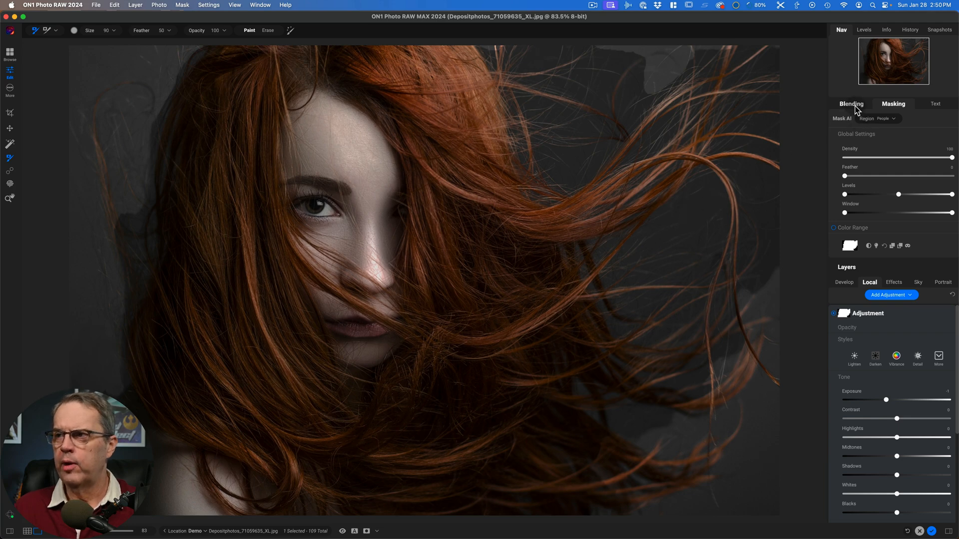
- Set the adjustment's Blending Color Range to Reds
left_click(850, 103)
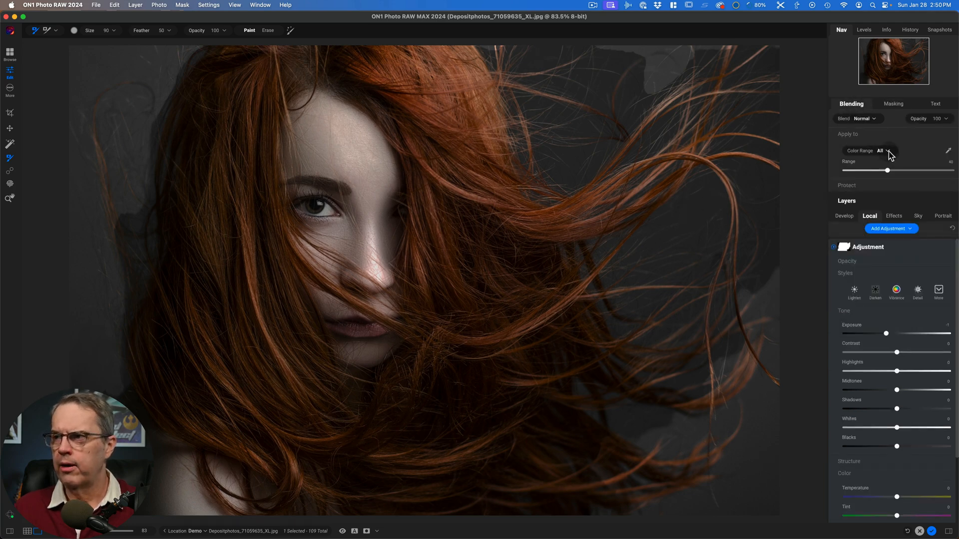
left_click(884, 150)
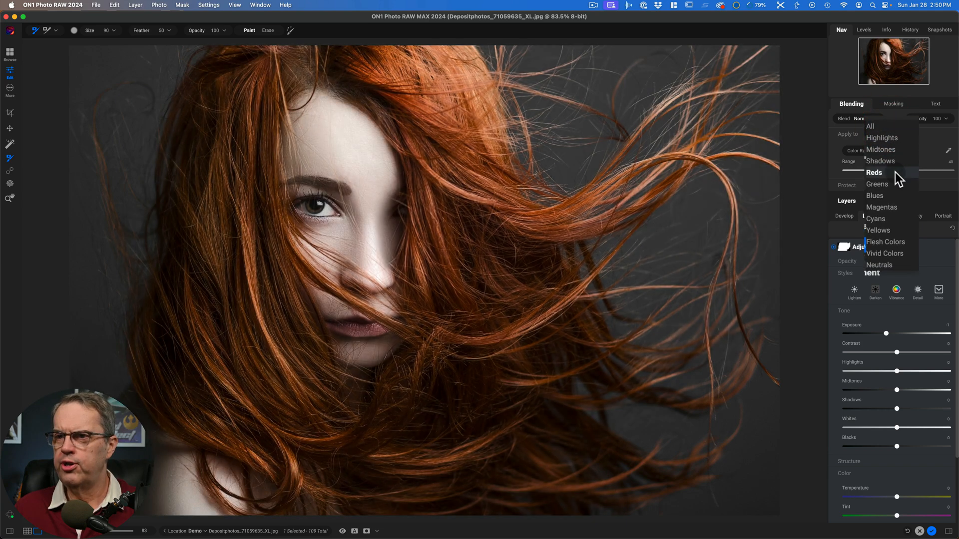
mouse_move(896, 188)
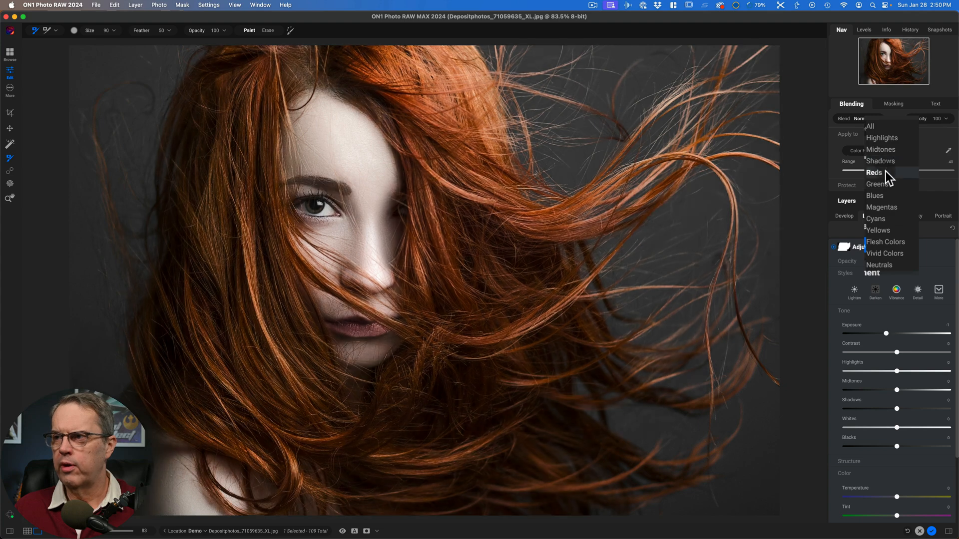
mouse_move(893, 203)
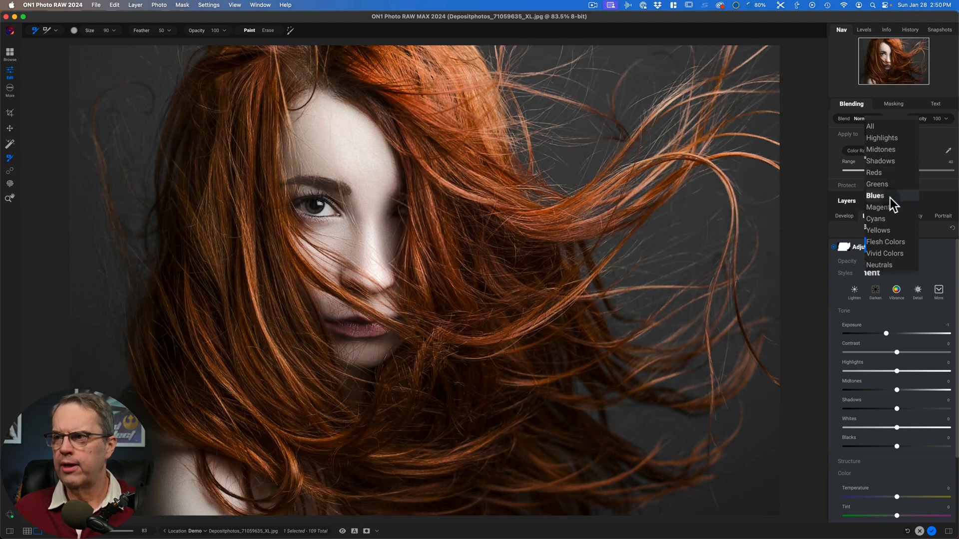
mouse_move(891, 234)
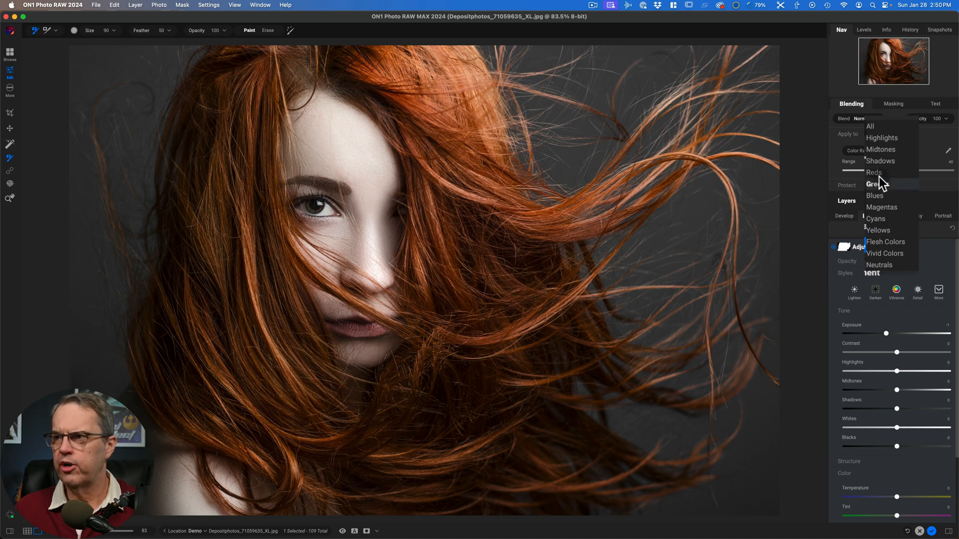
left_click(873, 172)
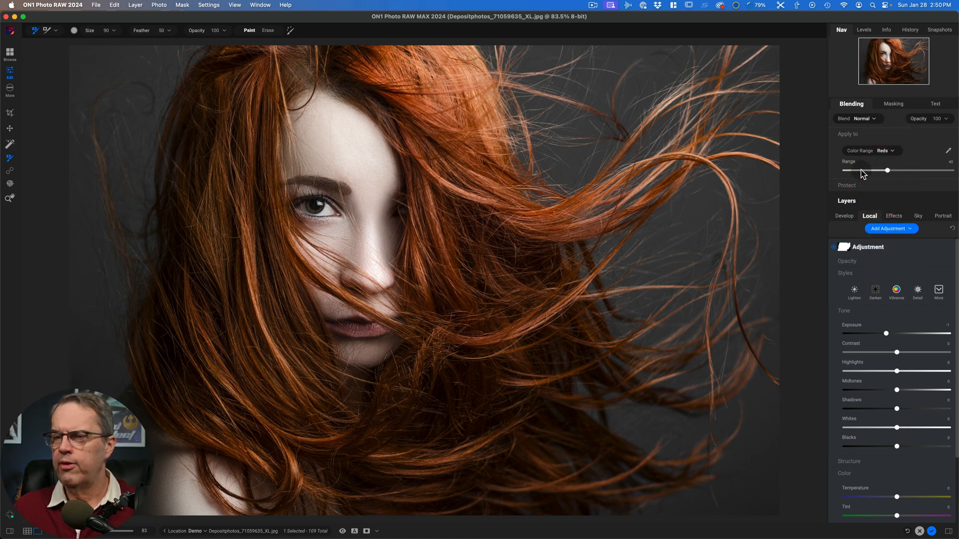
mouse_move(863, 174)
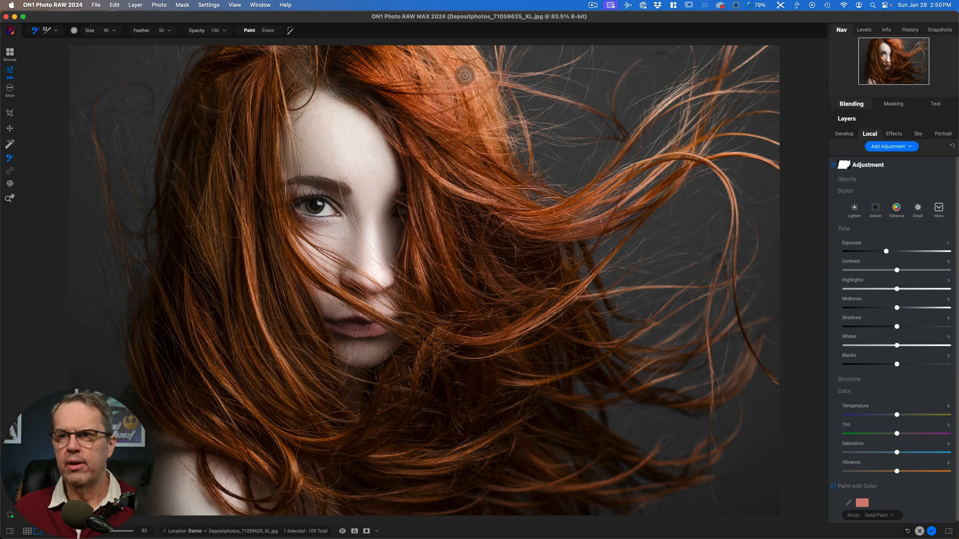
mouse_move(237, 126)
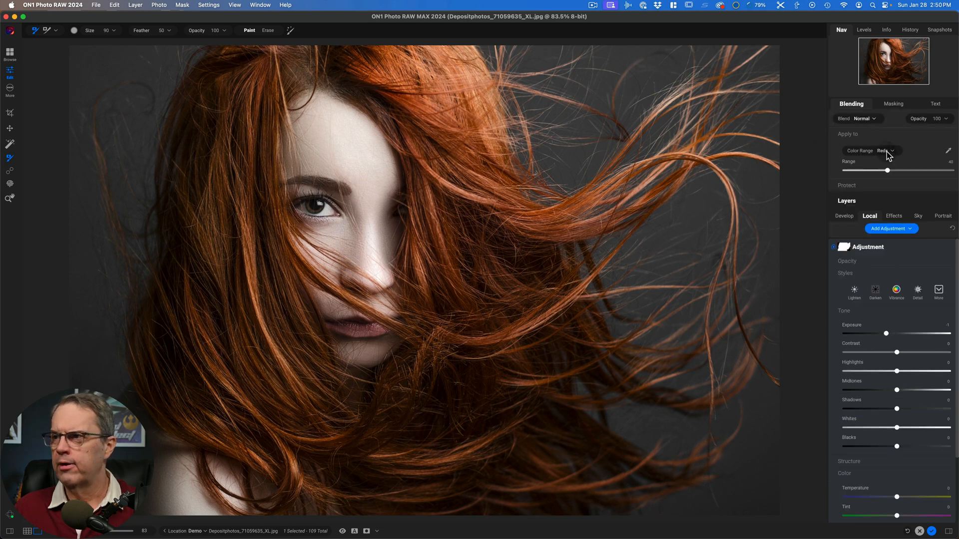
- Sweep the reds-only adjustment's Exposure between dark and bright, settling near +0.5
left_click(893, 104)
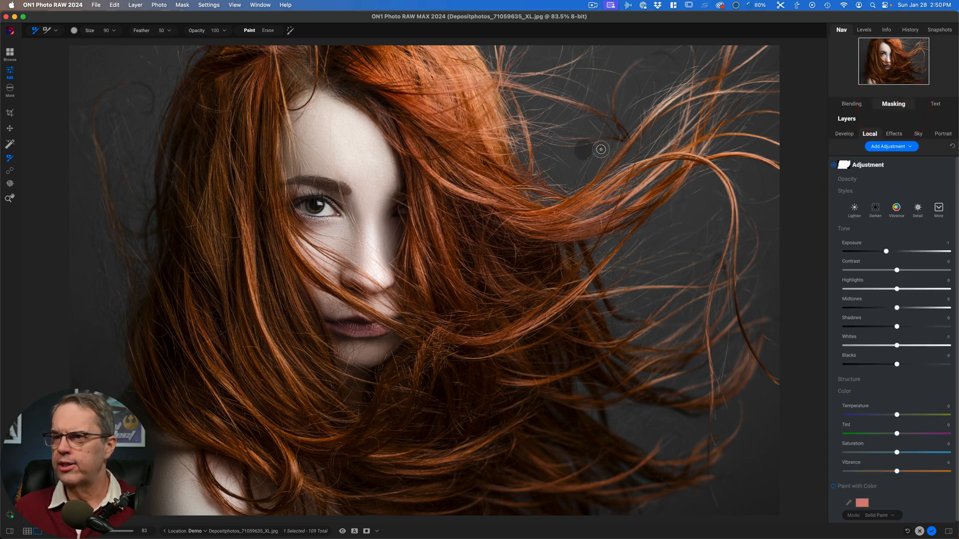
mouse_move(622, 132)
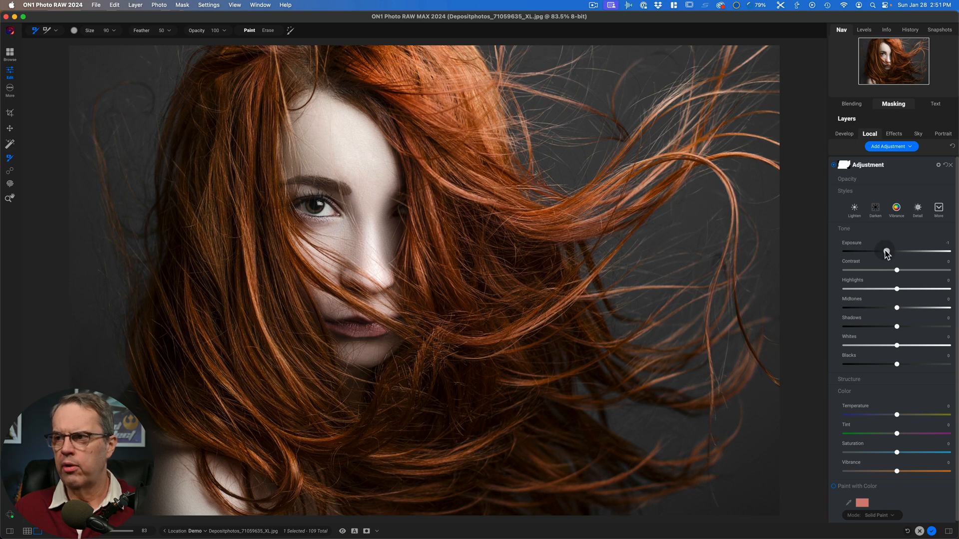
left_click_drag(886, 251, 860, 251)
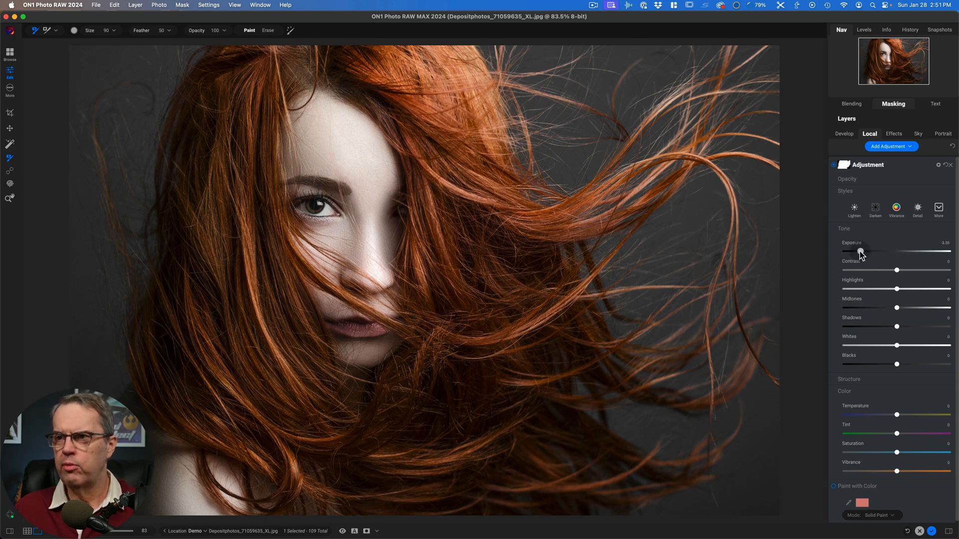
left_click_drag(863, 251, 858, 251)
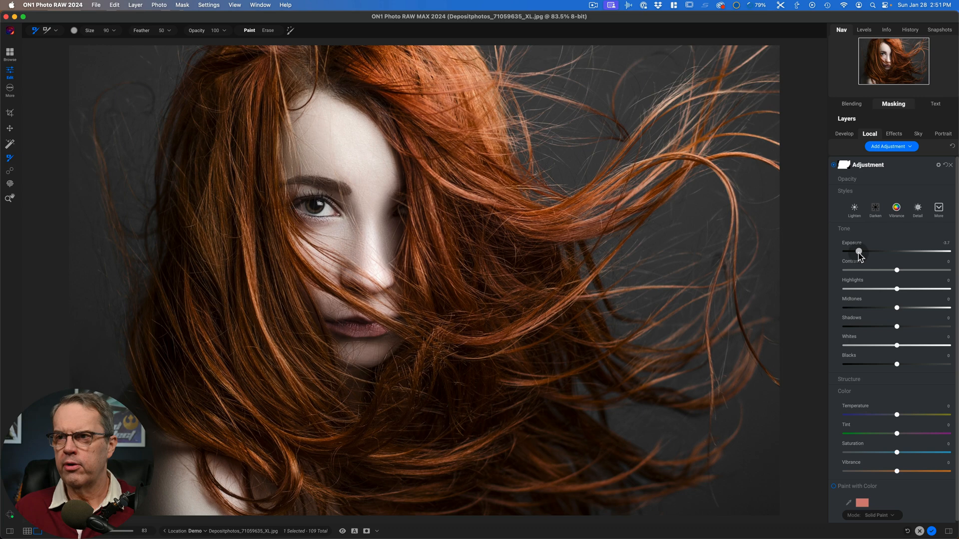
left_click_drag(858, 251, 928, 252)
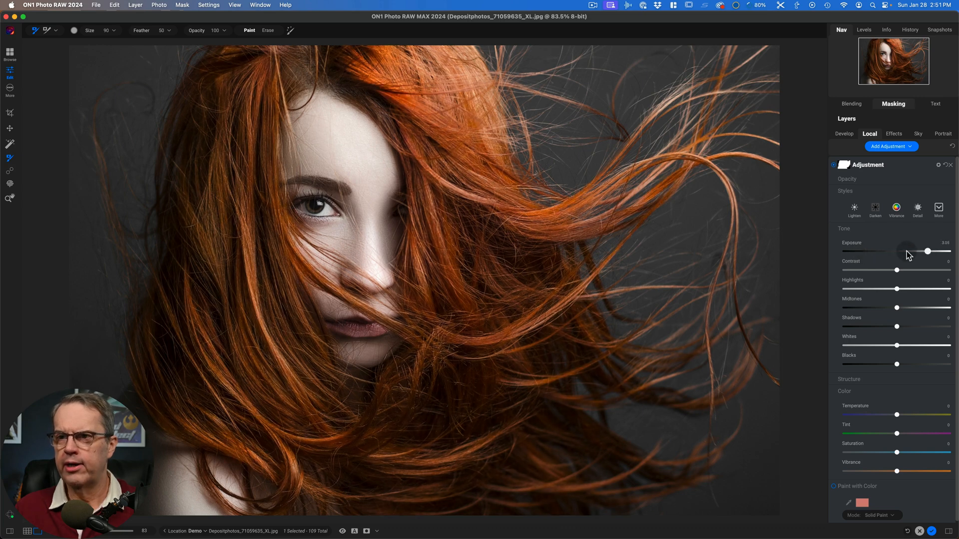
left_click_drag(928, 251, 917, 252)
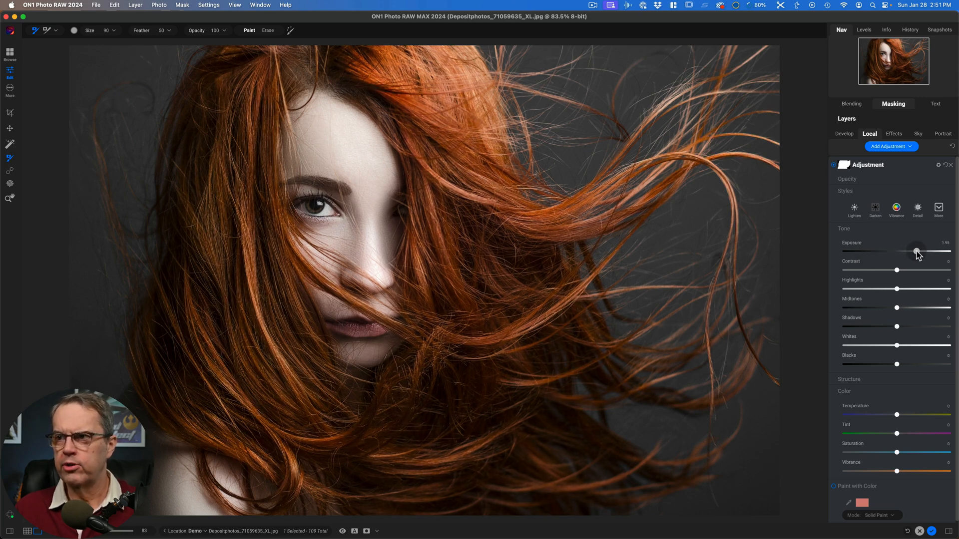
left_click_drag(916, 251, 877, 252)
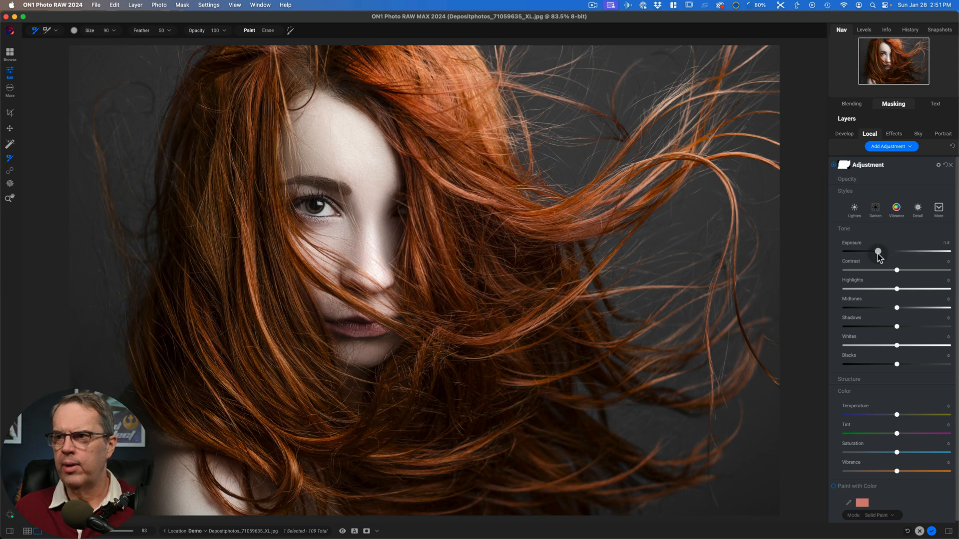
left_click_drag(878, 252, 900, 252)
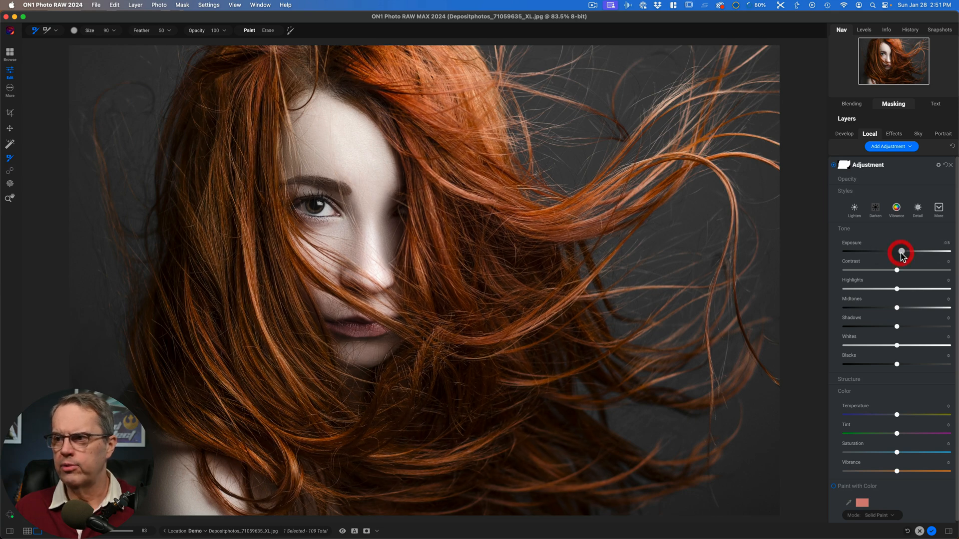
mouse_move(945, 300)
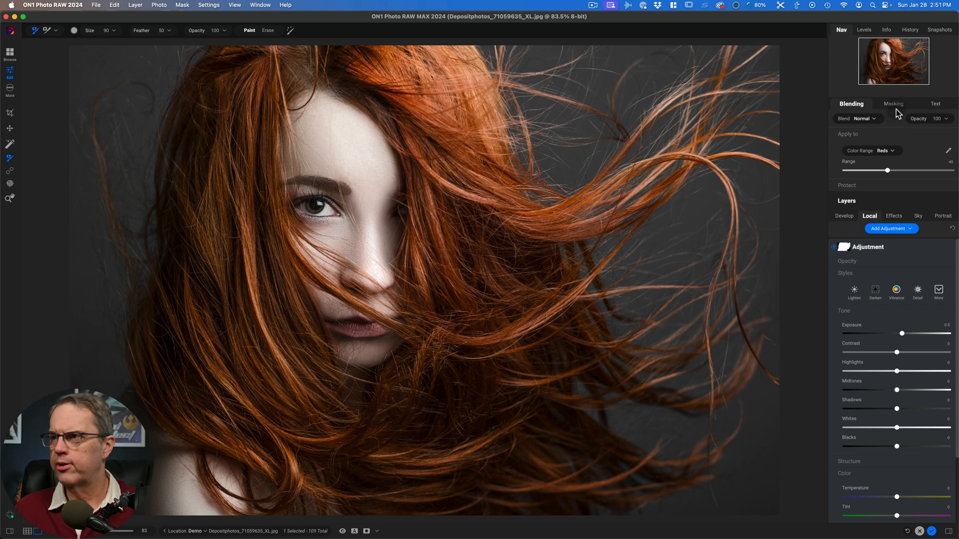
- Reset the adjustment's mask, apply a luminosity mask and invert it
left_click(893, 103)
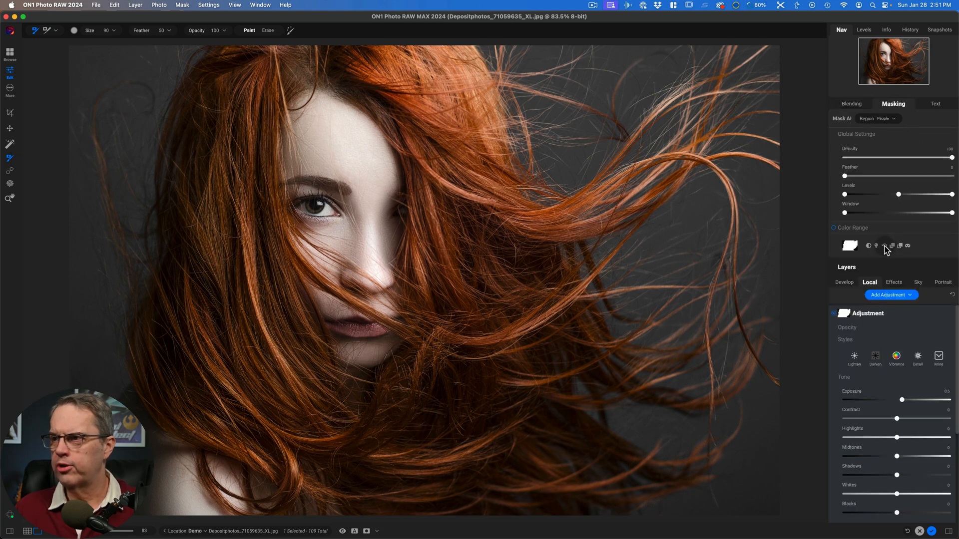
left_click(887, 117)
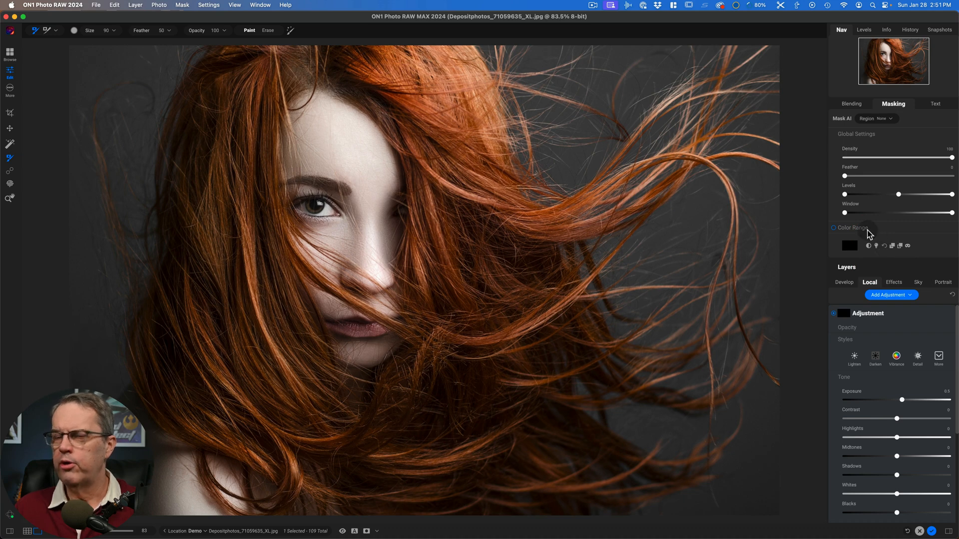
mouse_move(836, 235)
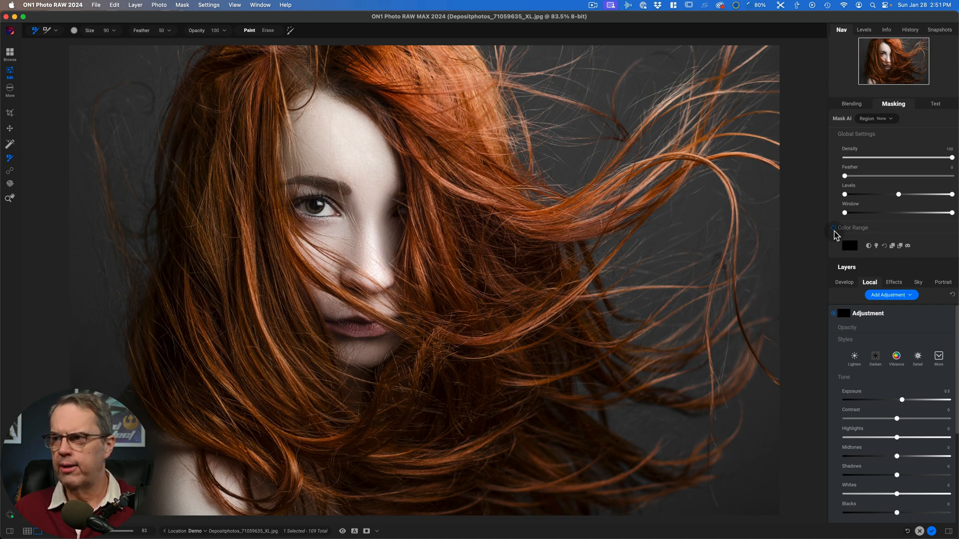
left_click(834, 227)
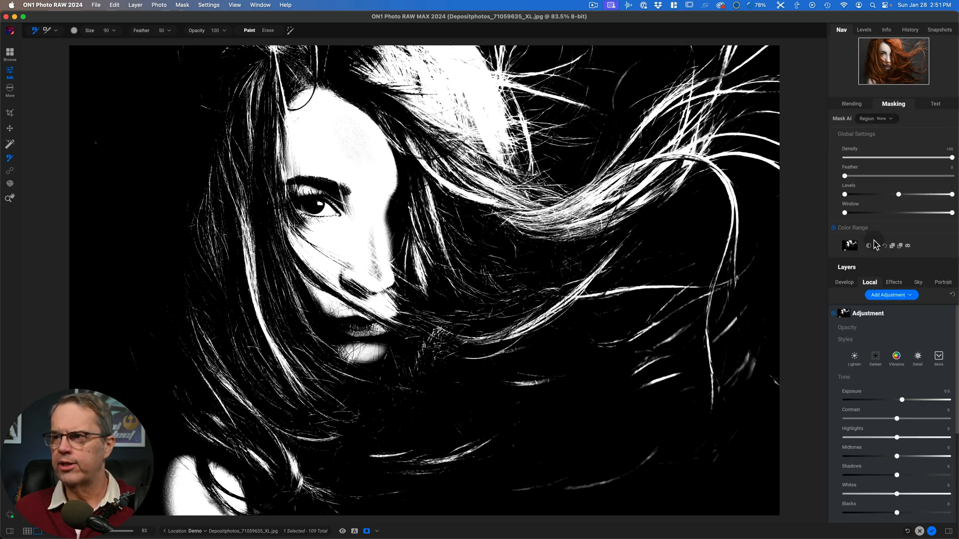
left_click(868, 245)
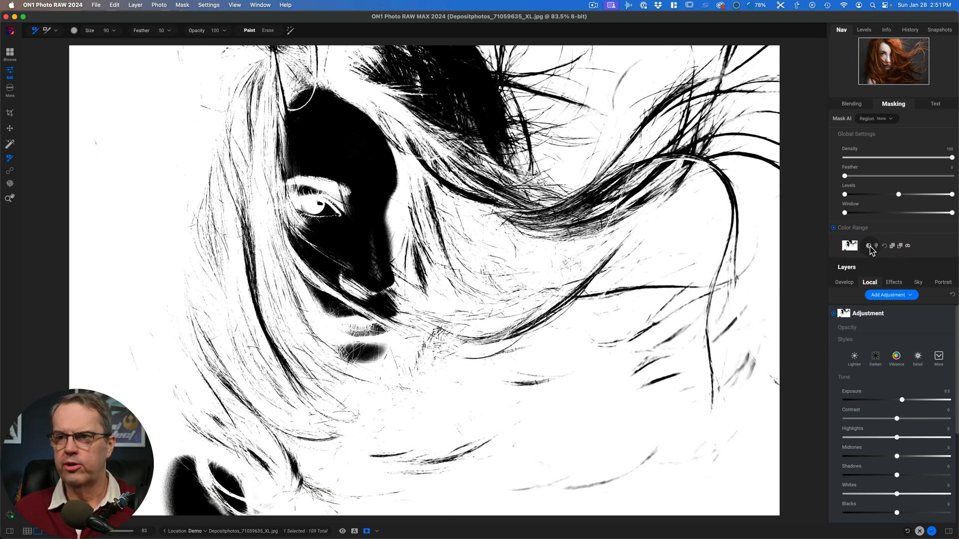
left_click(869, 245)
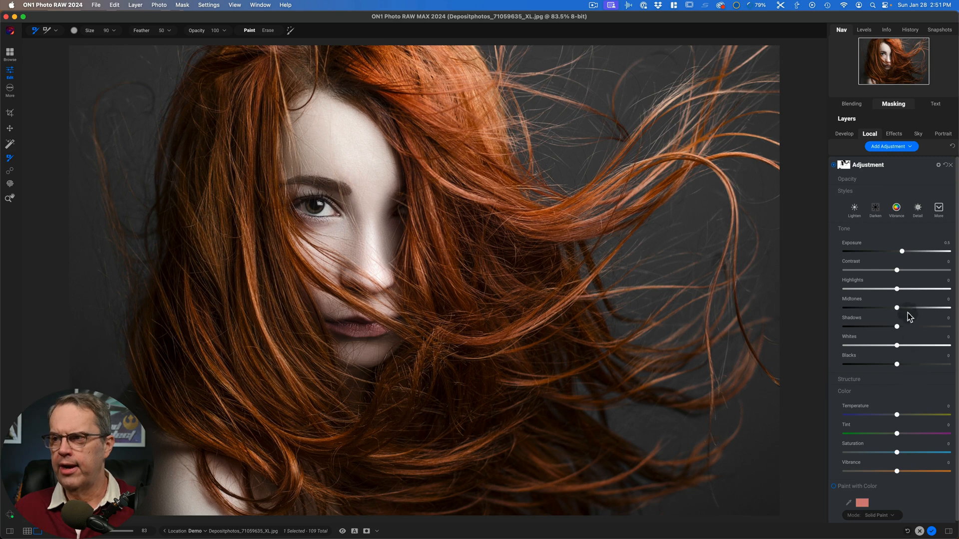
- Set Exposure to about 2.75, Contrast 42, raise Highlights, and max Temperature and Tint at 100
left_click_drag(903, 252, 869, 251)
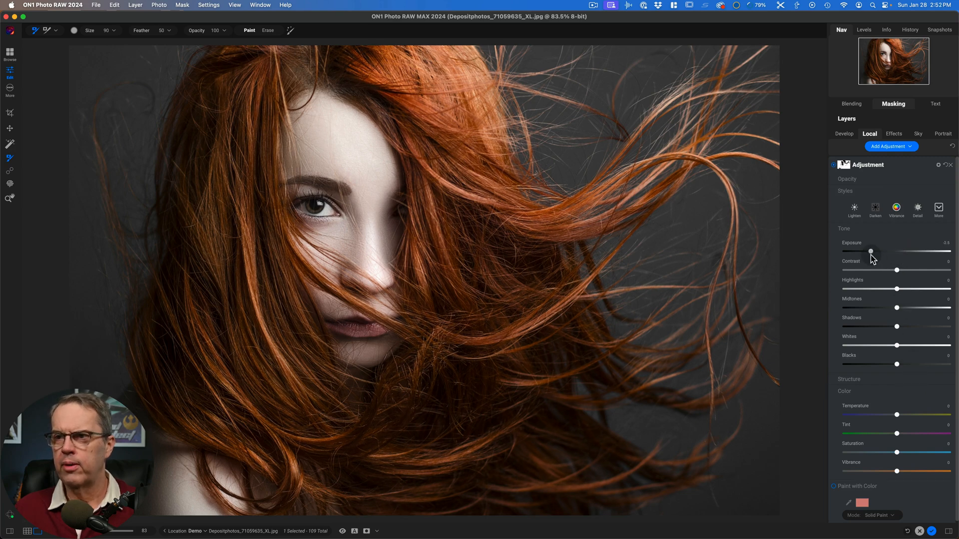
left_click_drag(871, 251, 925, 252)
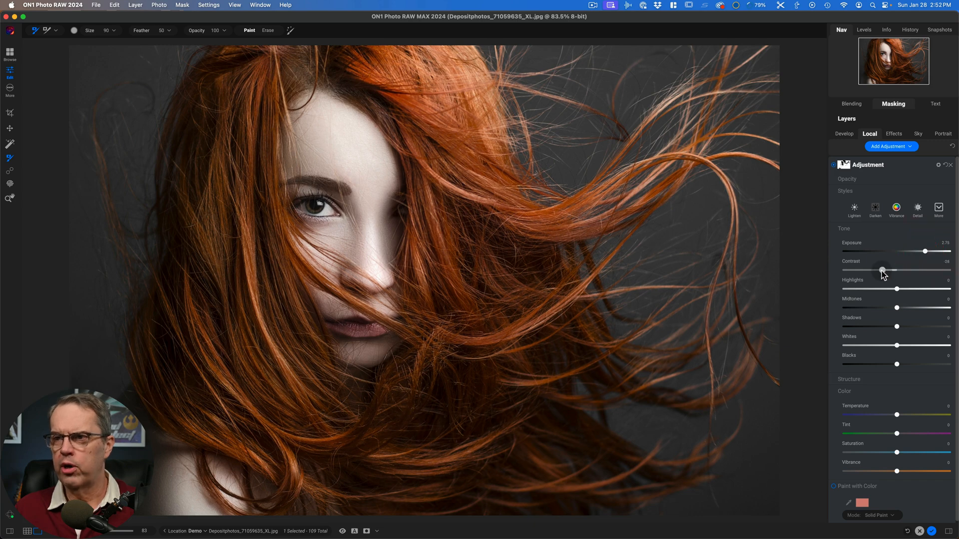
left_click_drag(883, 271, 918, 271)
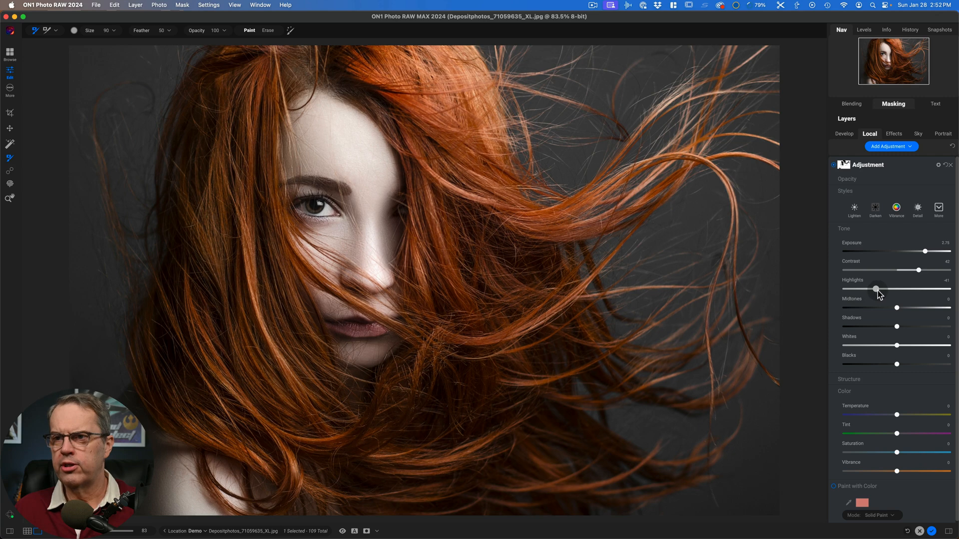
left_click_drag(876, 289, 914, 288)
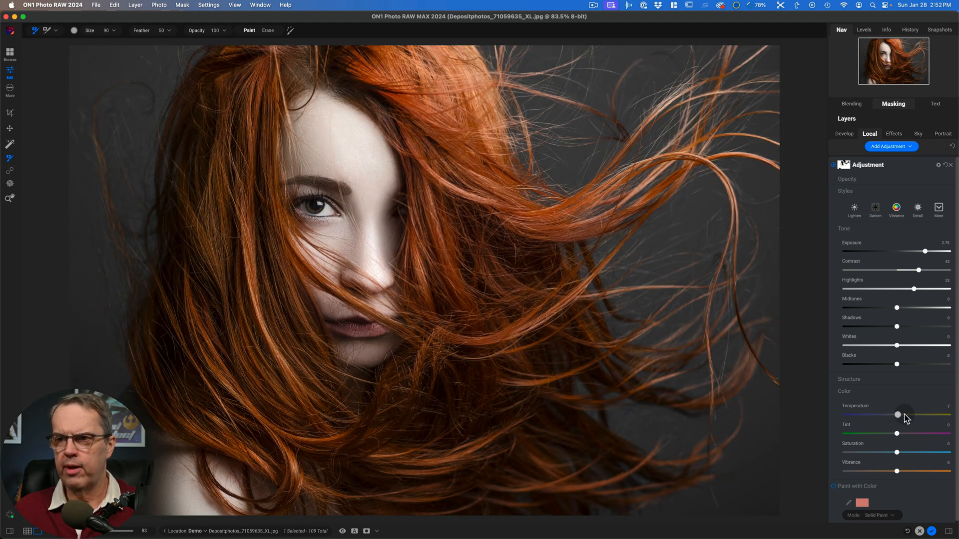
left_click_drag(897, 414, 950, 415)
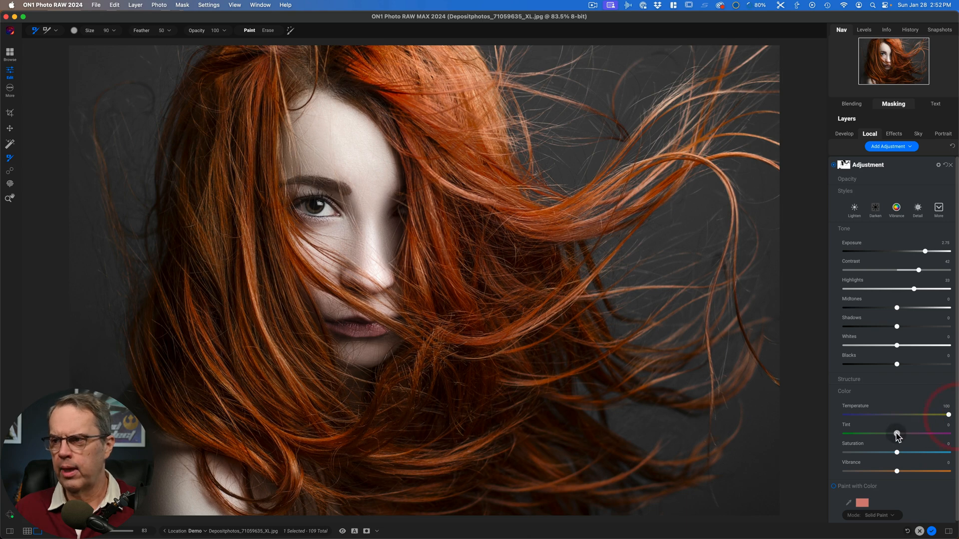
left_click_drag(896, 434, 956, 434)
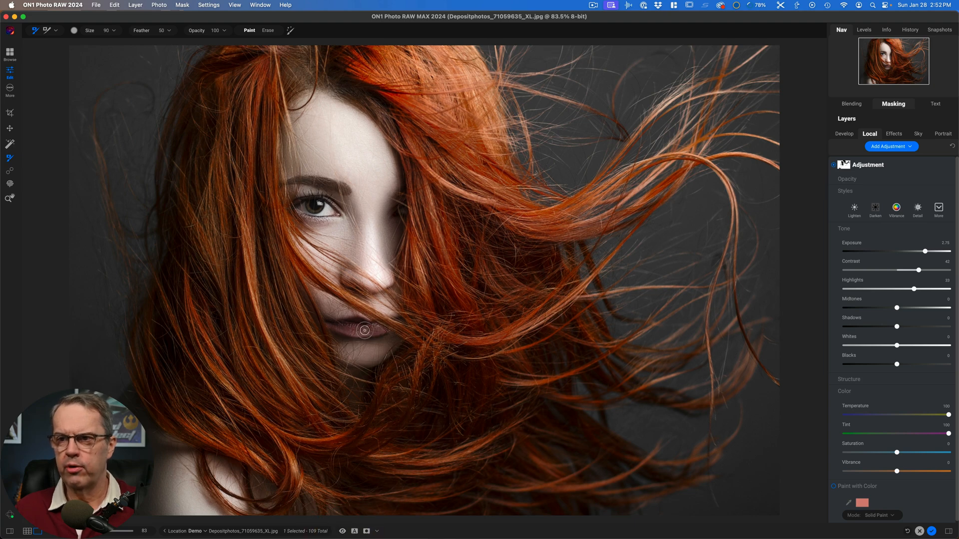
- Test saturation and shadow changes, then reset the tone and color sliders, keeping Saturation near 16
left_click_drag(364, 330, 293, 249)
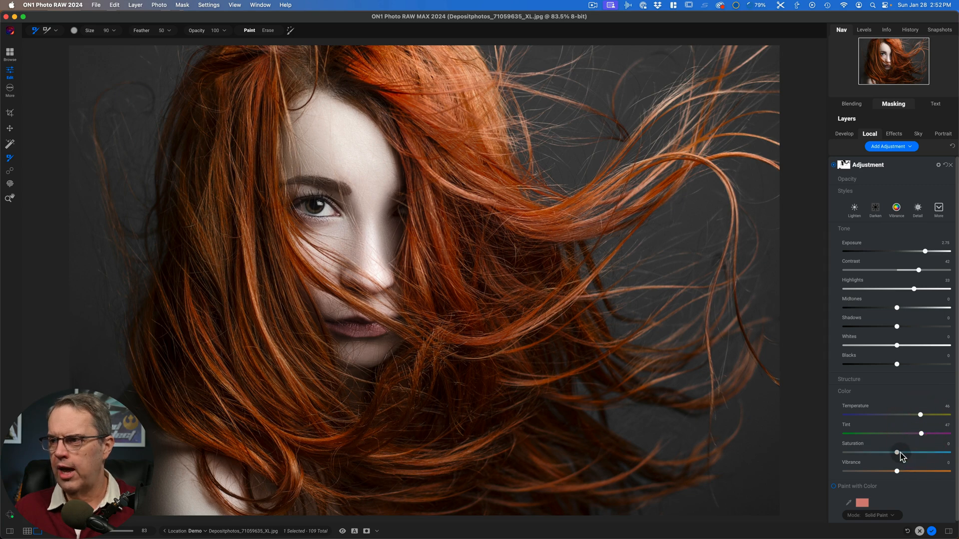
left_click_drag(900, 452, 947, 452)
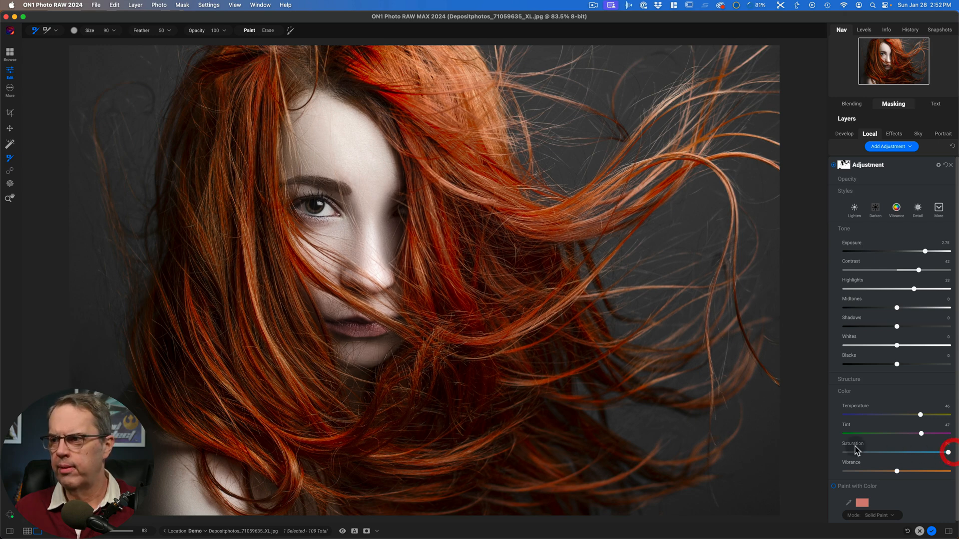
left_click_drag(949, 452, 904, 452)
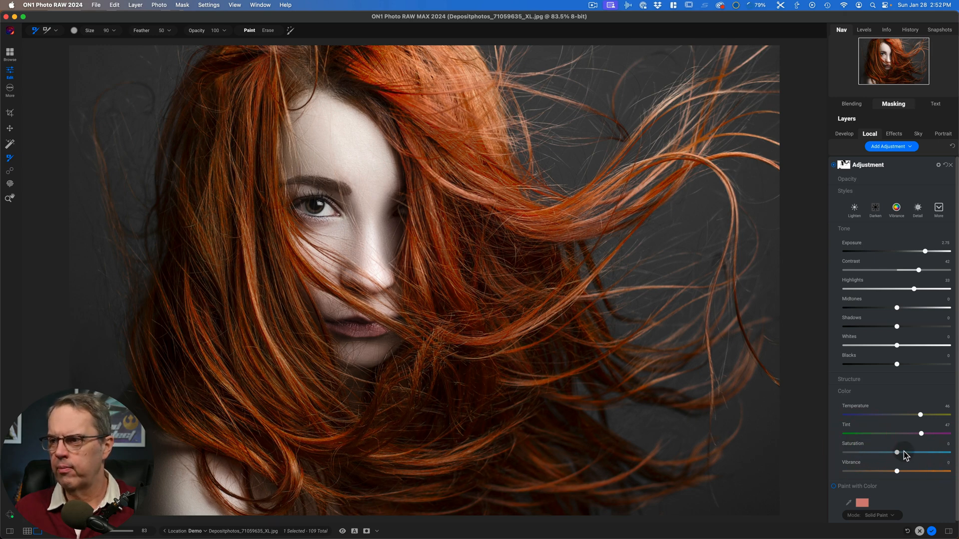
left_click_drag(905, 452, 905, 451)
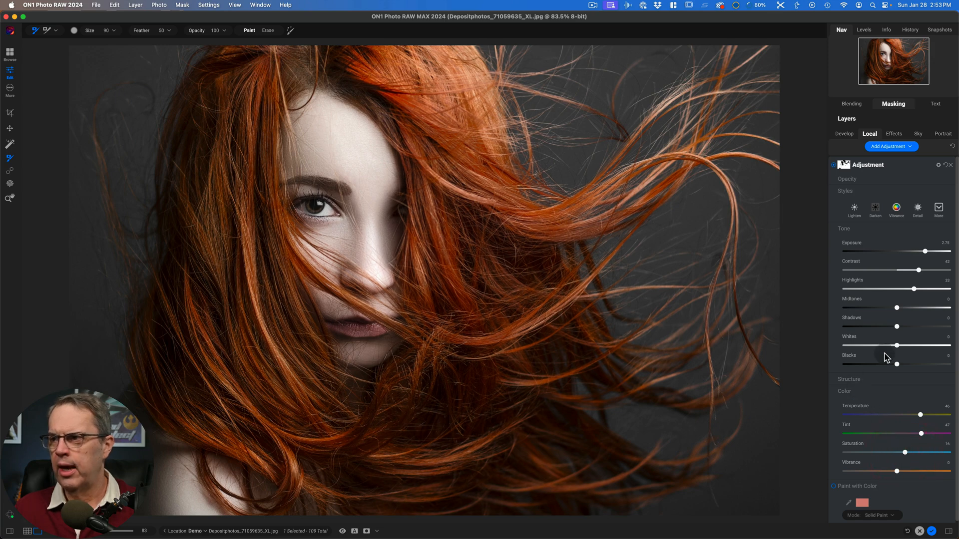
left_click_drag(897, 326, 882, 326)
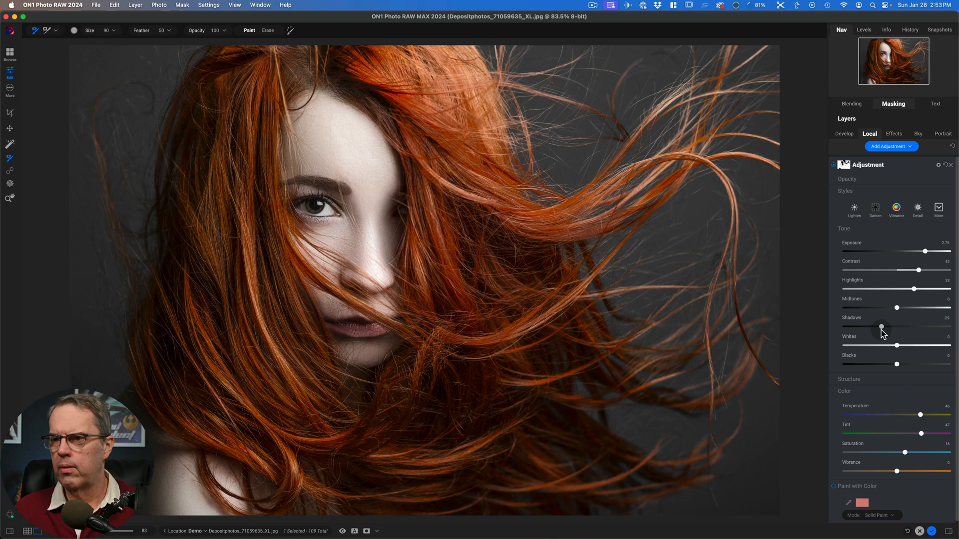
left_click(881, 327)
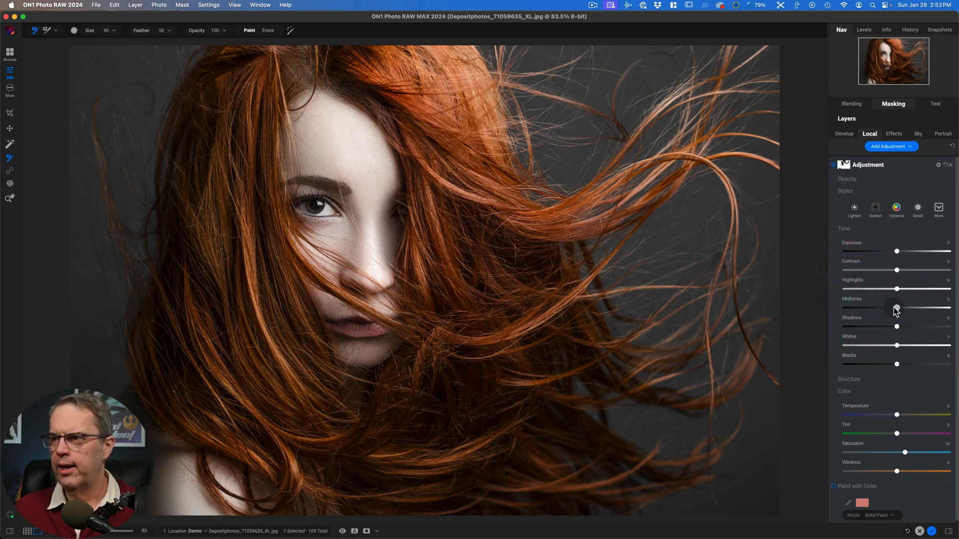
- Try several Midtones levels, settle near 3, and briefly expand then collapse Blending
left_click_drag(894, 307, 880, 307)
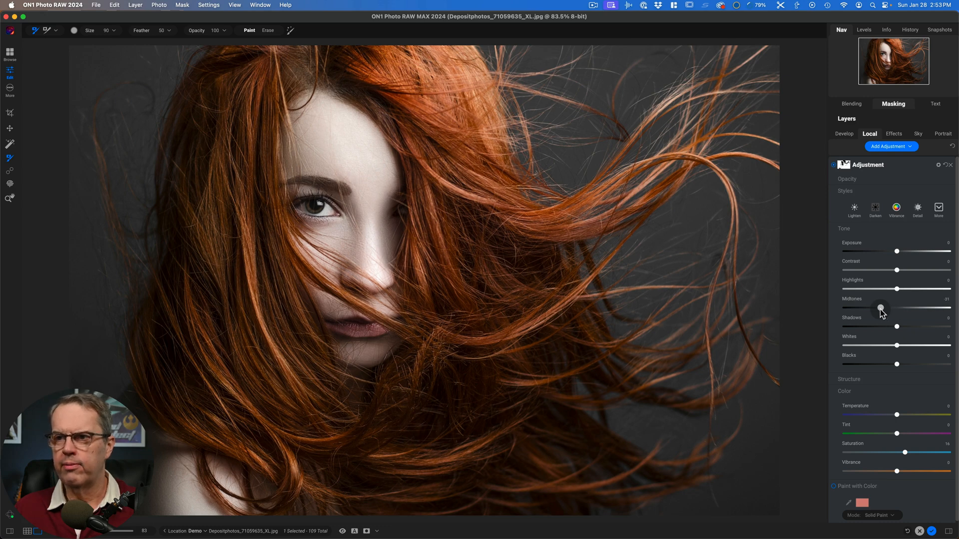
left_click_drag(881, 308, 872, 308)
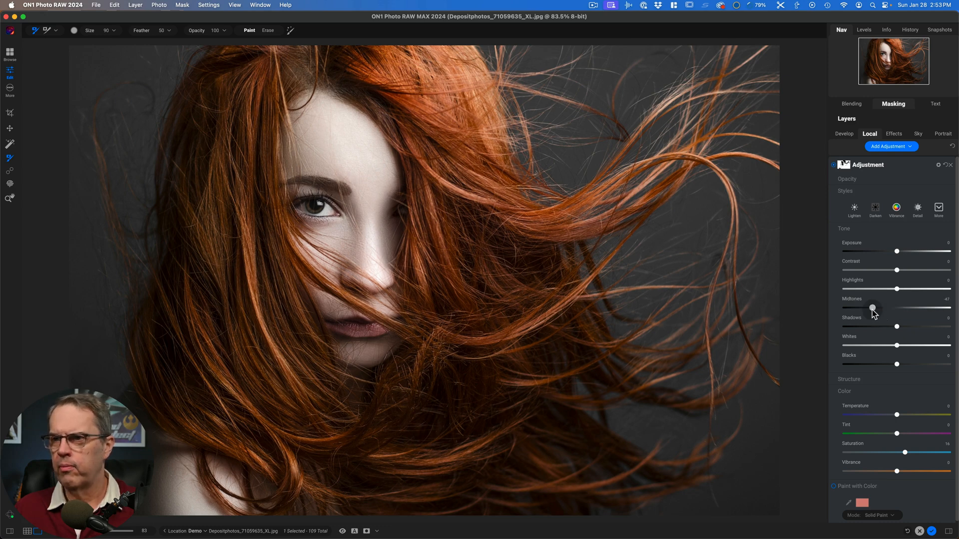
left_click_drag(872, 307, 885, 307)
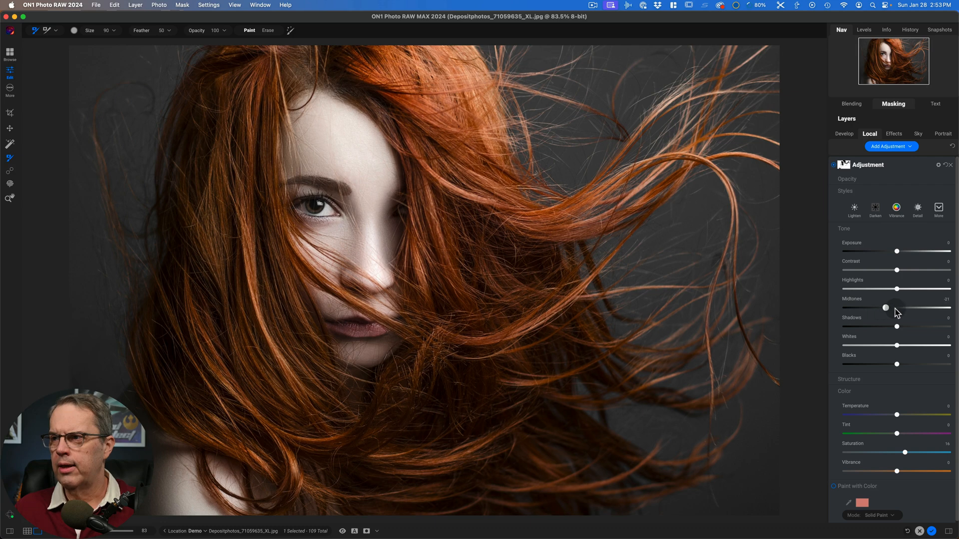
left_click_drag(885, 307, 891, 308)
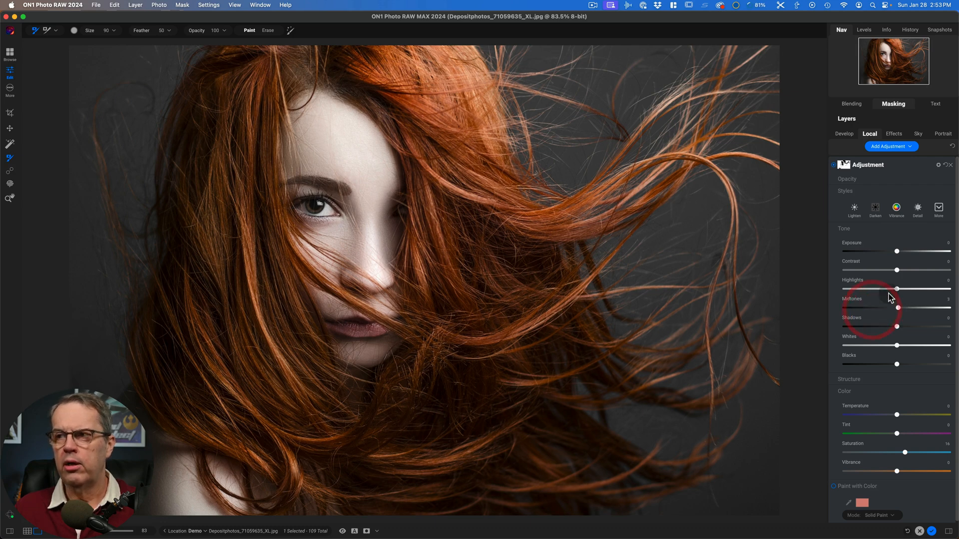
left_click(850, 103)
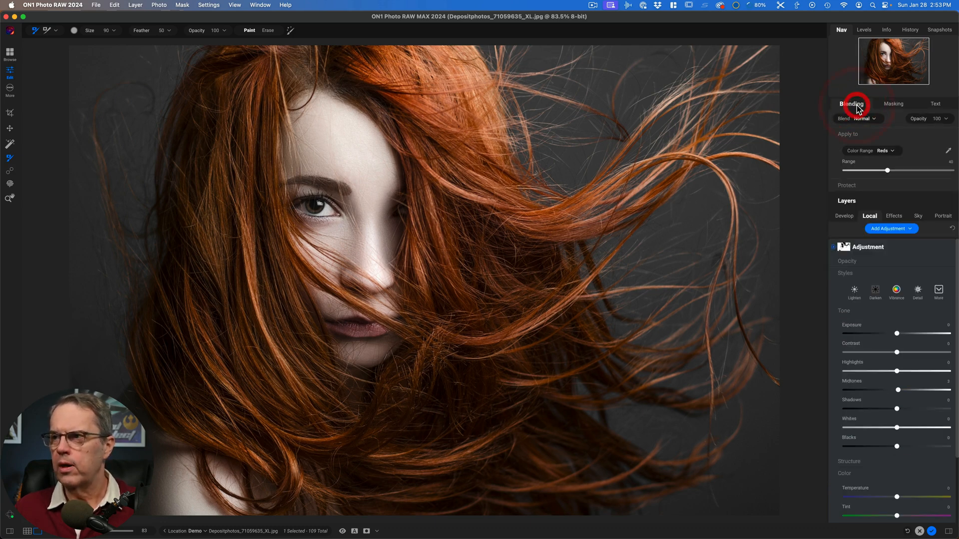
left_click(883, 151)
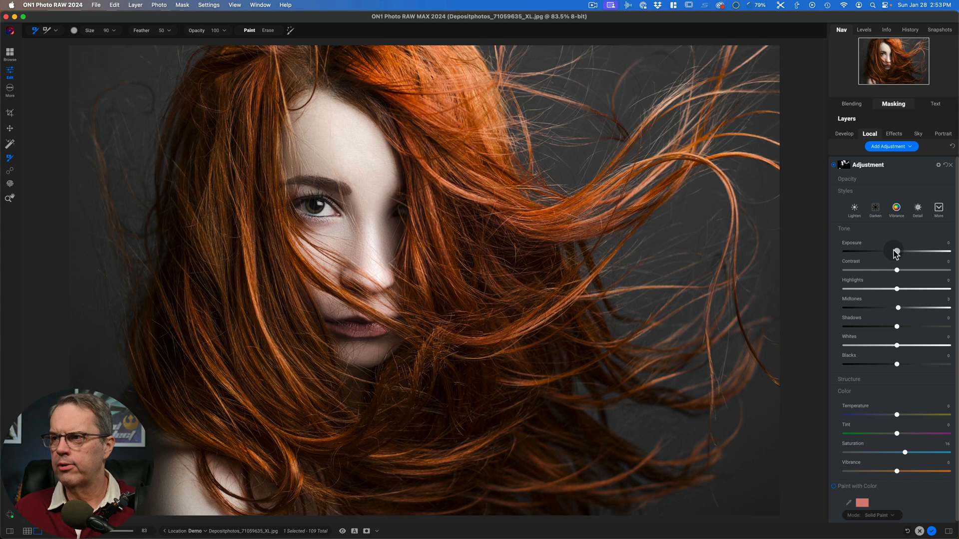
- Test brightening and darkening exposure, then reset all local adjustment sliders to zero
left_click_drag(895, 251, 893, 252)
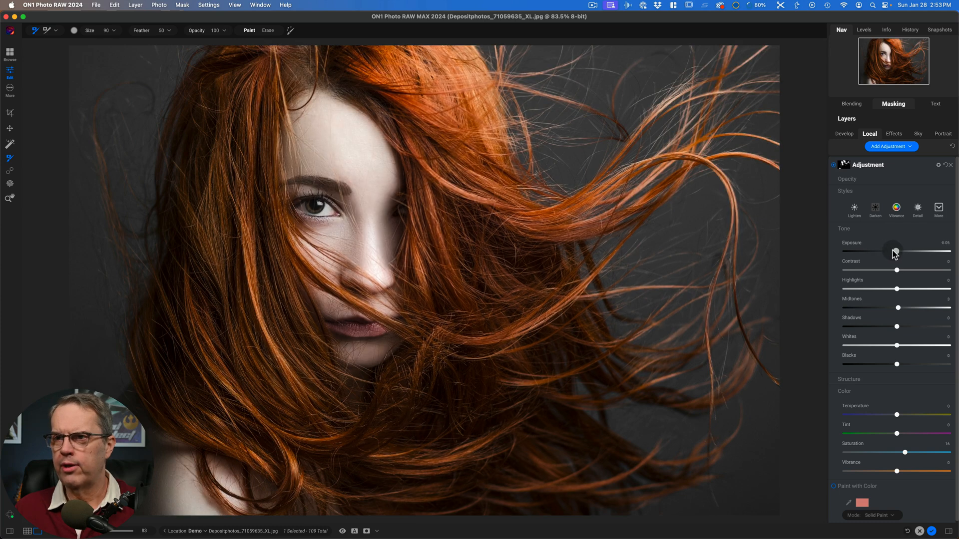
left_click_drag(894, 251, 907, 251)
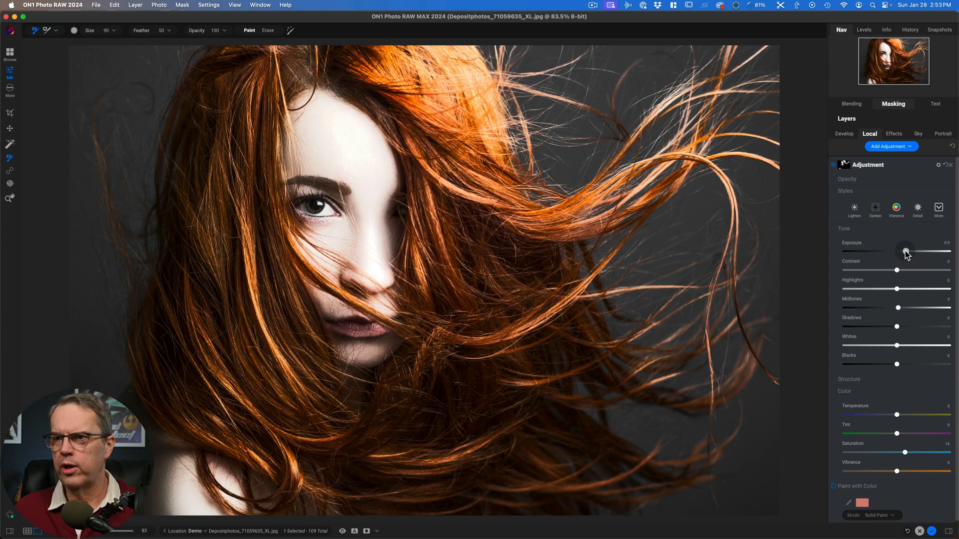
left_click_drag(906, 251, 890, 251)
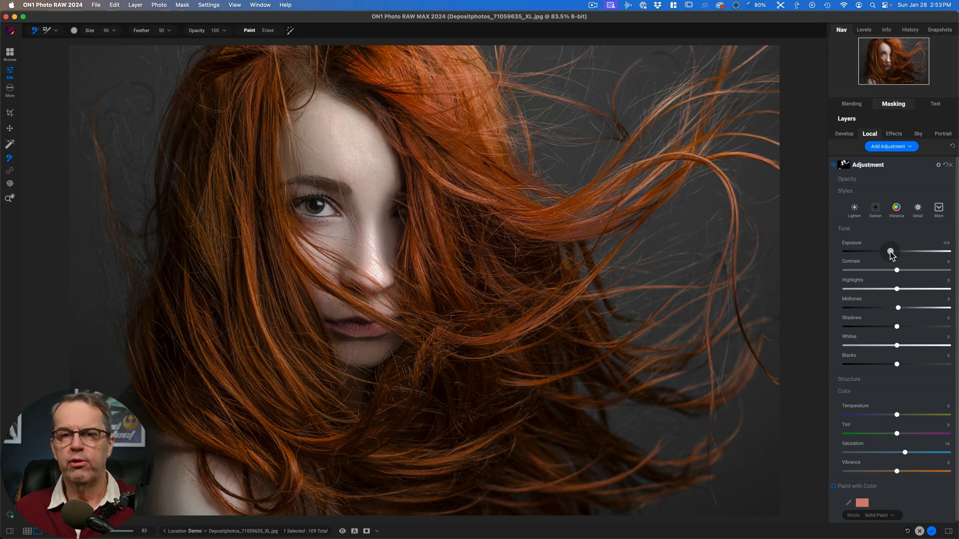
left_click_drag(890, 251, 899, 252)
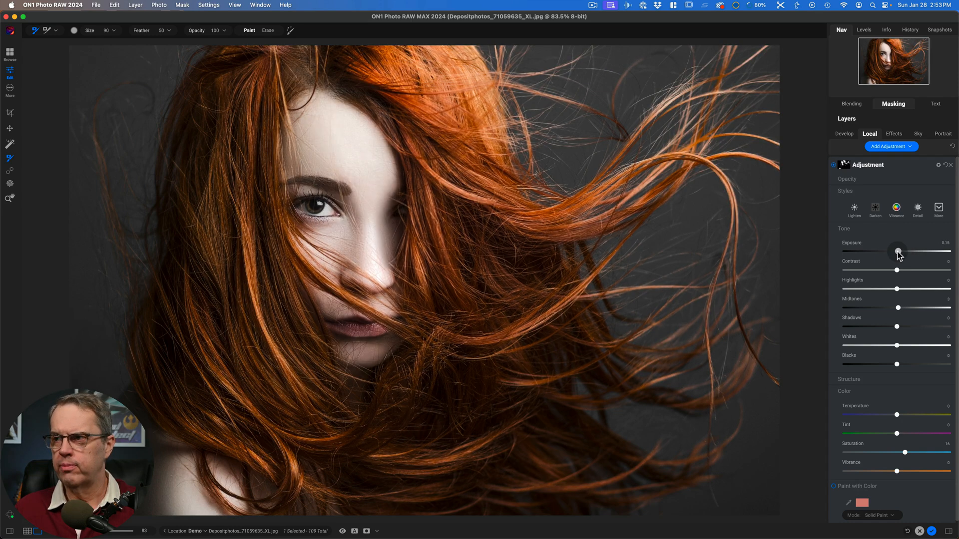
left_click(898, 250)
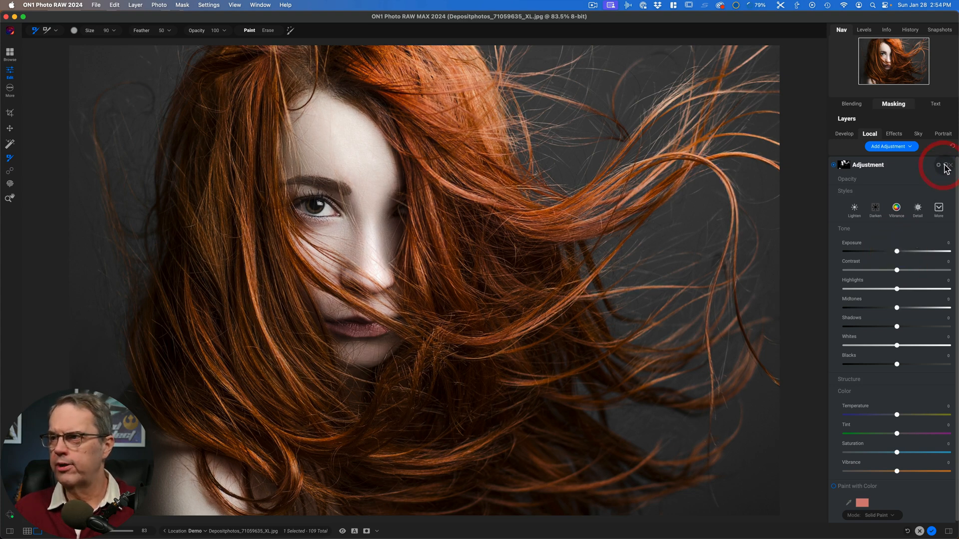
- Open the mask settings and invert the color-range luminosity mask
left_click(893, 103)
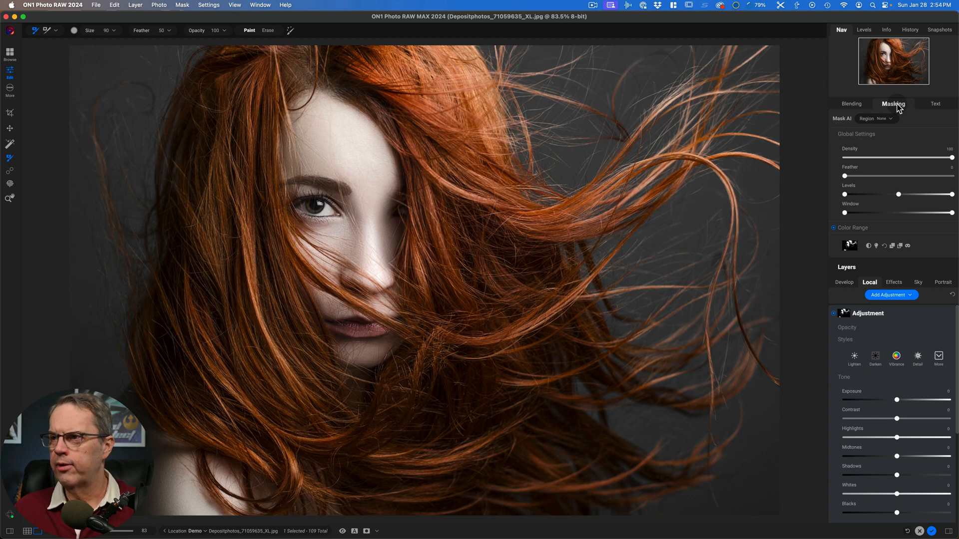
mouse_move(873, 232)
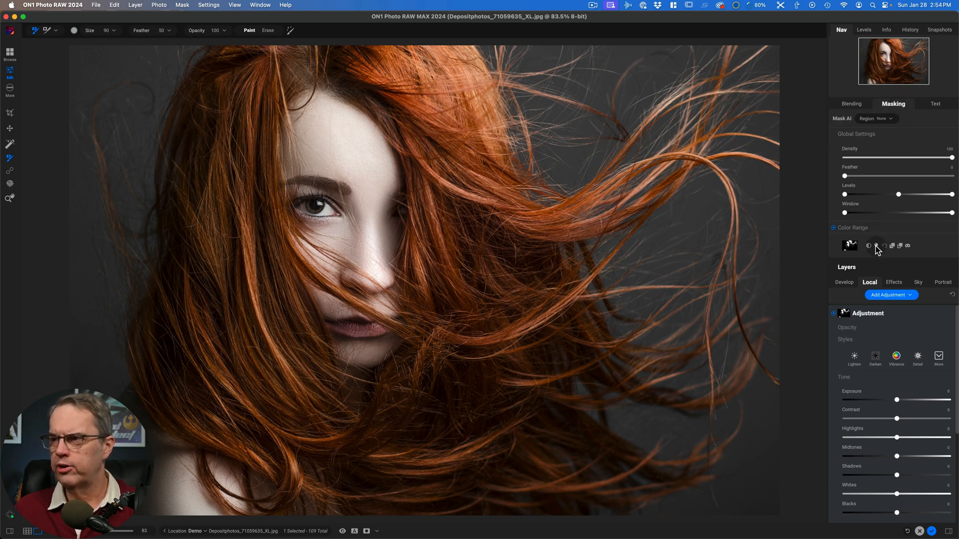
mouse_move(876, 245)
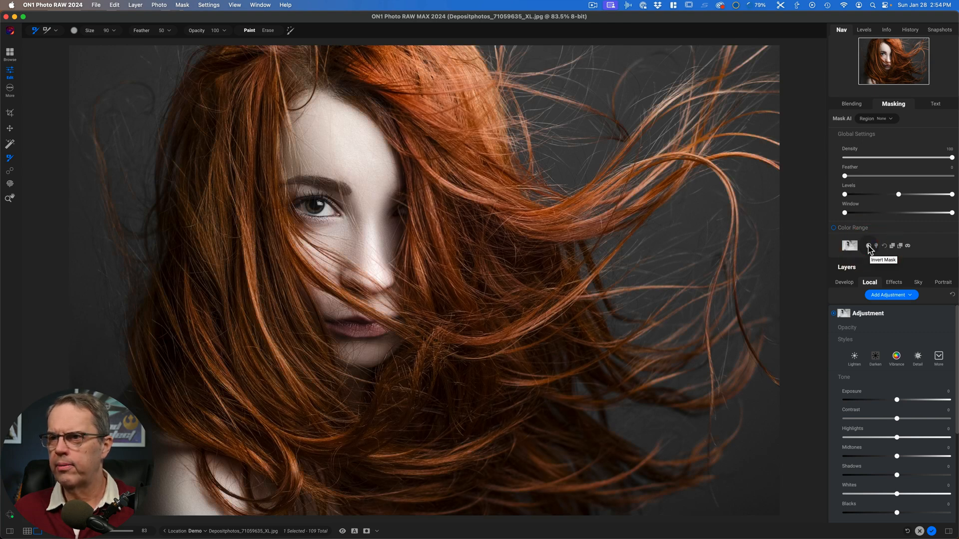
left_click(869, 246)
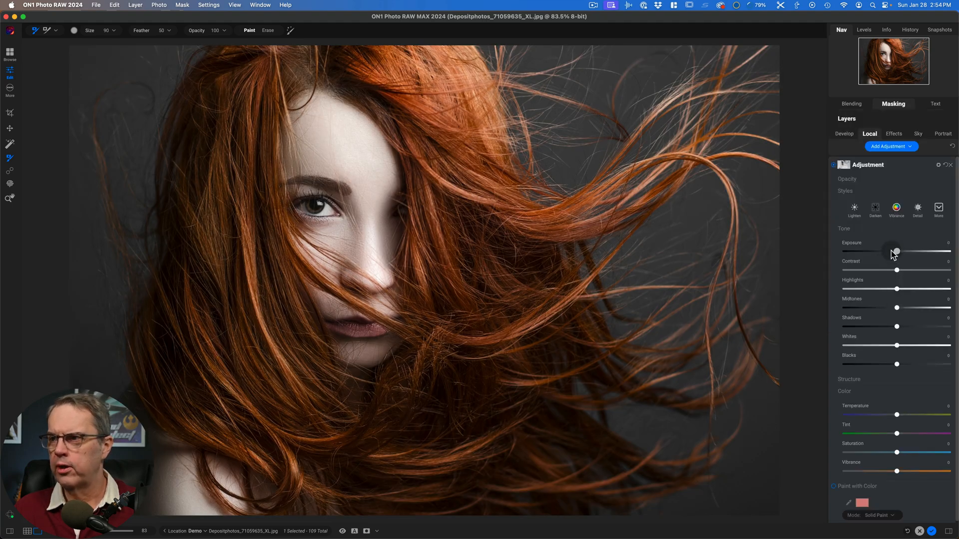
- Set exposure to -1.1, raise contrast and midtones, lower whites to -28 and deepen blacks
left_click_drag(895, 251, 884, 251)
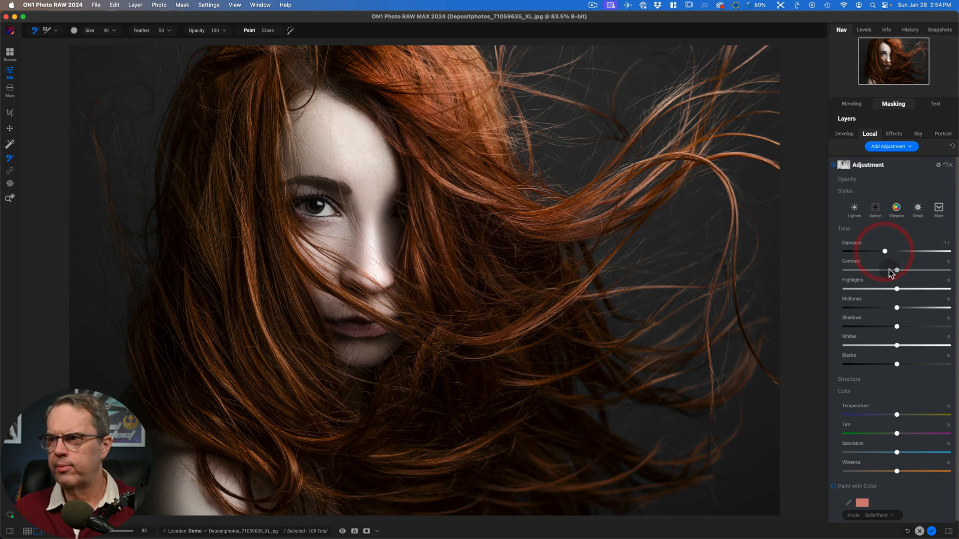
left_click_drag(897, 271, 907, 271)
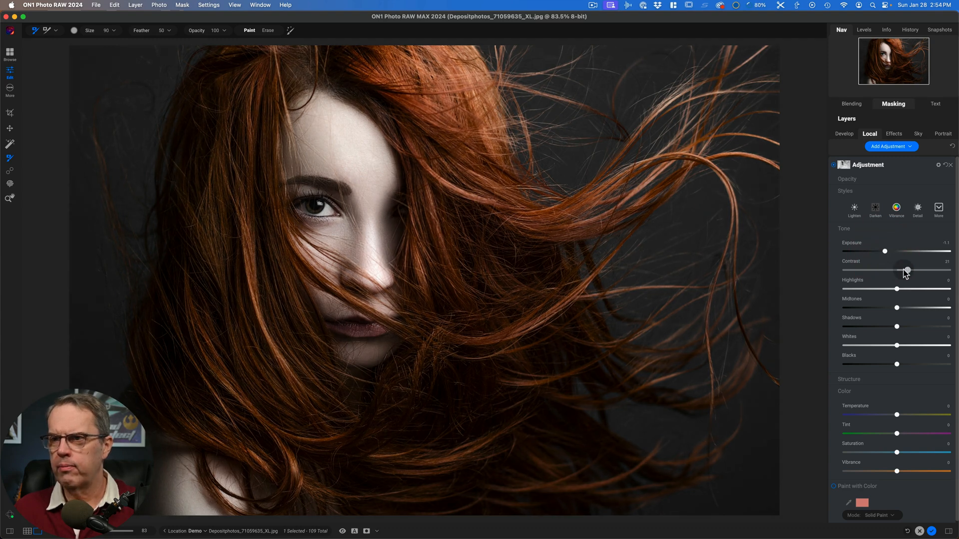
left_click_drag(906, 271, 903, 271)
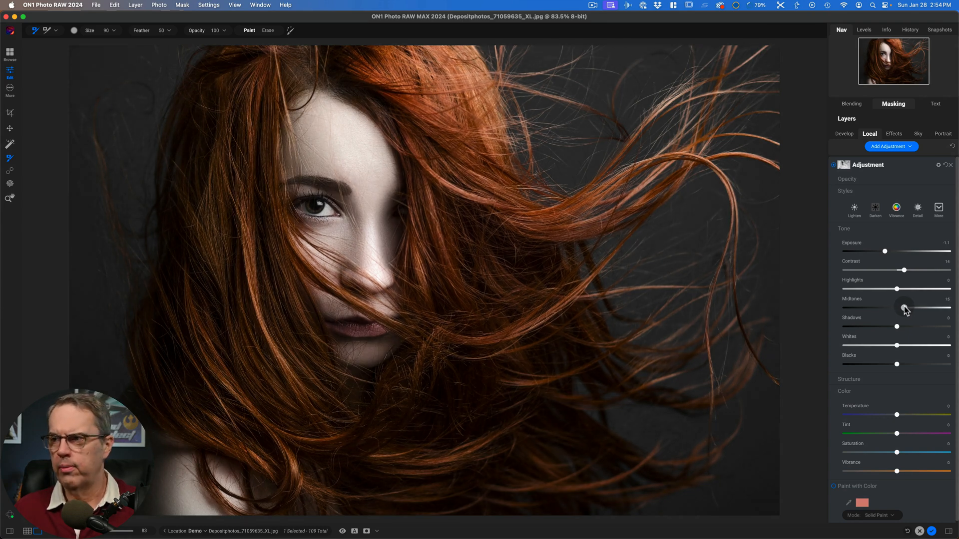
left_click_drag(896, 307, 904, 307)
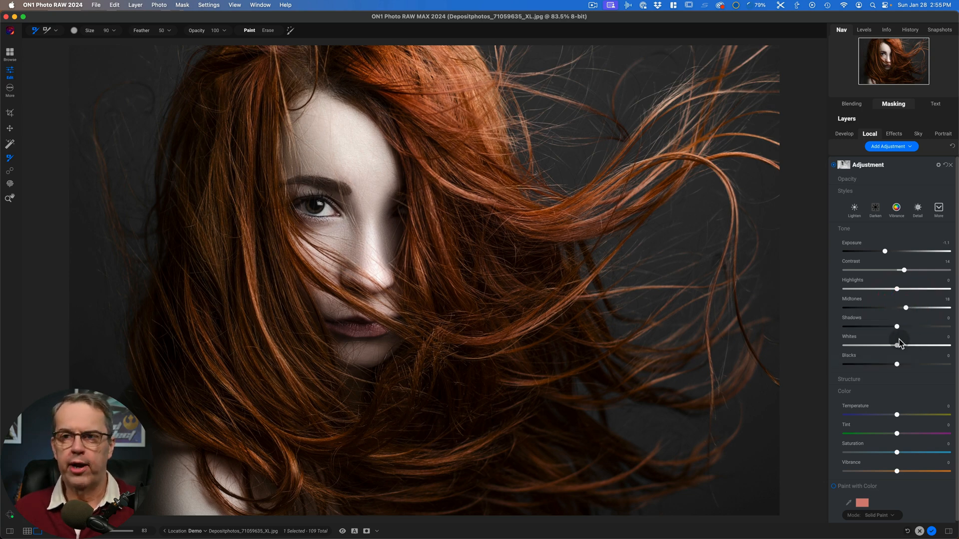
mouse_move(896, 346)
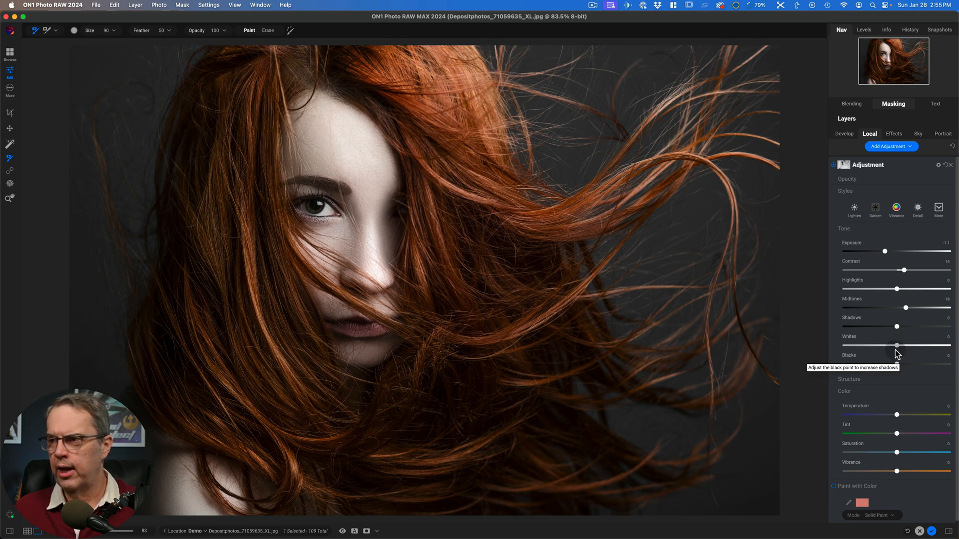
left_click_drag(896, 345, 883, 346)
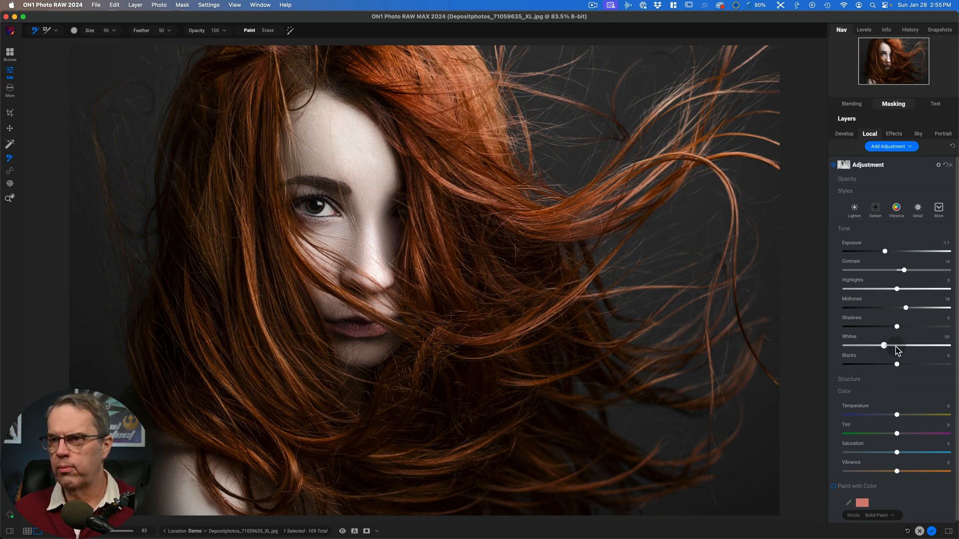
left_click_drag(884, 345, 883, 345)
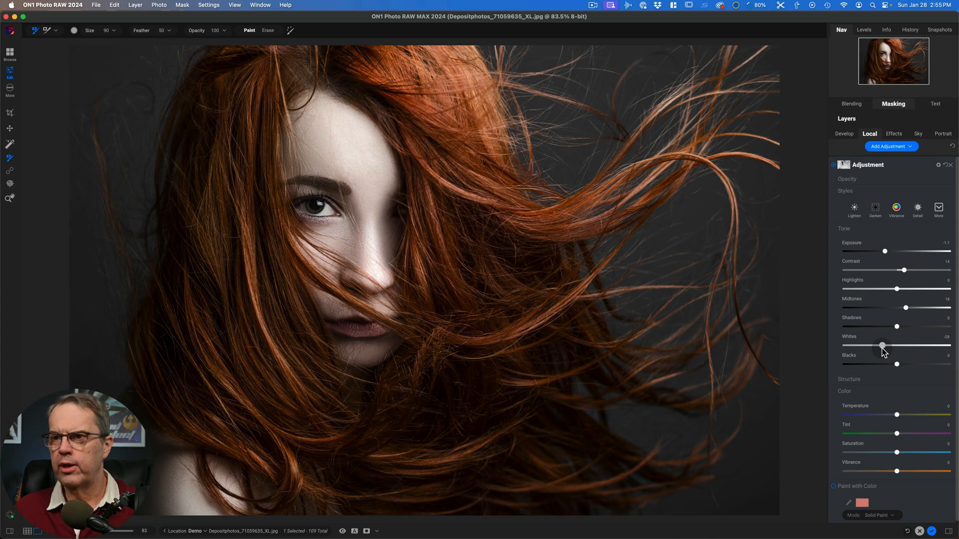
left_click_drag(896, 364, 887, 365)
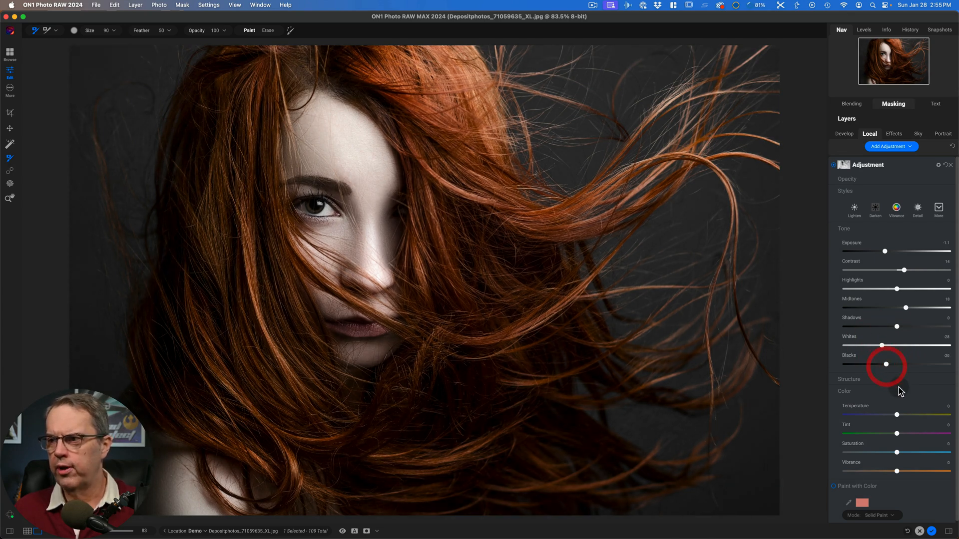
- Warm the adjustment's temperature to about 41 for a brownish background
left_click_drag(896, 414, 914, 415)
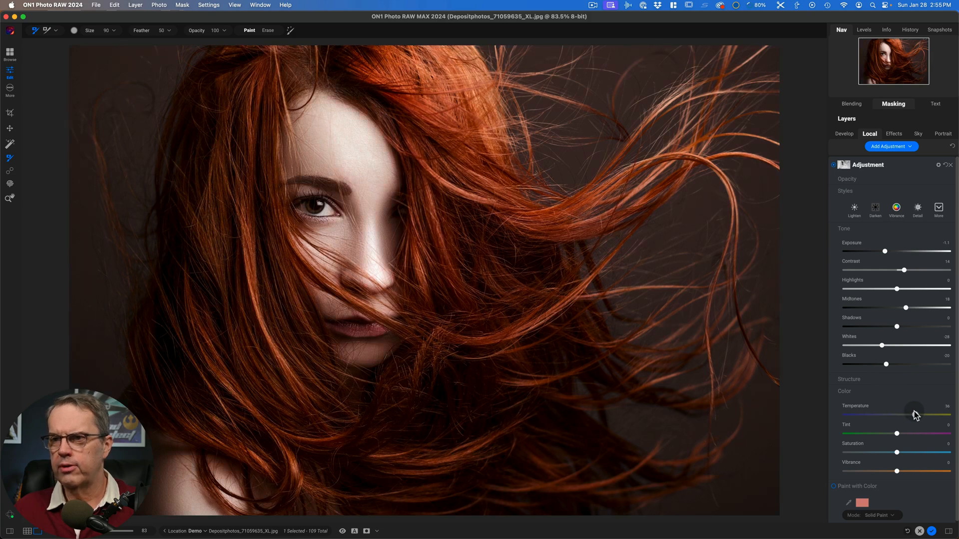
left_click_drag(913, 415, 923, 415)
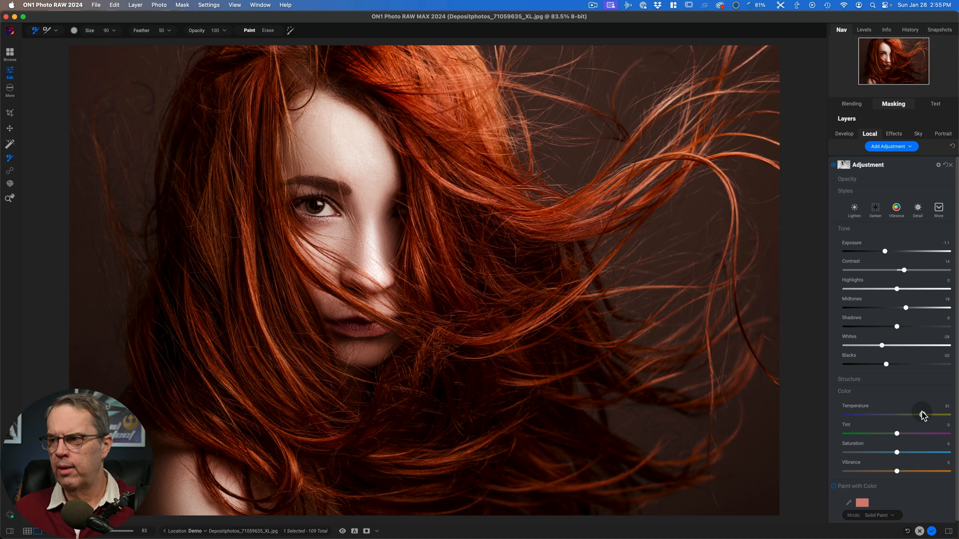
left_click_drag(923, 415, 921, 415)
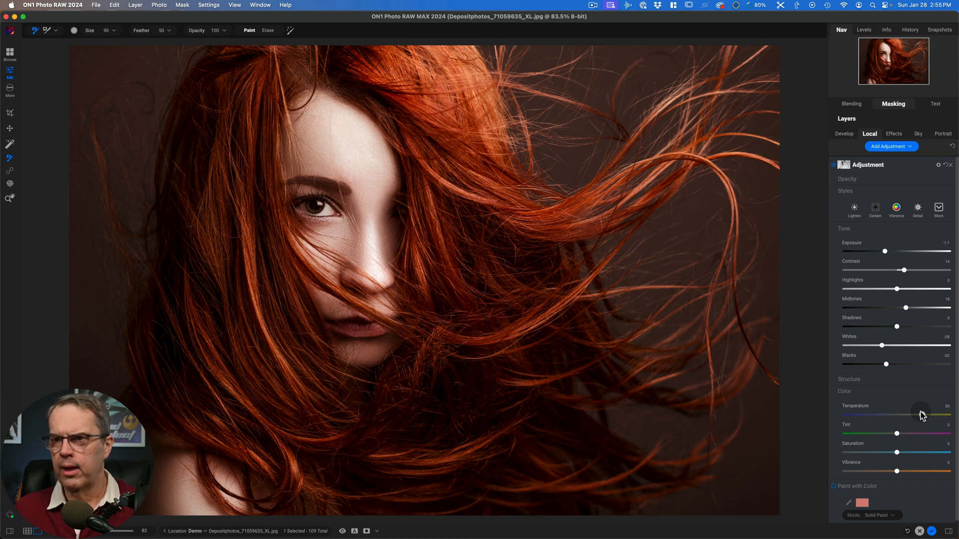
left_click_drag(919, 415, 923, 416)
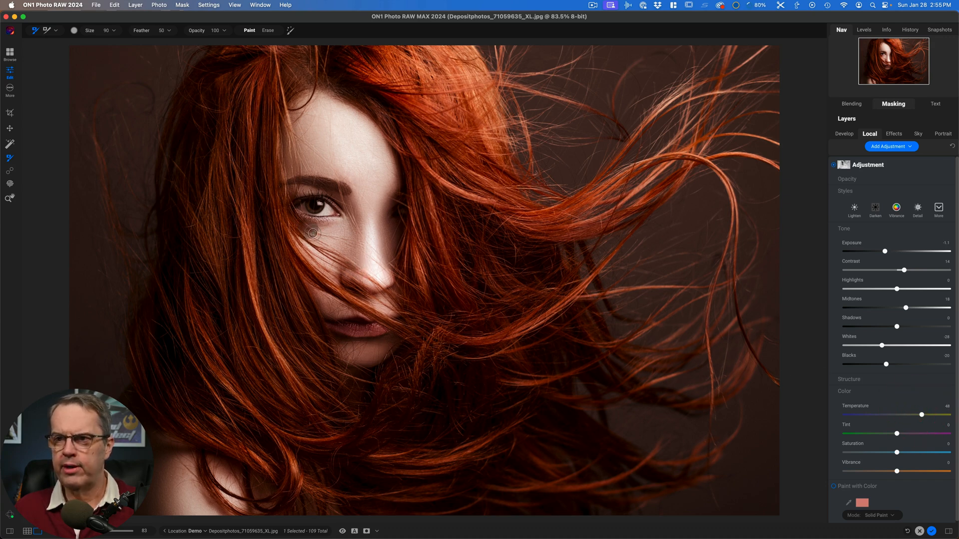
mouse_move(659, 332)
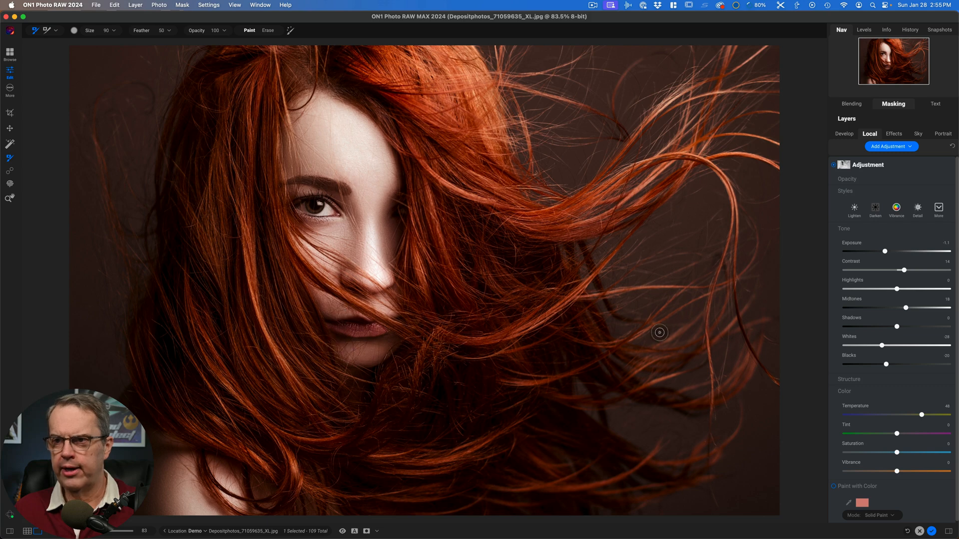
left_click_drag(921, 414, 918, 415)
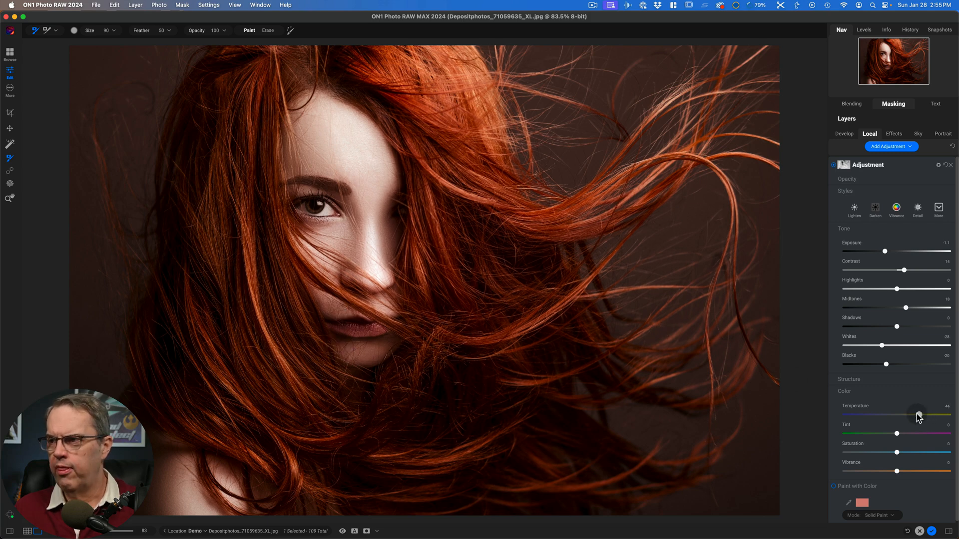
left_click_drag(920, 414, 918, 415)
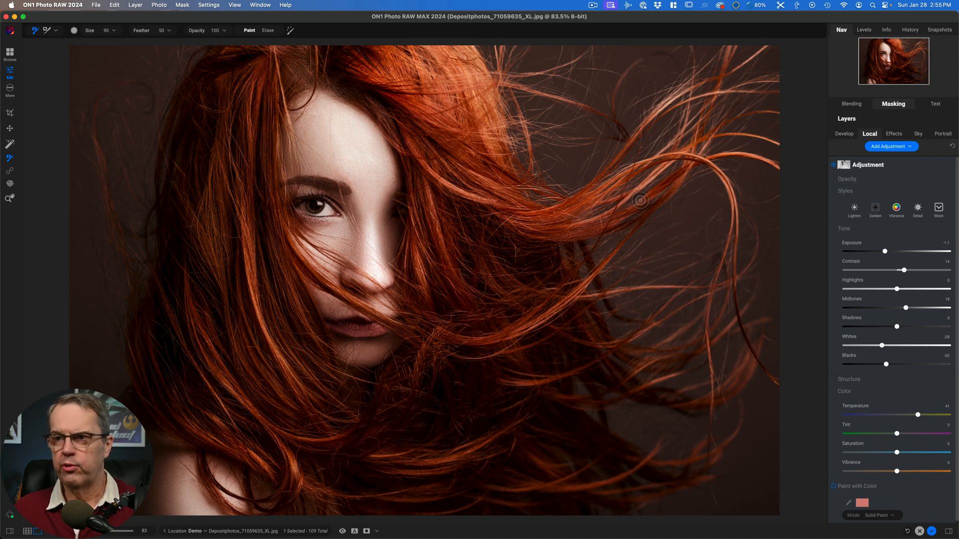
mouse_move(349, 530)
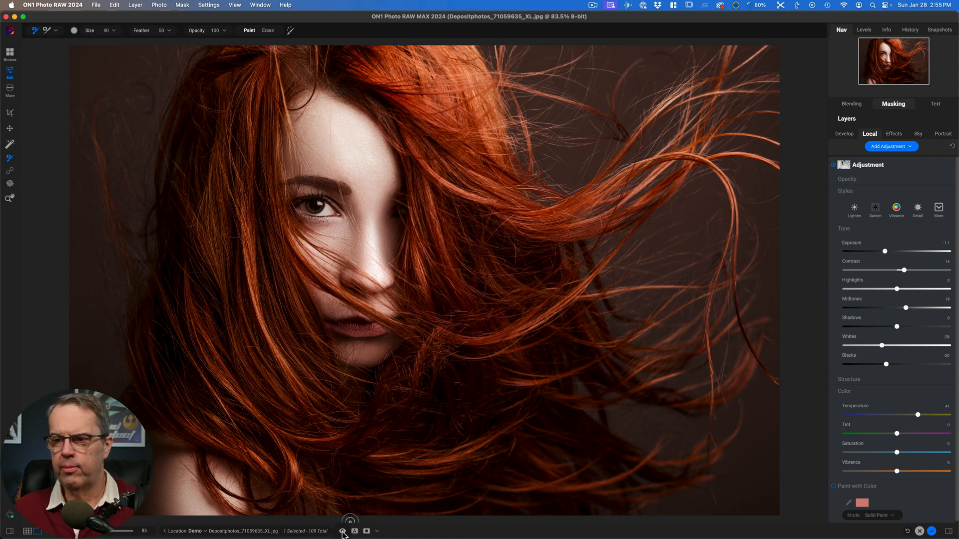
- Reset temperature to zero, then toggle the preview off and on to compare
left_click(349, 531)
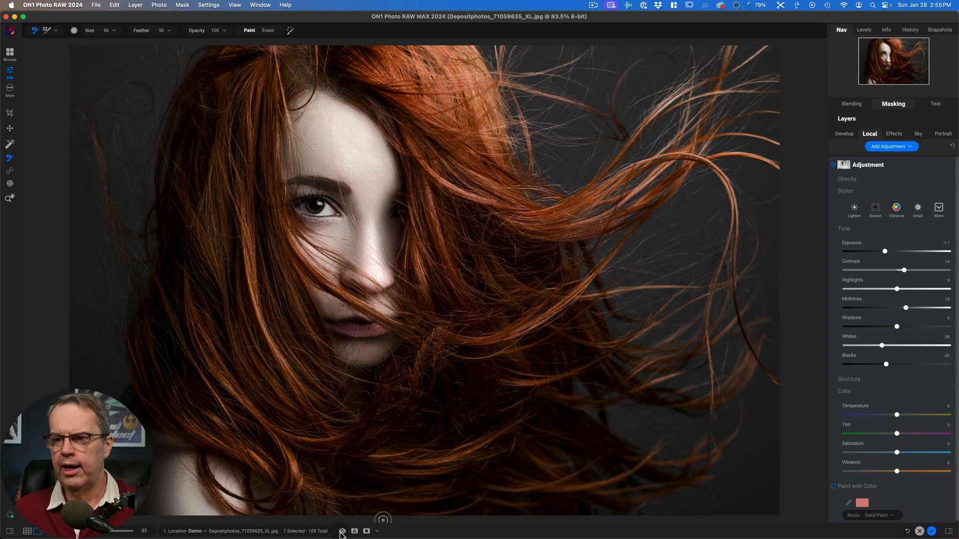
left_click(342, 531)
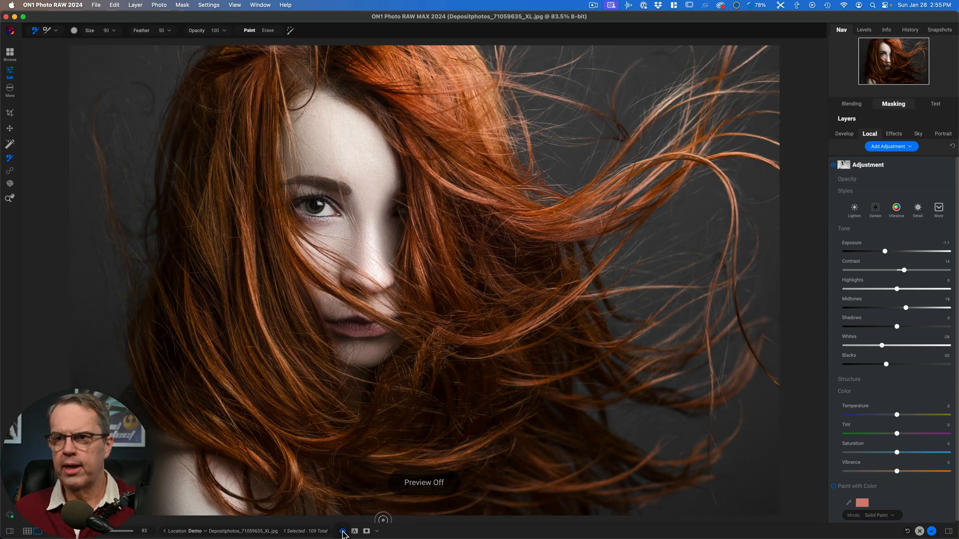
left_click(343, 531)
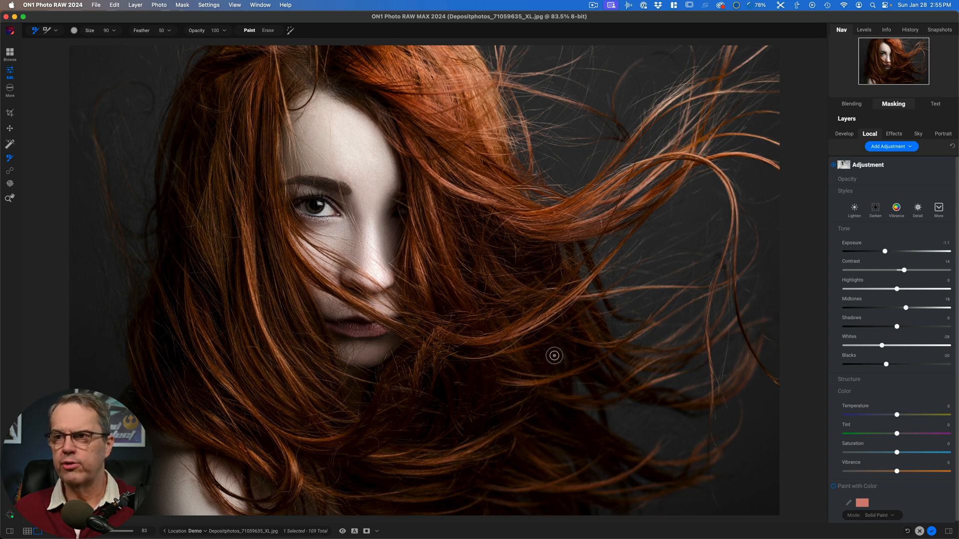
mouse_move(532, 250)
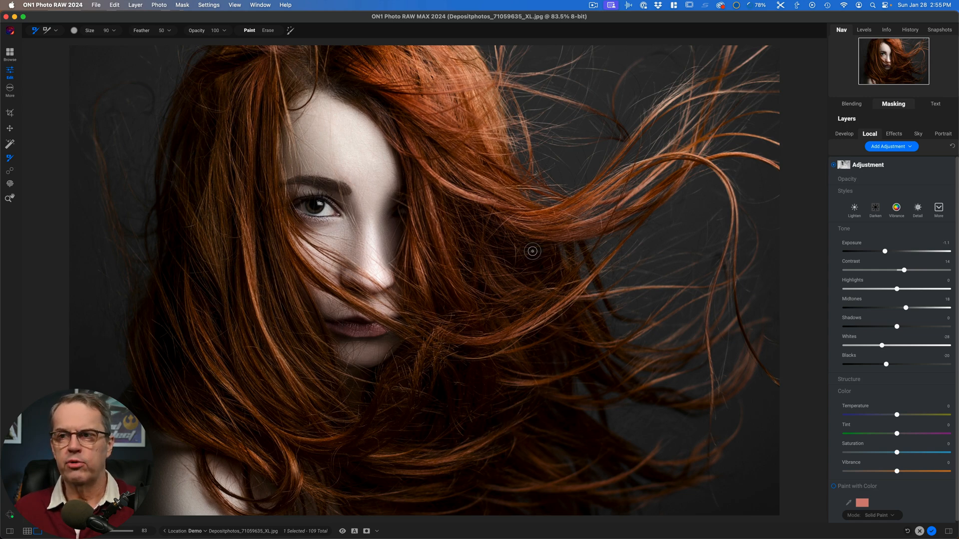